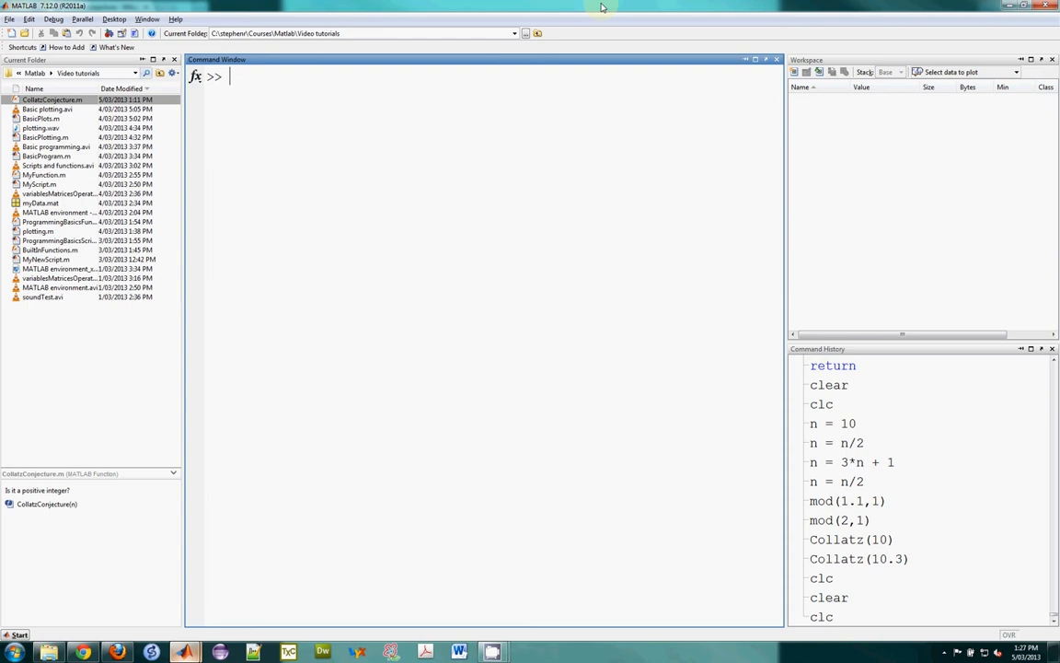
pyautogui.moveTo(118, 611)
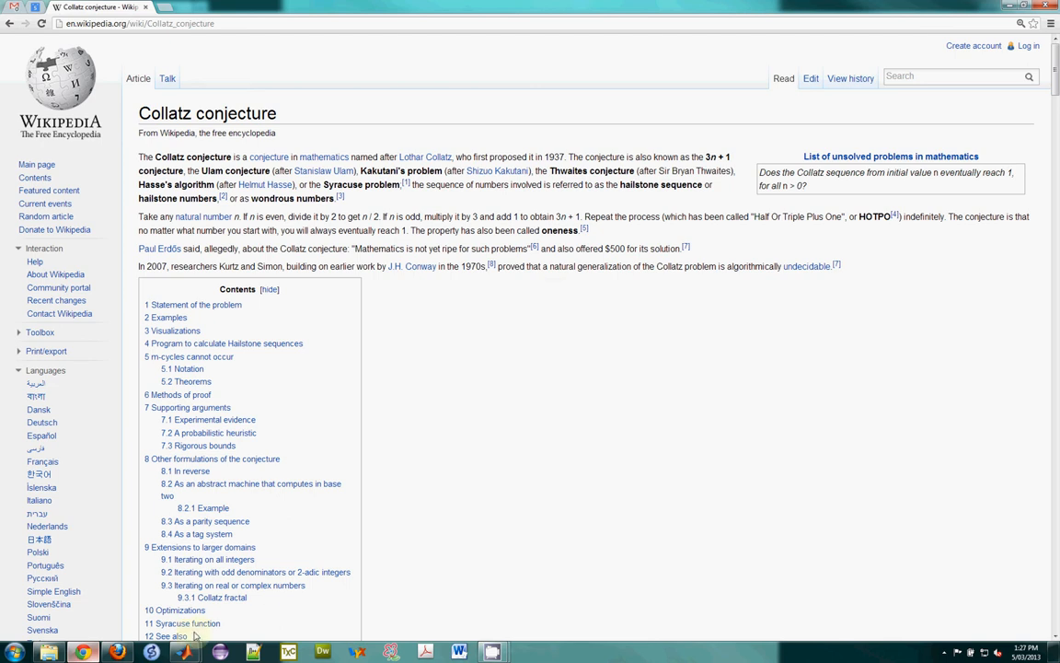
# Step n by hand in the Command Window from 10 through 5, 16, 8, 4, 2 to 1
pyautogui.click(184, 652)
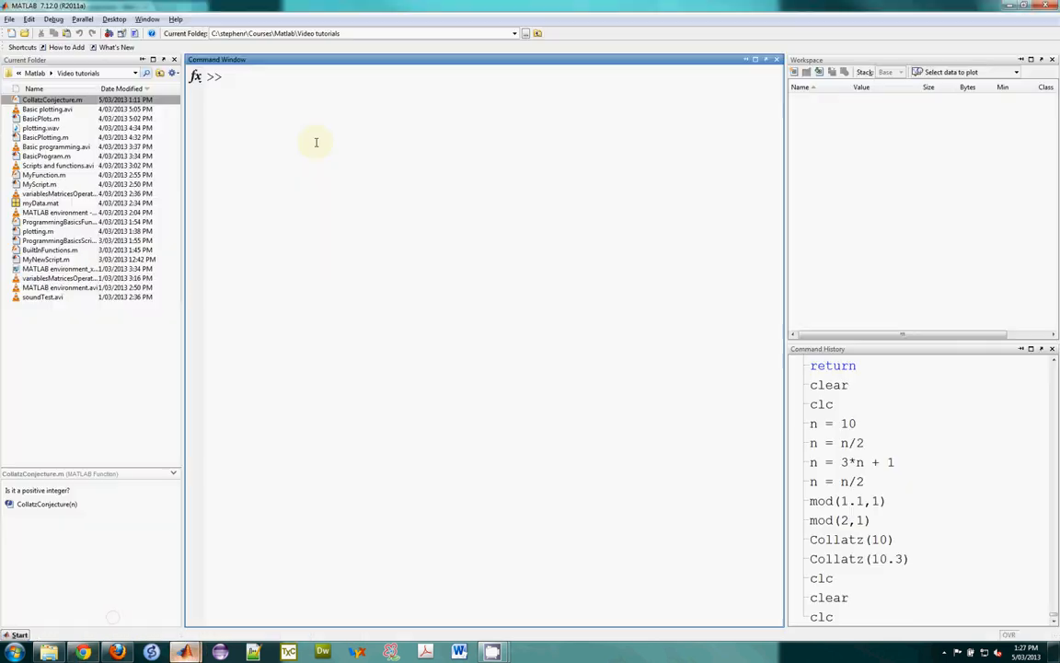
pyautogui.moveTo(296, 74)
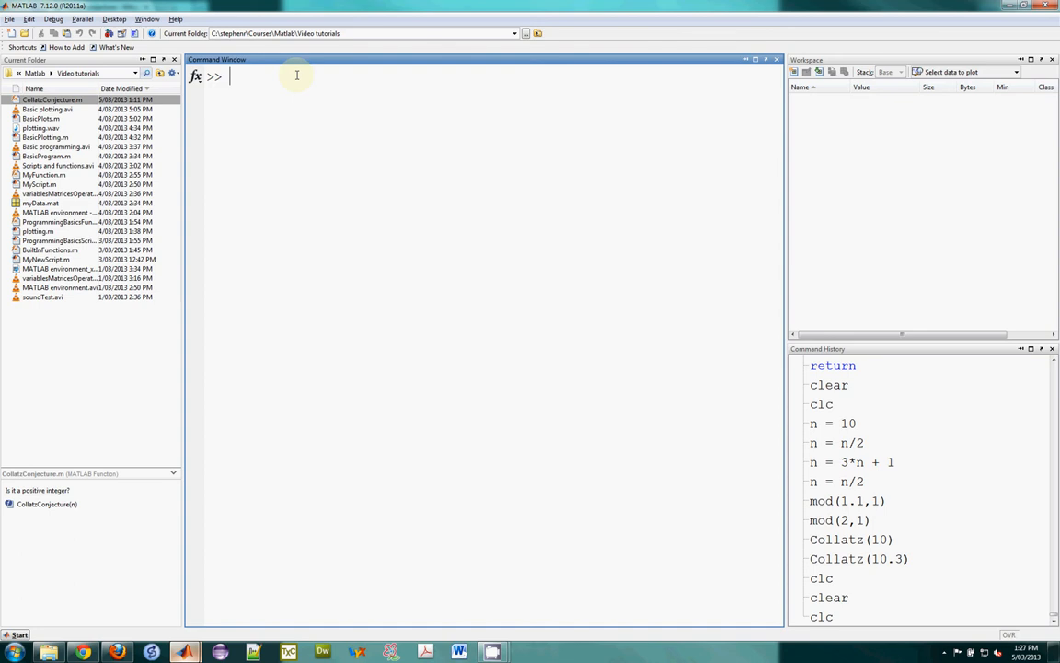
pyautogui.write('n')
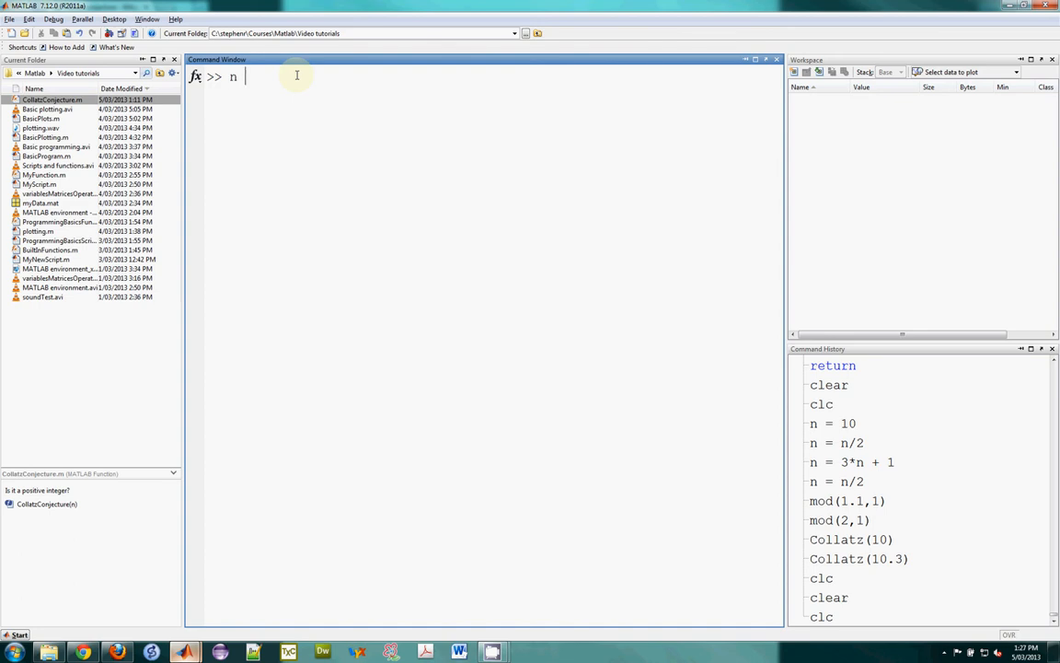
pyautogui.press('Return')
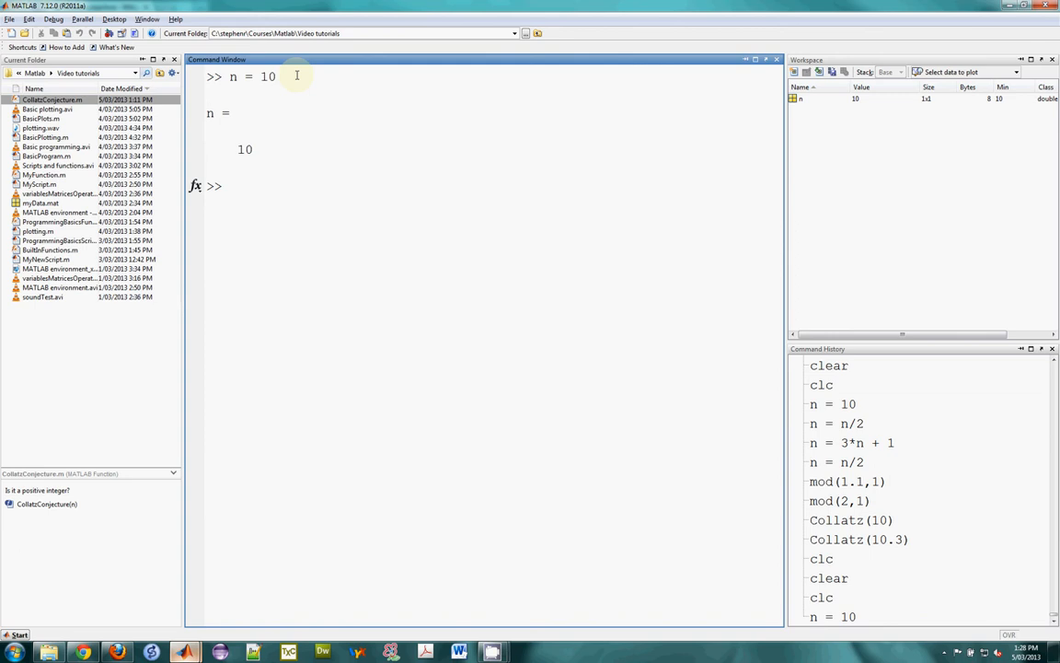
pyautogui.write('n = 3*n + 1')
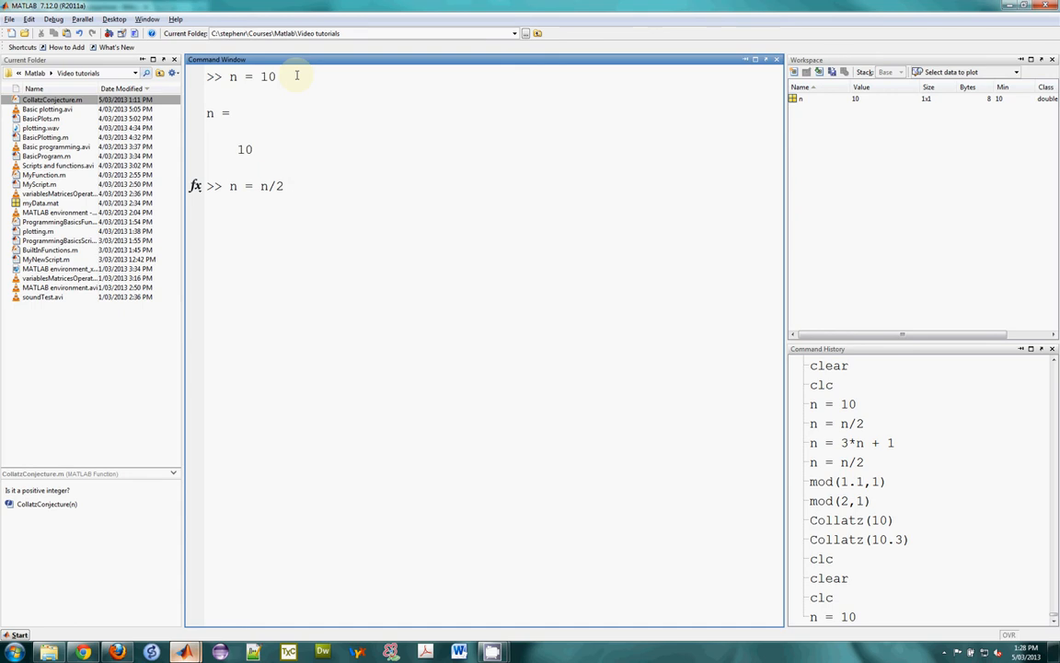
pyautogui.press('Return')
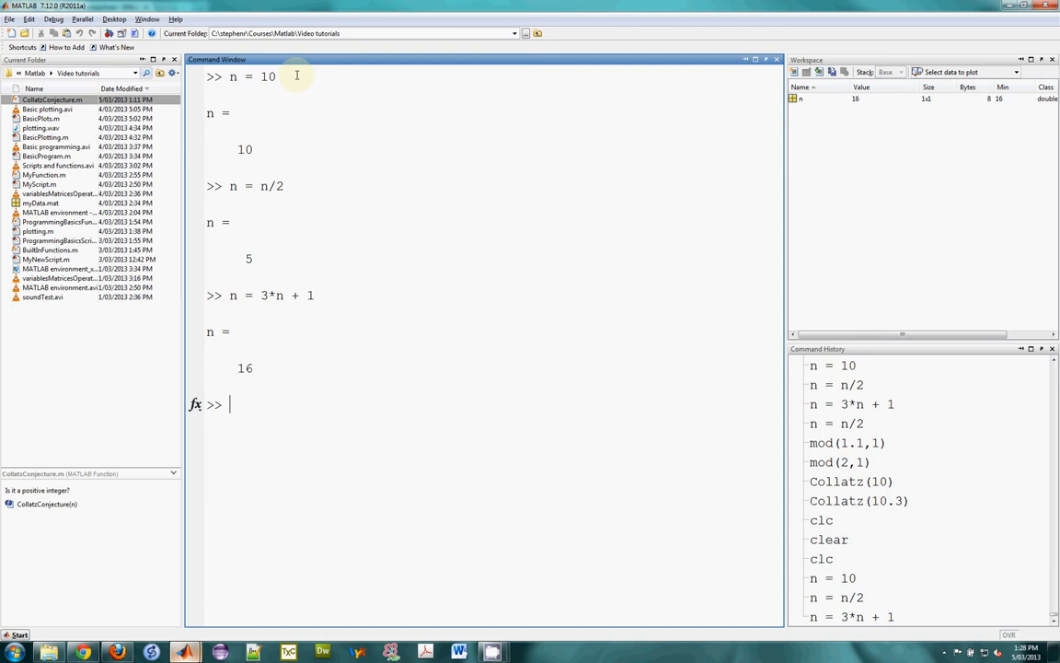
pyautogui.write('n = n/2')
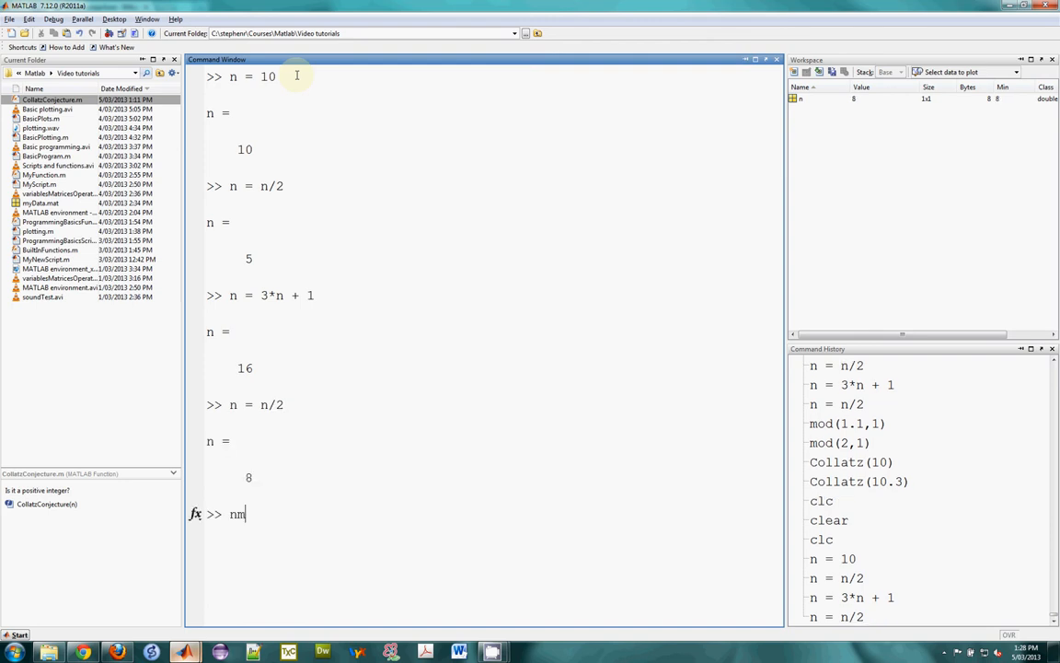
pyautogui.press('Return')
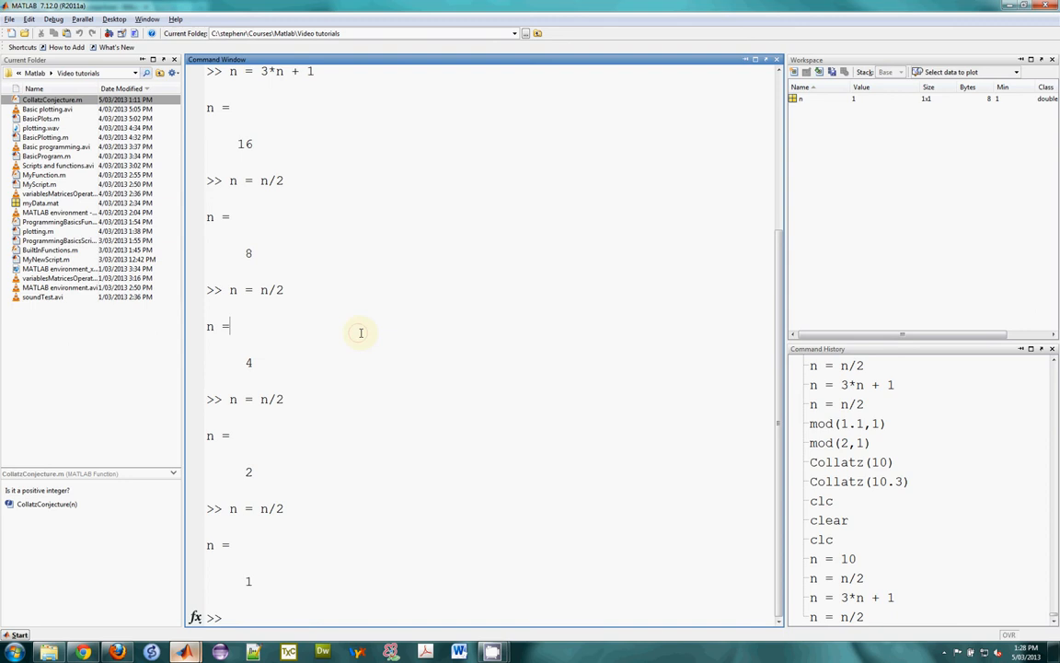
pyautogui.moveTo(239, 158)
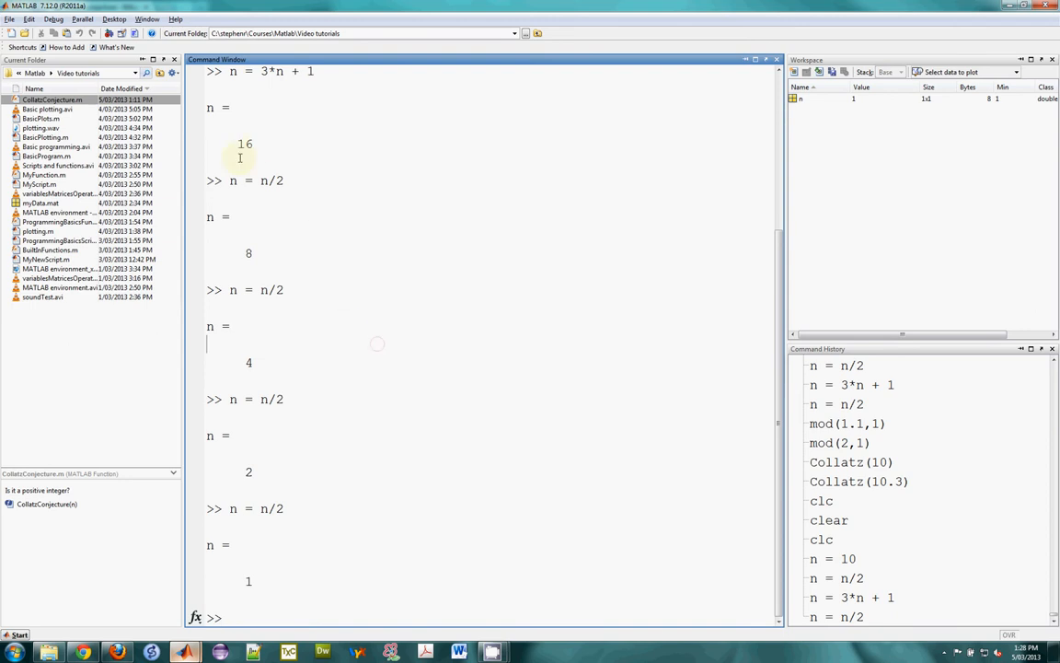
pyautogui.moveTo(326, 268)
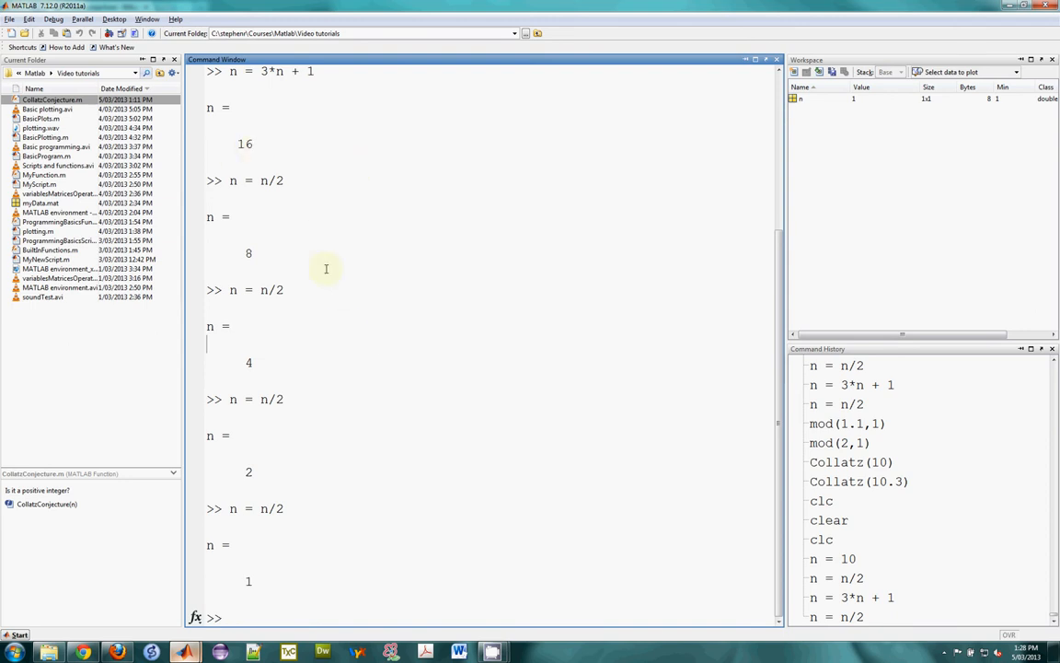
pyautogui.moveTo(321, 388)
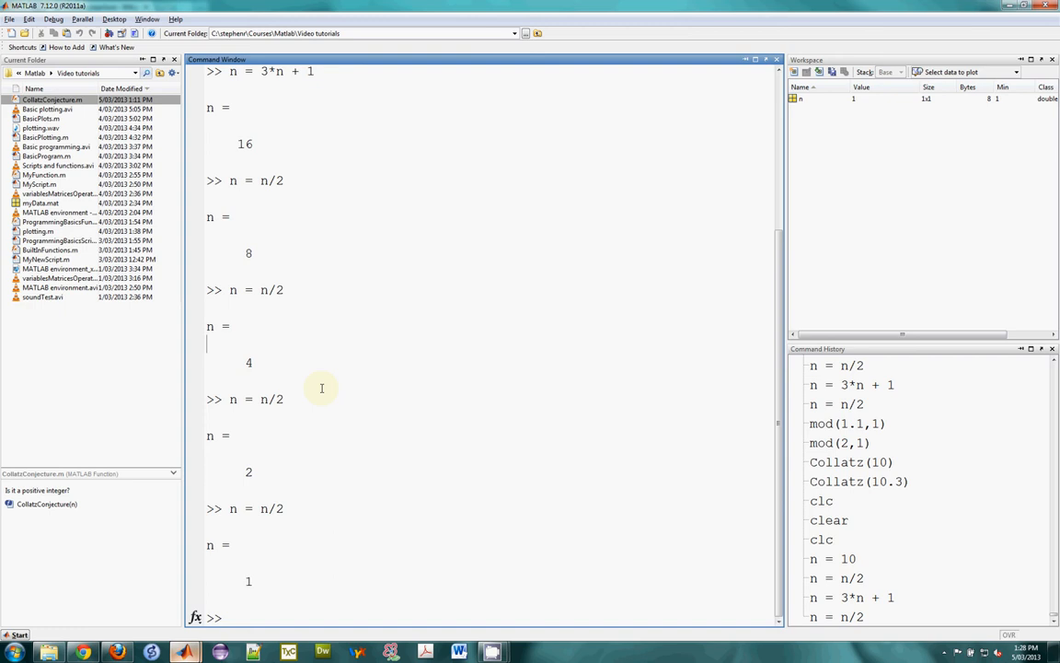
pyautogui.moveTo(355, 237)
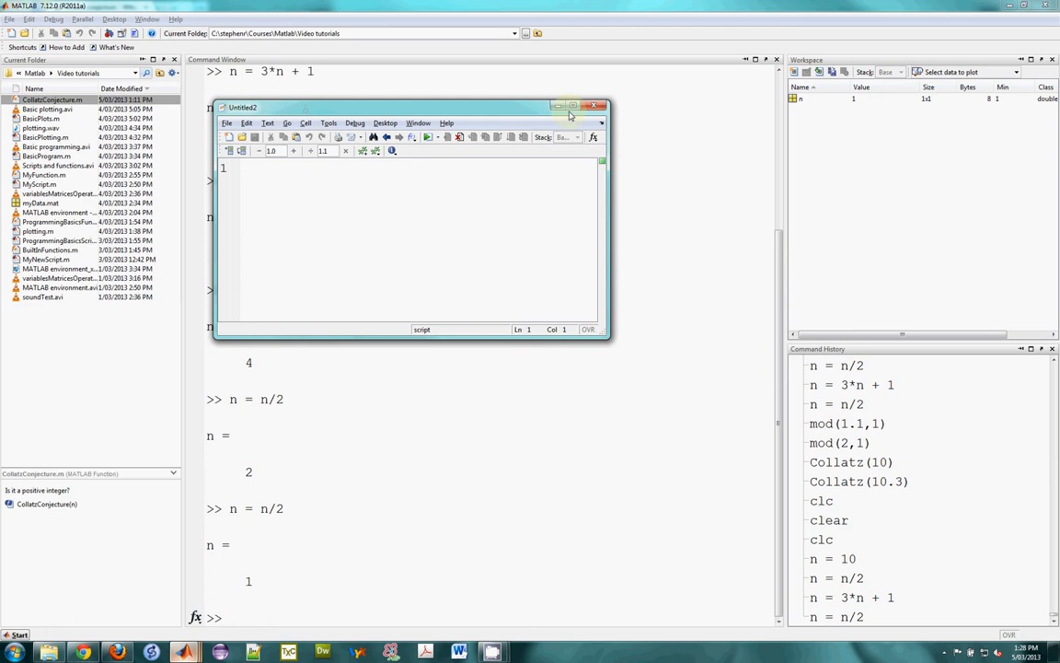
# Dock the new script editor and write the header function Collatz(n)
pyautogui.click(572, 106)
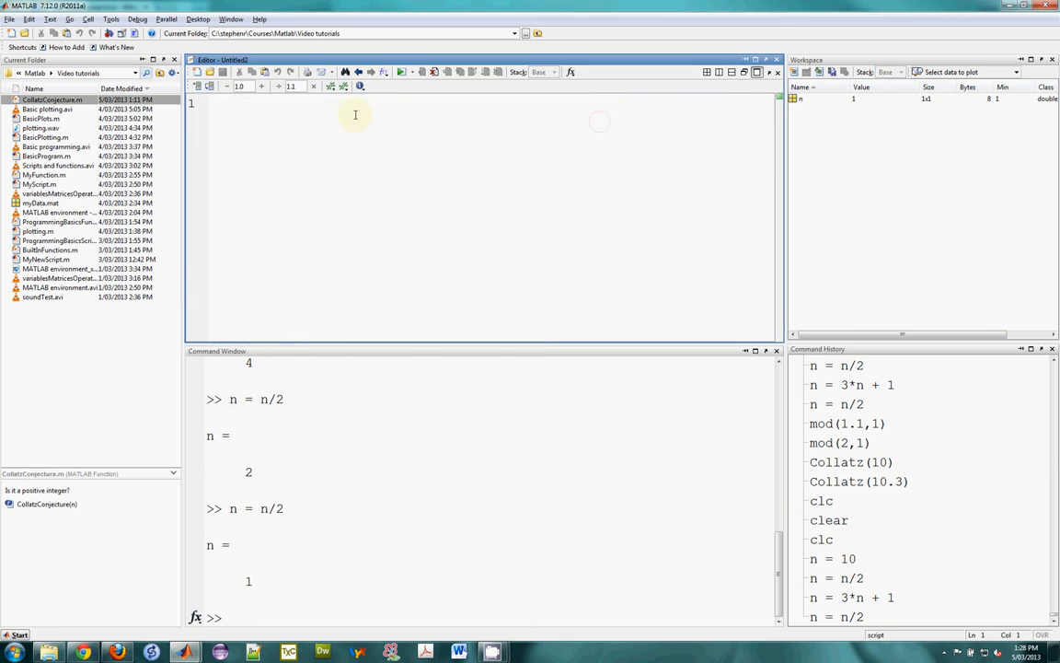
pyautogui.write('function')
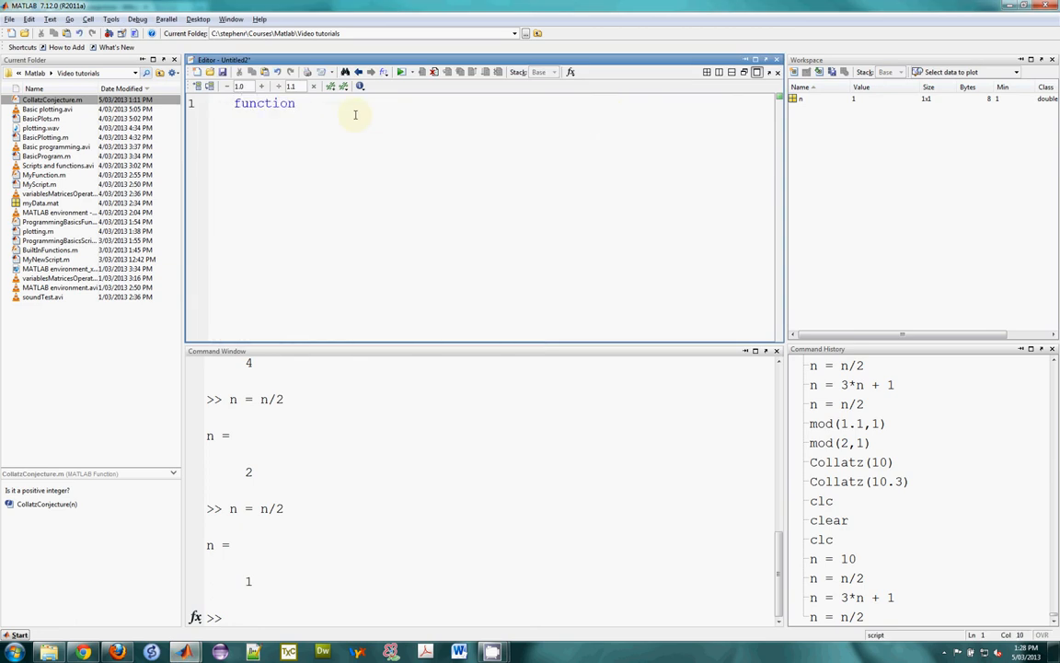
pyautogui.write('Colloatz')
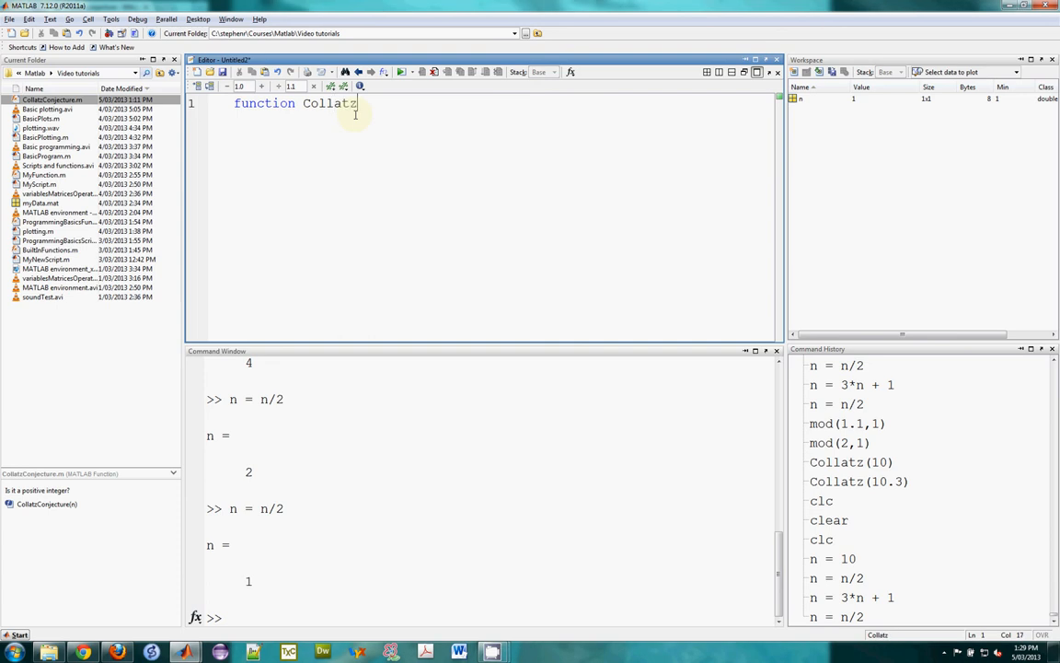
pyautogui.write('(n)')
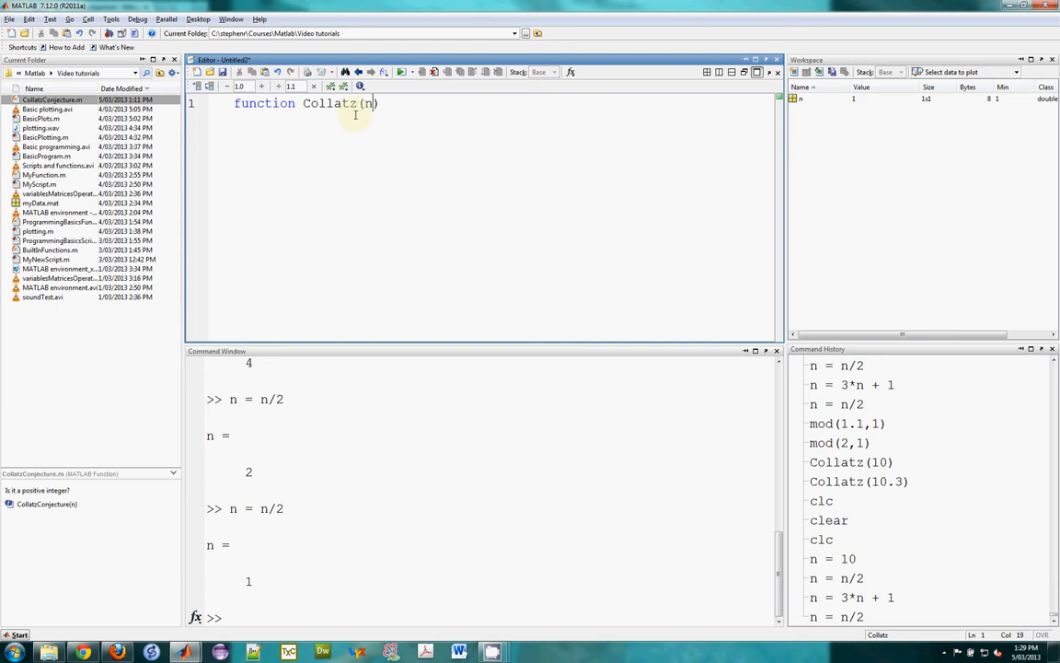
pyautogui.press('Return')
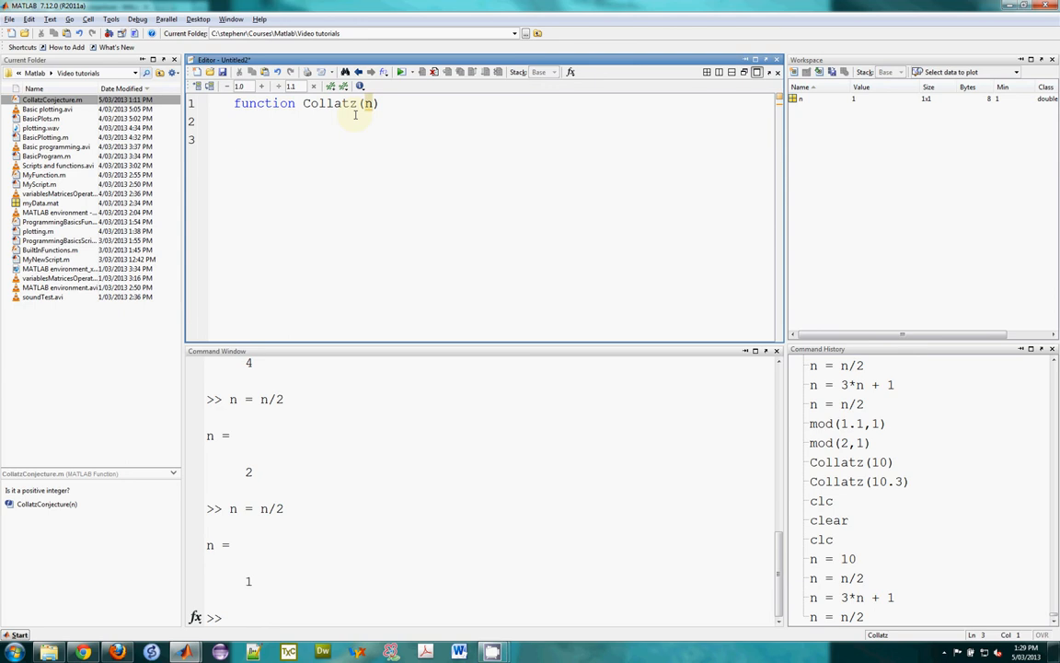
# Add the comment 'Is it a positive integer?' below the function header
pyautogui.write('%')
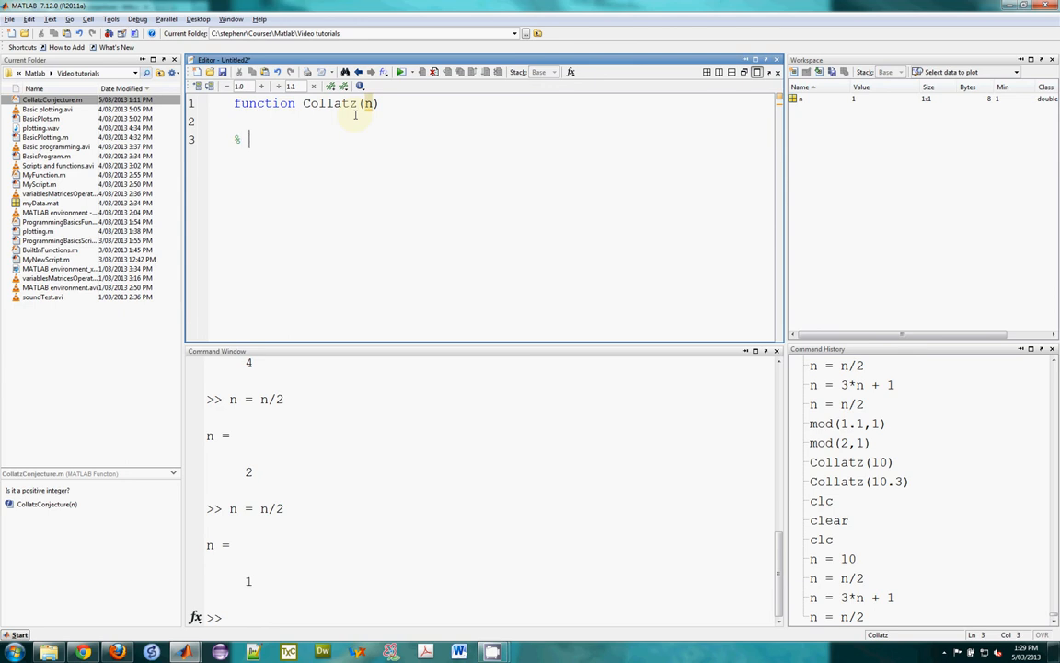
pyautogui.write('Is in')
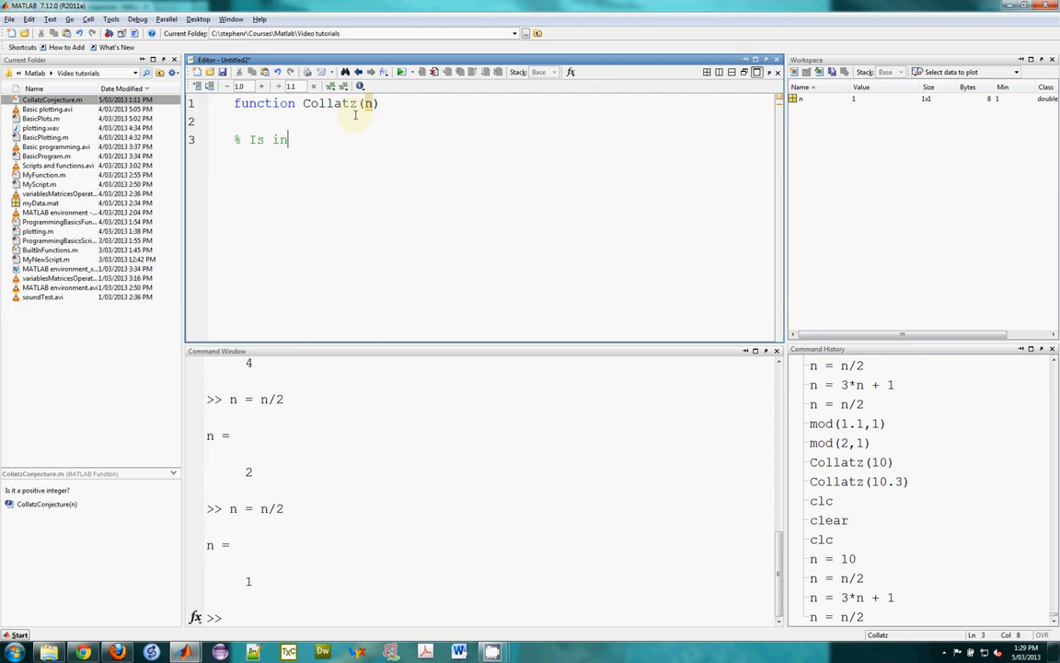
pyautogui.write('a pos')
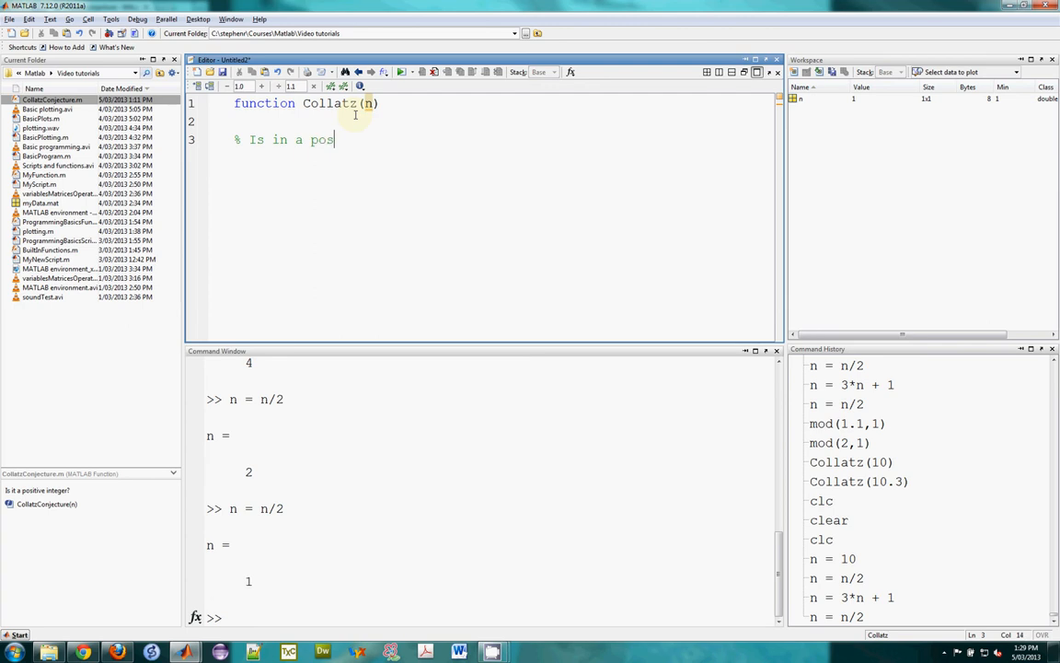
pyautogui.write('itive integer?')
pyautogui.write('if')
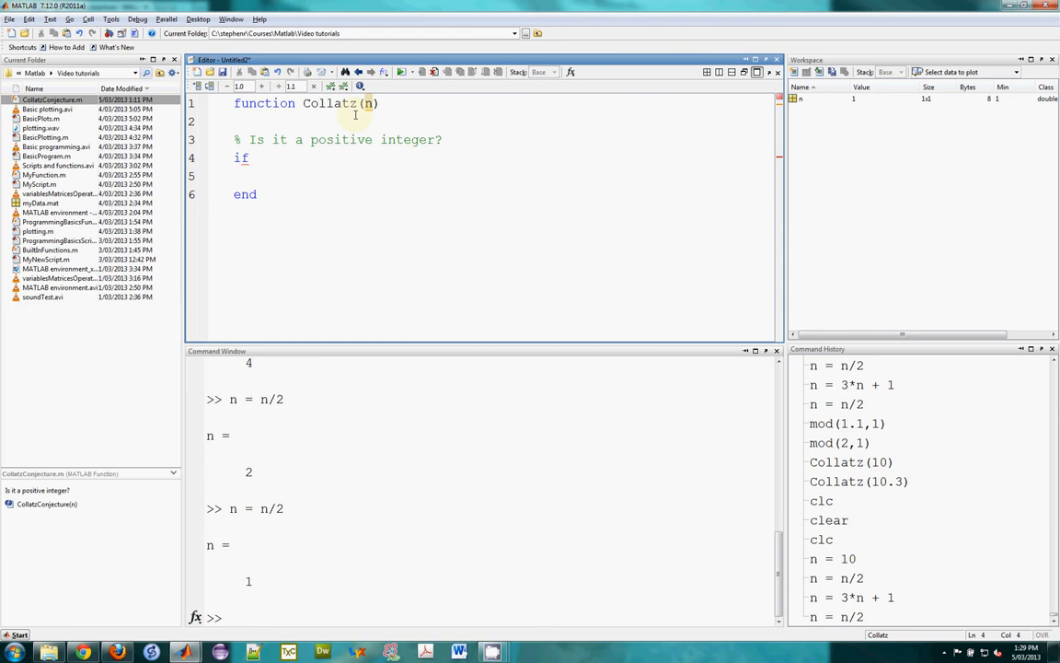
# Insert 'not' so the comment reads 'Is it not a positive integer?'
pyautogui.click(258, 158)
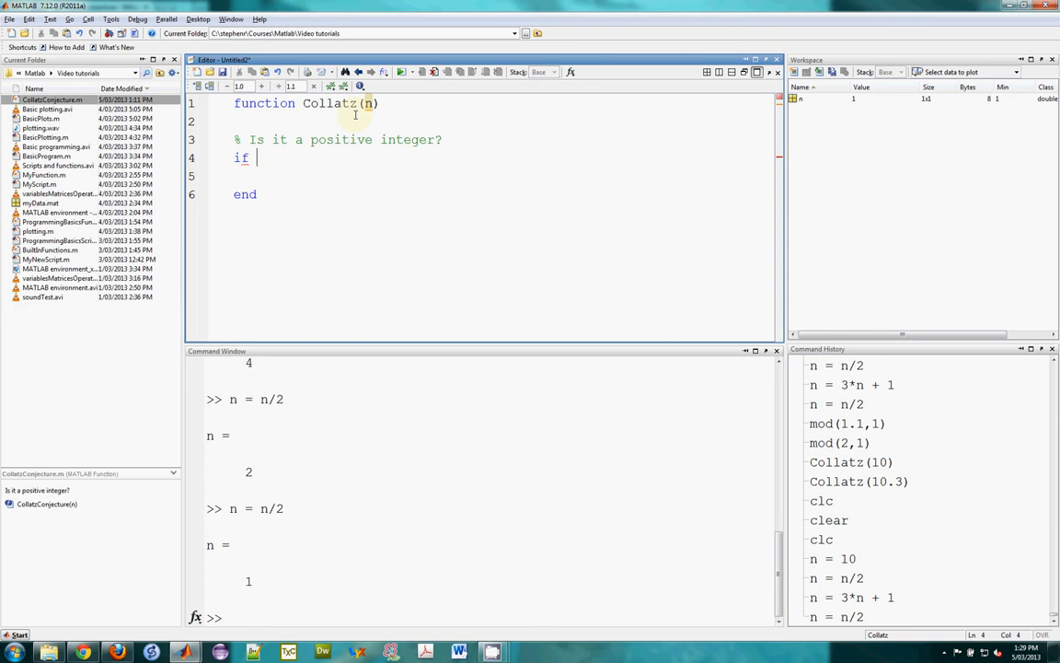
pyautogui.click(256, 139)
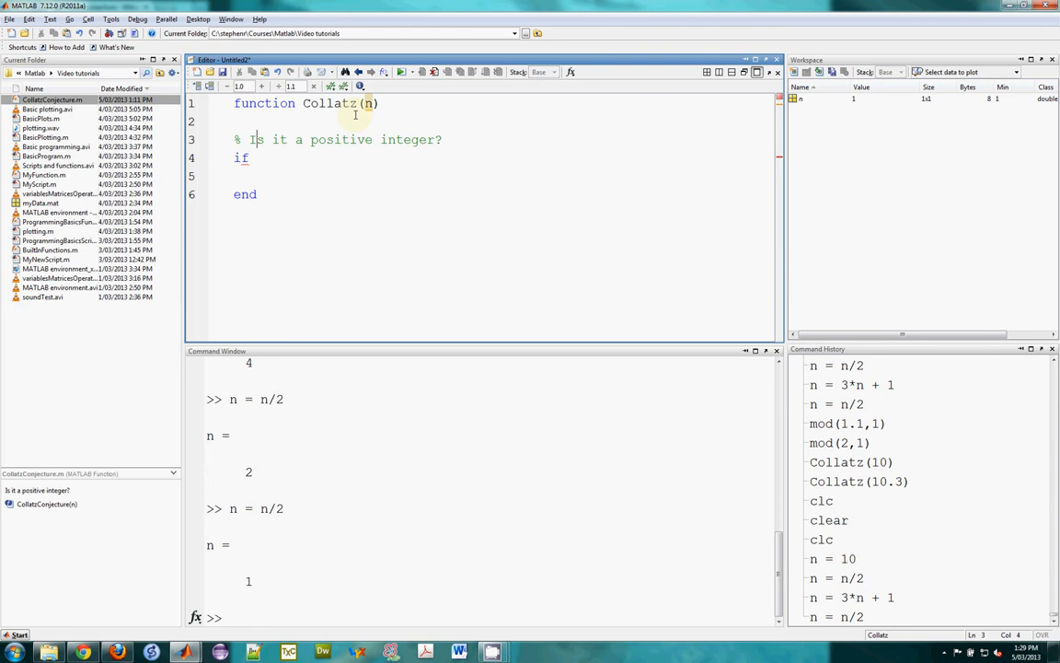
pyautogui.write('not')
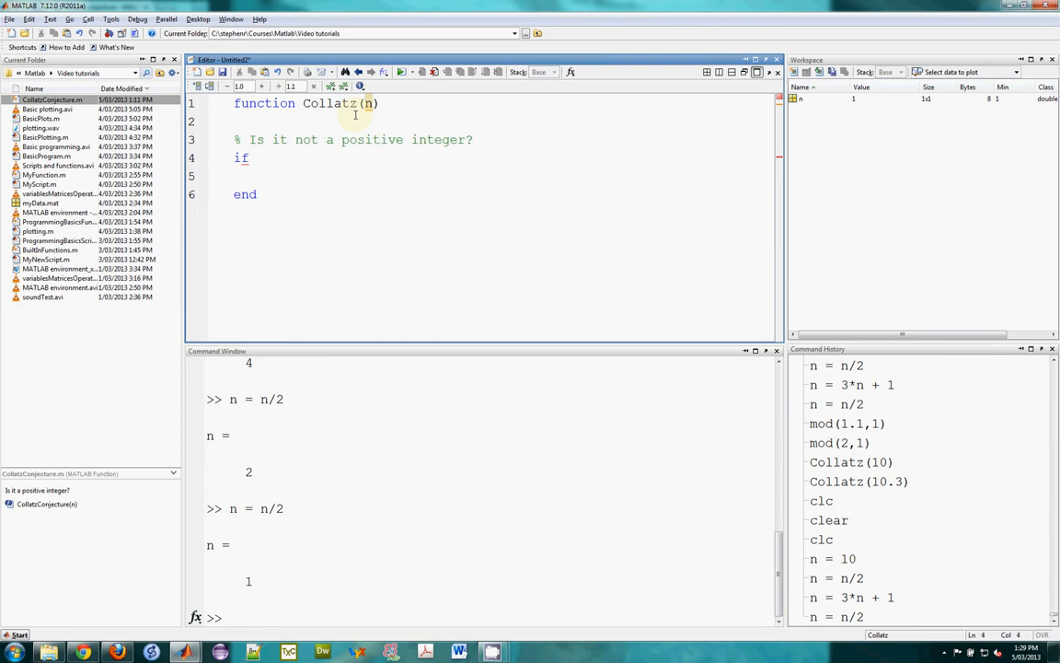
pyautogui.write('mo')
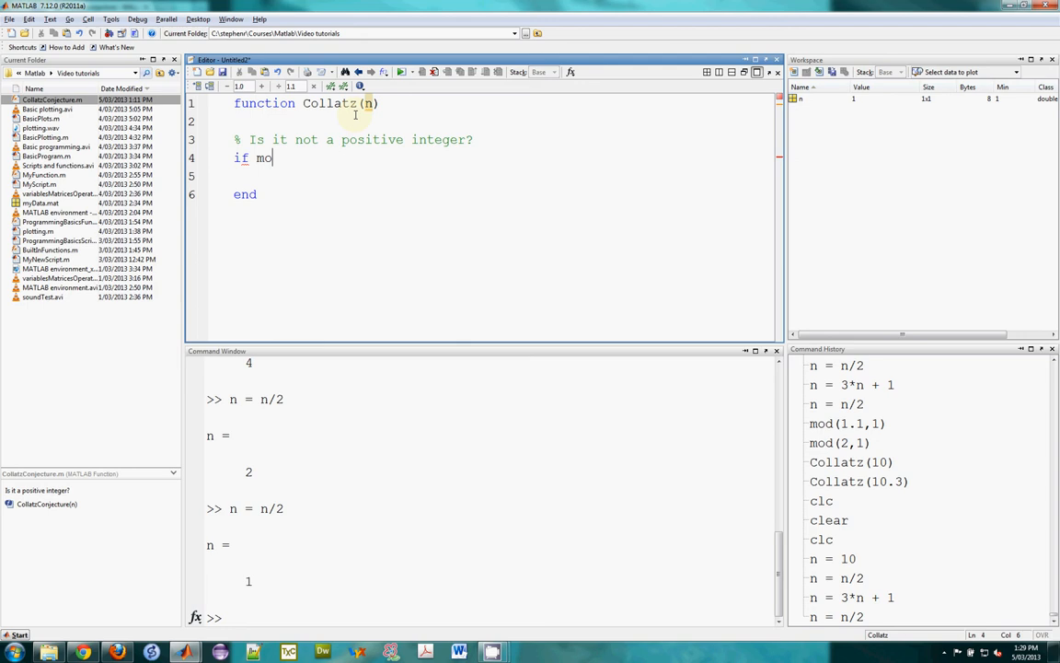
pyautogui.press('BackSpace')
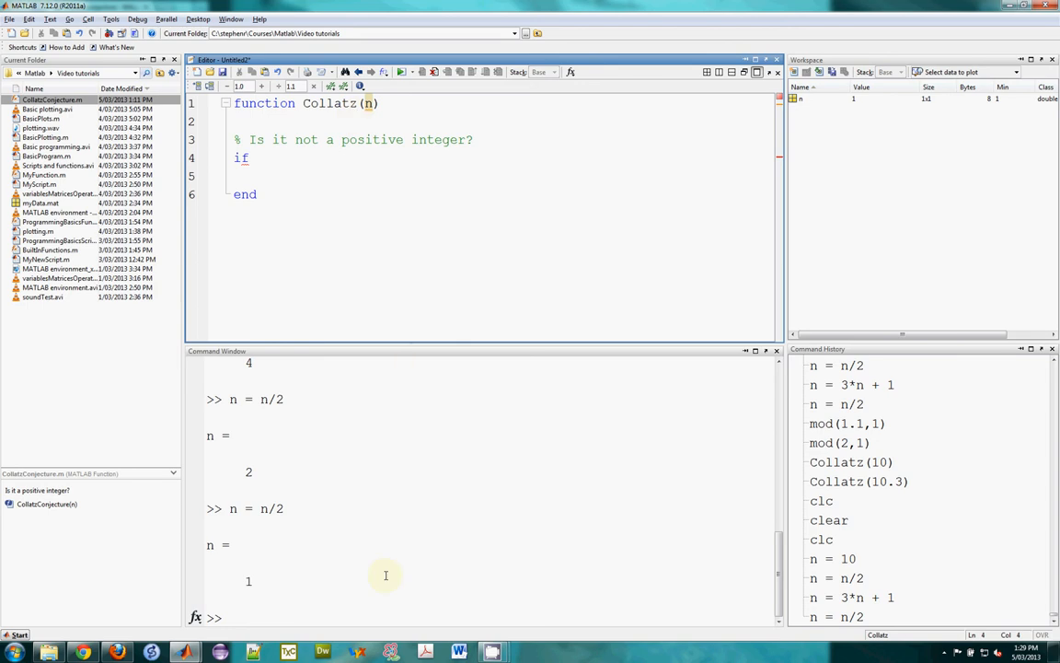
# Evaluate mod(3,1), returning 0, and mod(3.4,1), returning 0.4, in the Command Window
pyautogui.write('mod()')
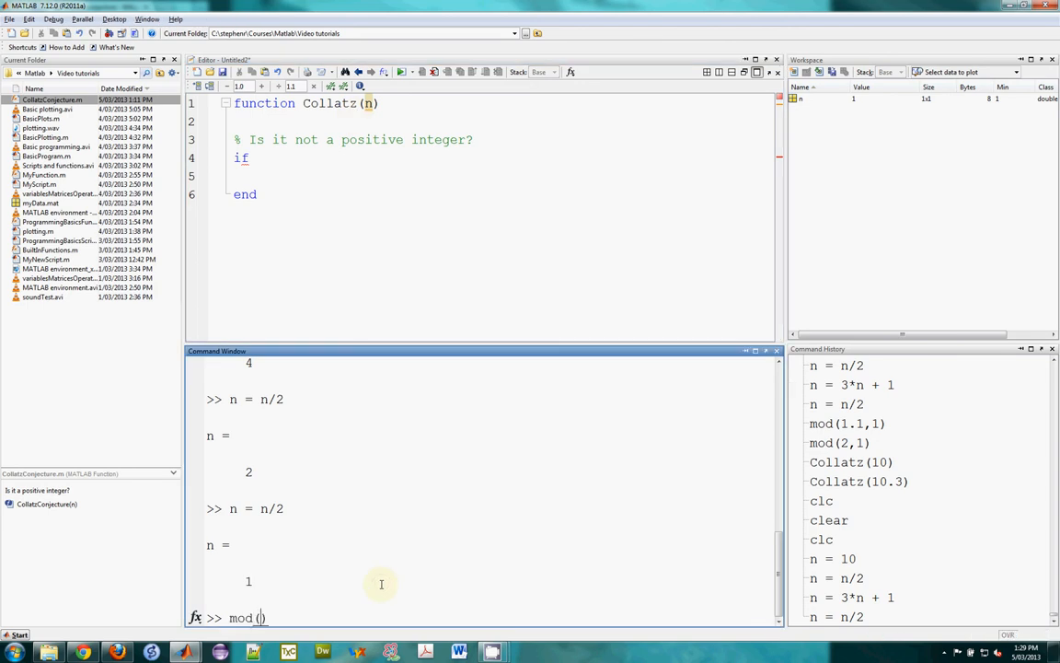
pyautogui.write(',')
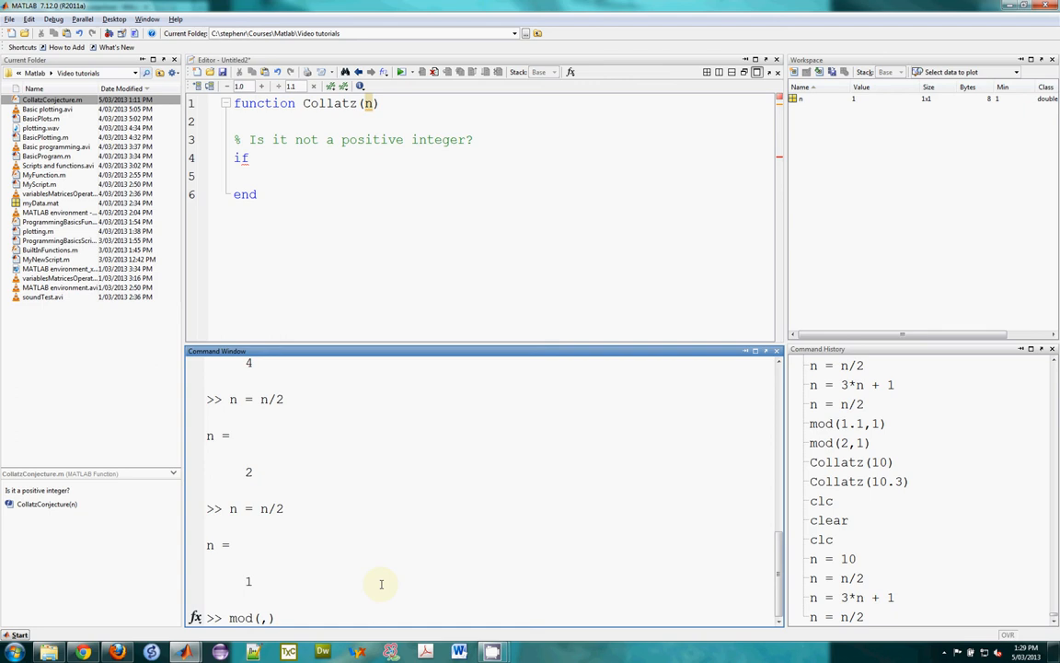
pyautogui.write('3')
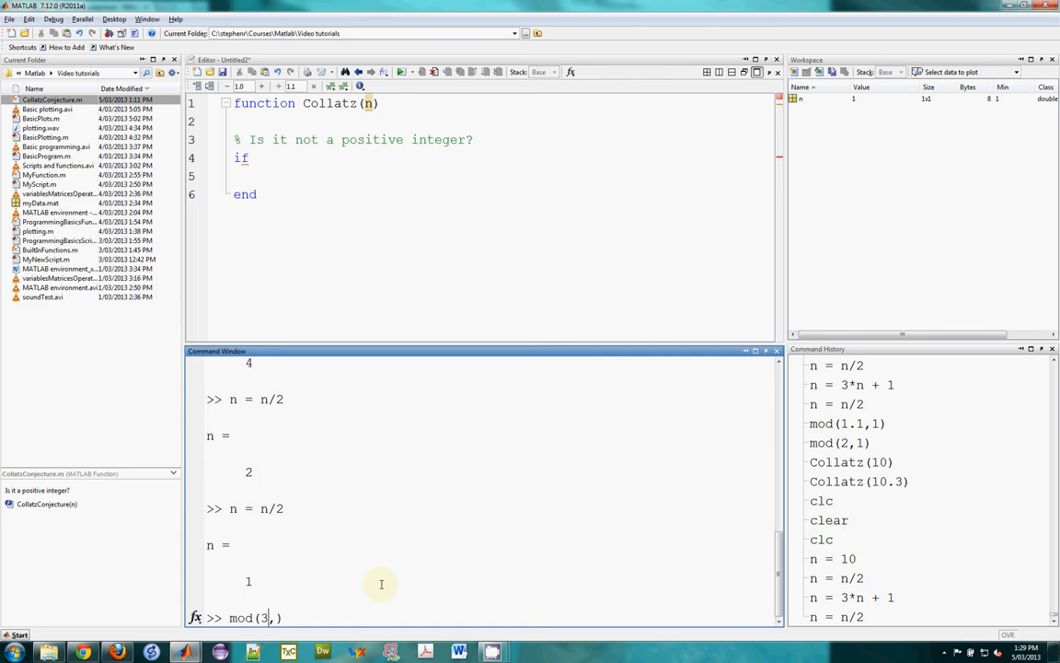
pyautogui.write('1')
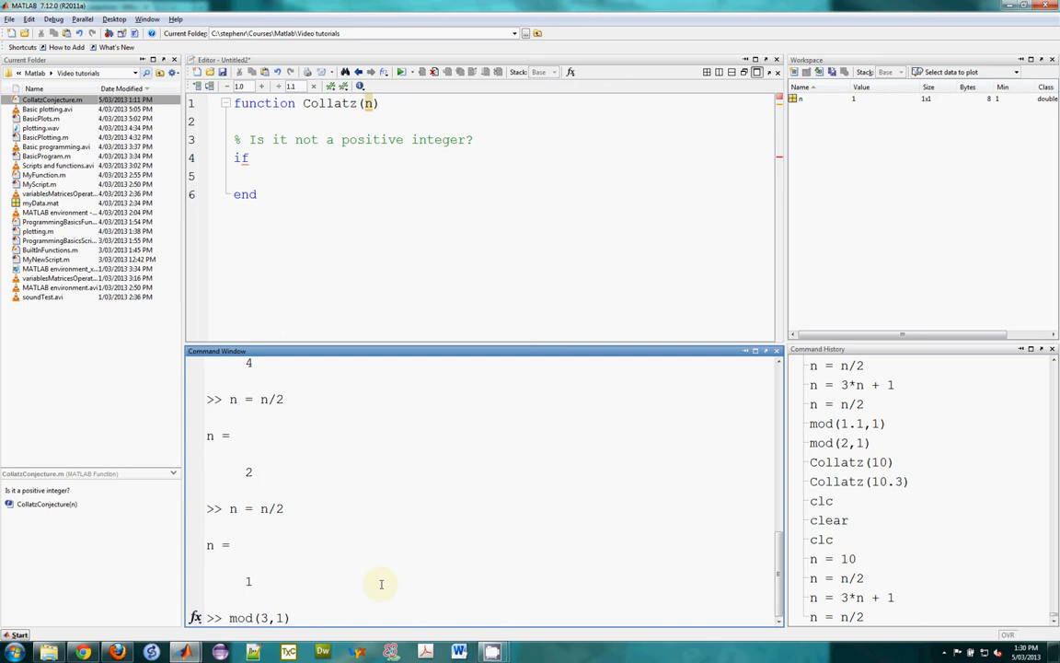
pyautogui.press('Return')
pyautogui.write('mod(3.4,1)')
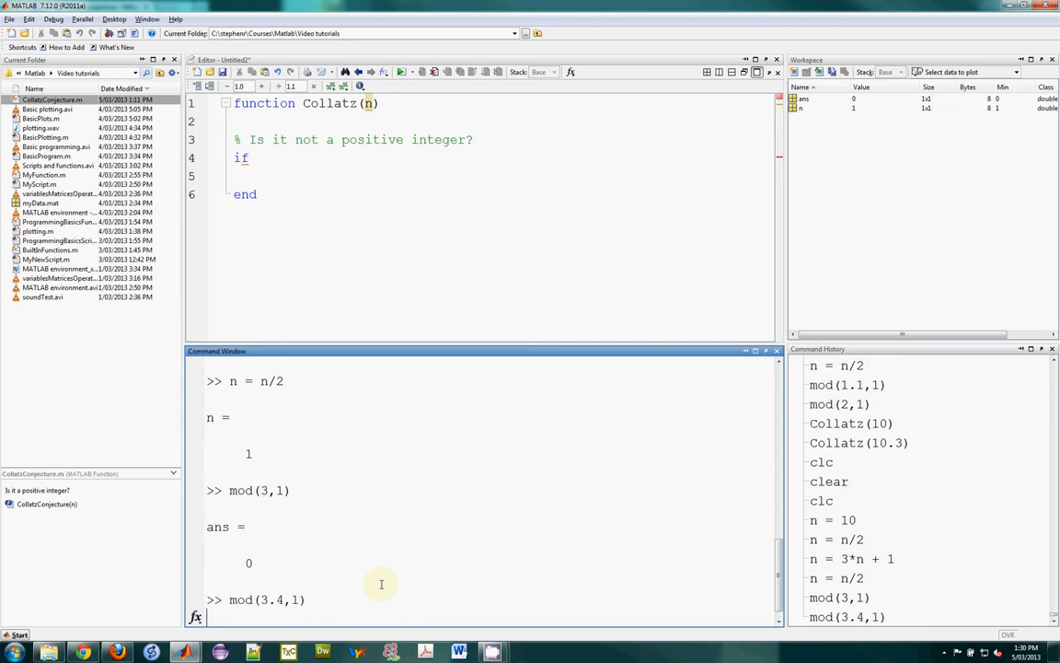
pyautogui.press('Return')
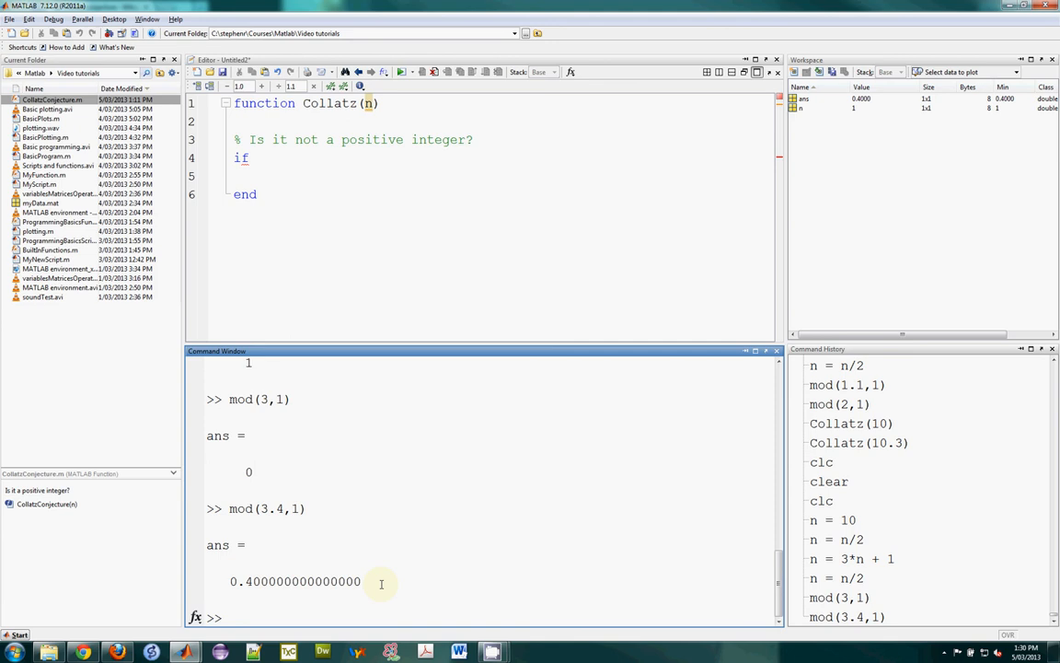
# Complete line 4 as if mod(n,1)~=0 || n<1 to catch invalid input
pyautogui.click(274, 157)
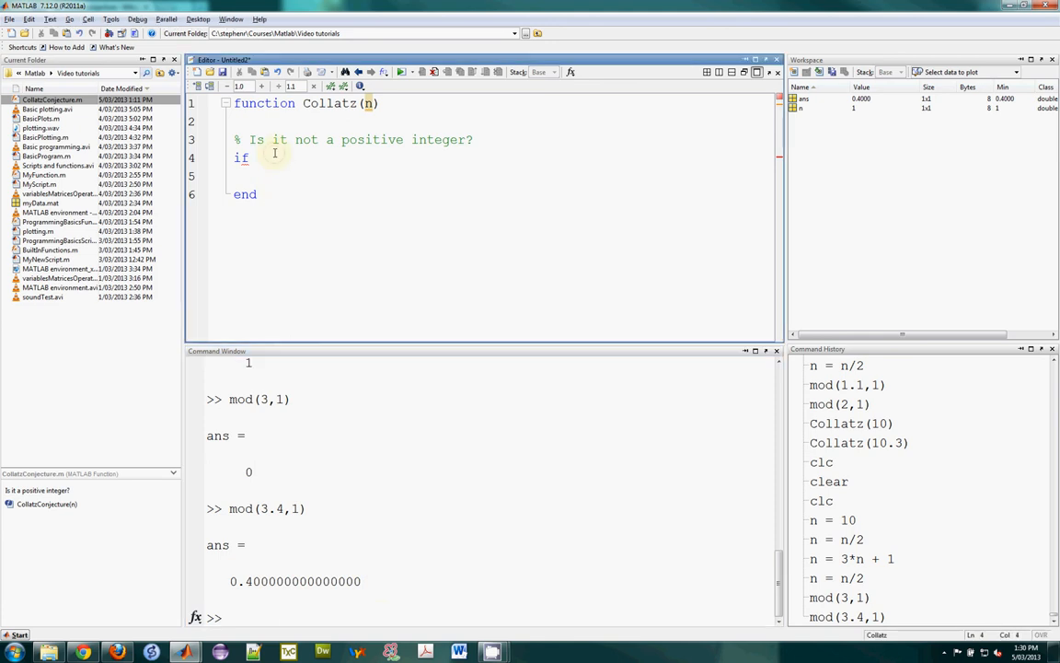
pyautogui.write('mod()')
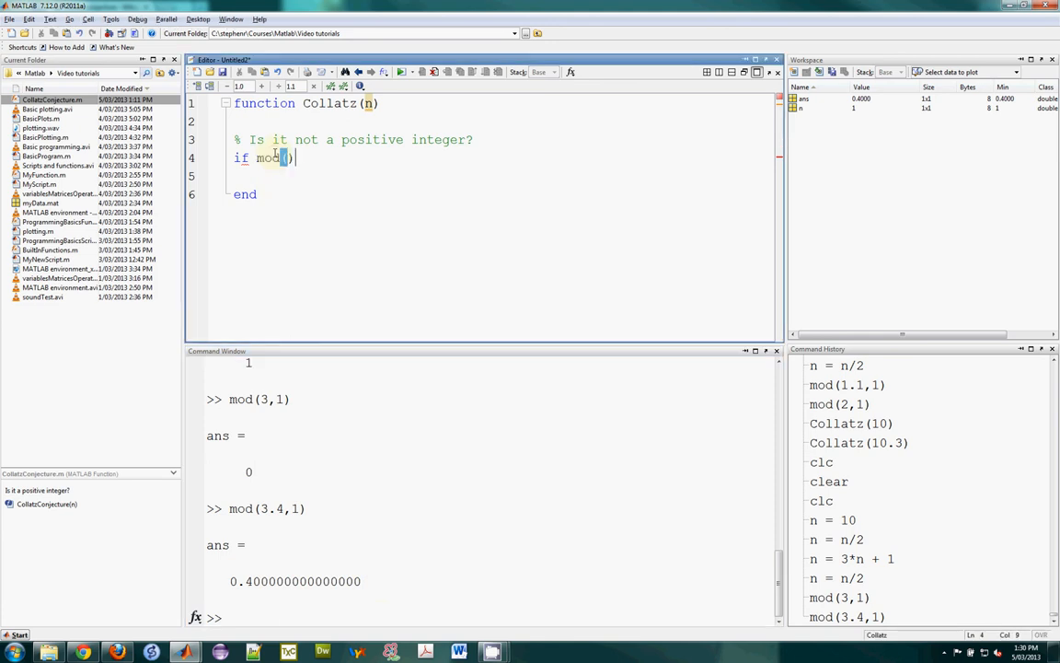
pyautogui.write('n,1')
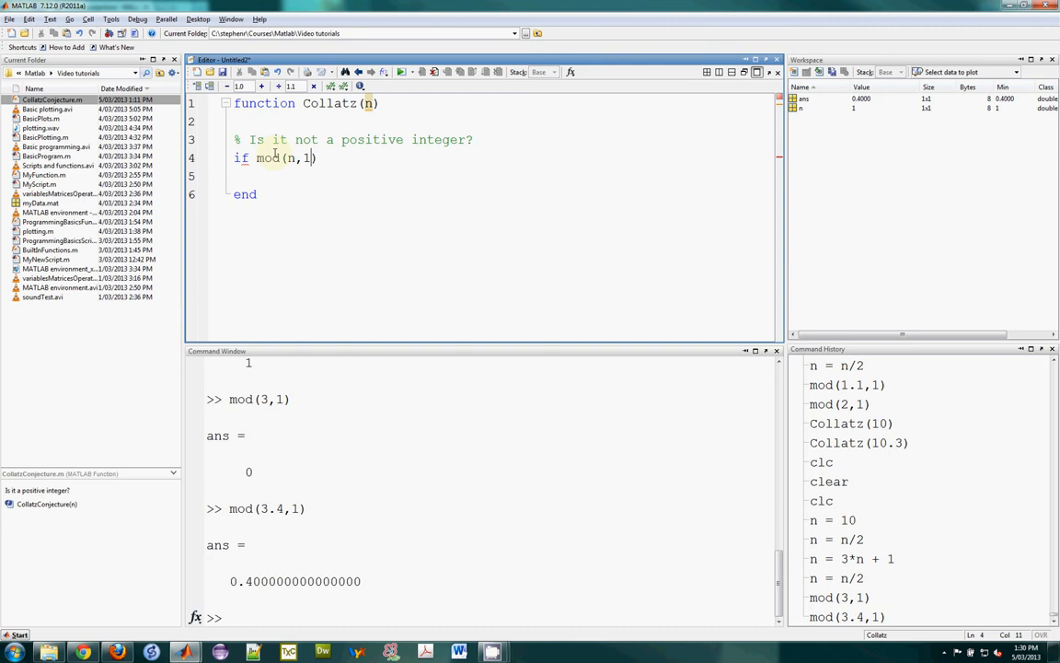
pyautogui.write('~')
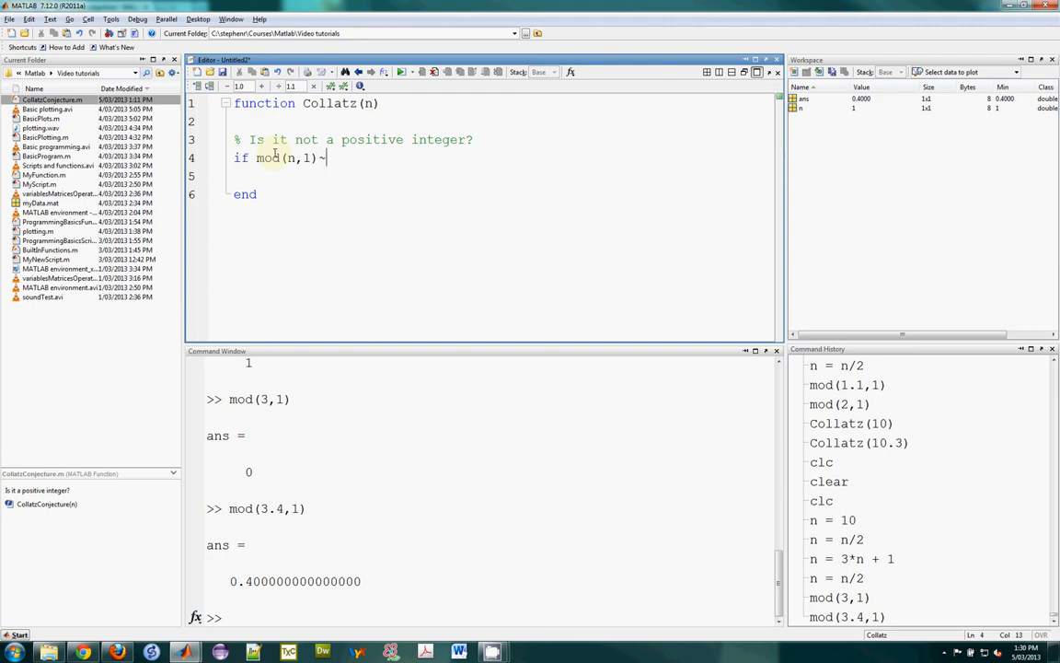
pyautogui.write('=0')
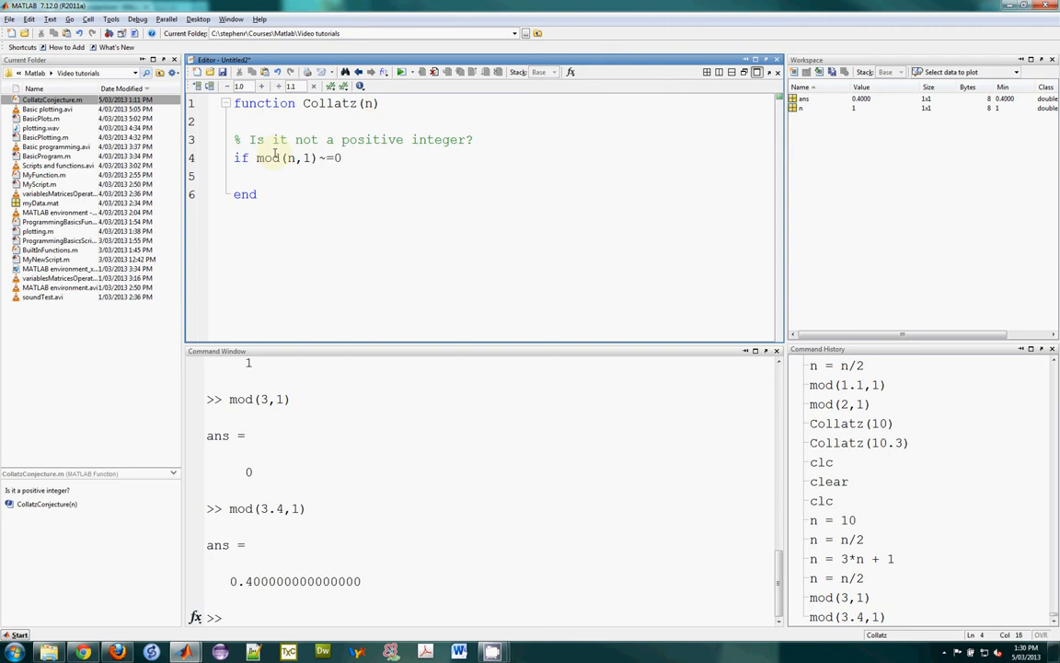
pyautogui.write('||')
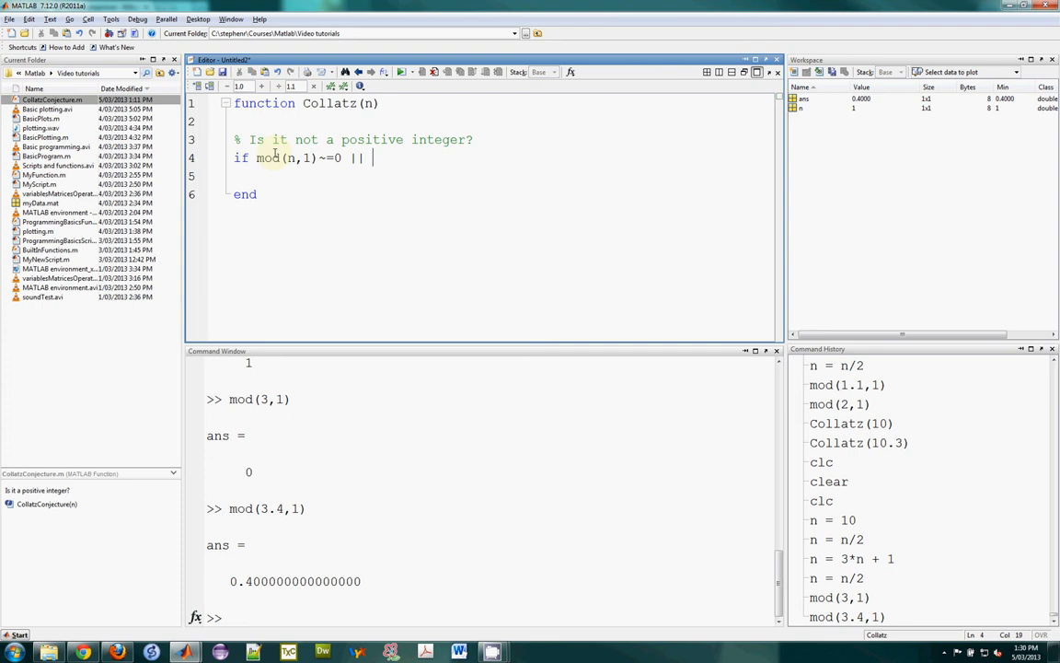
pyautogui.write('n<')
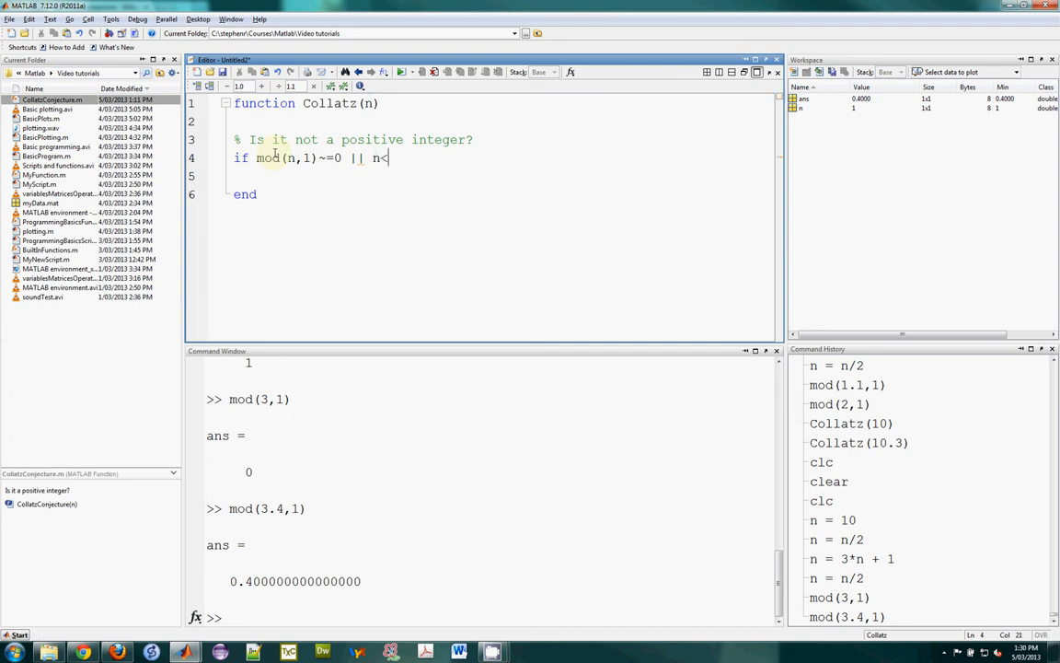
pyautogui.write('1')
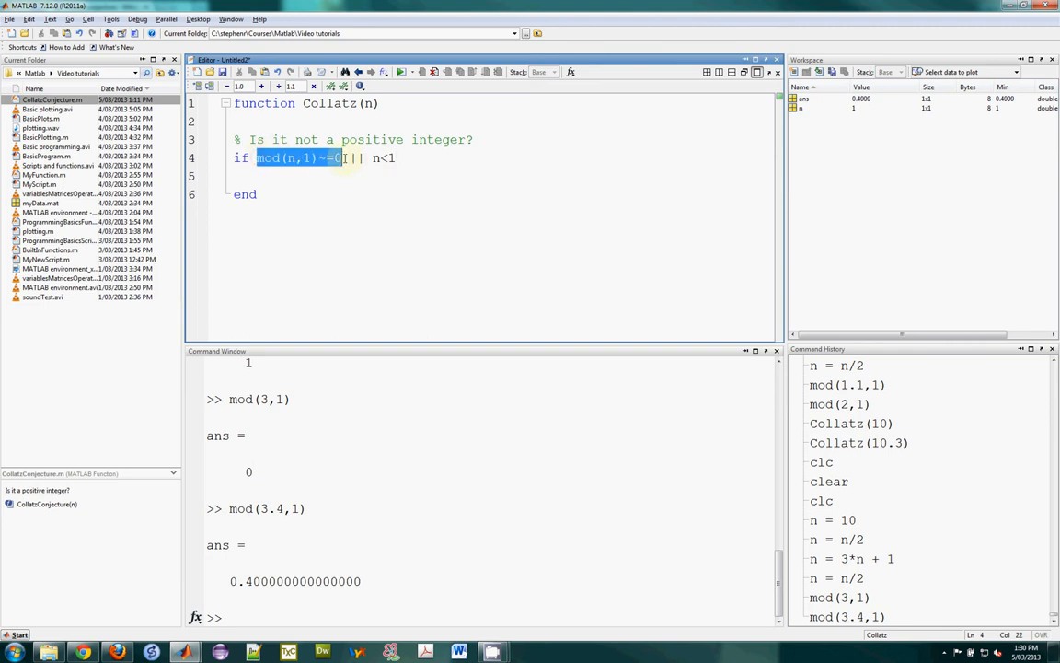
pyautogui.doubleClick(382, 157)
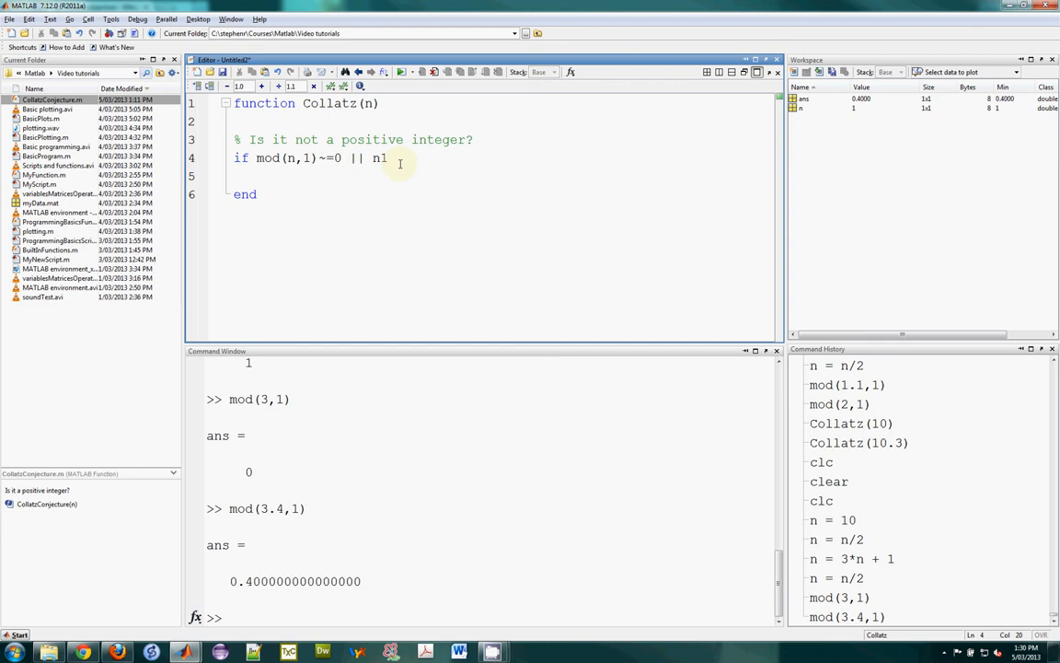
pyautogui.write('<1')
pyautogui.click(504, 176)
pyautogui.write('erro')
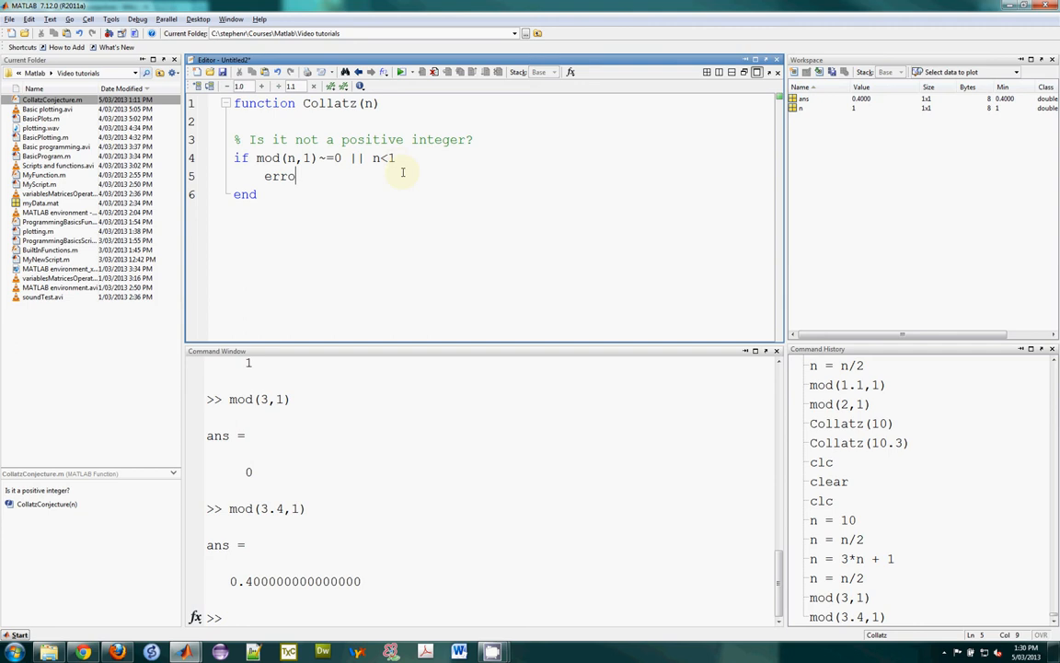
# Put error('n must be a positive integer'); inside the if block
pyautogui.write('r()')
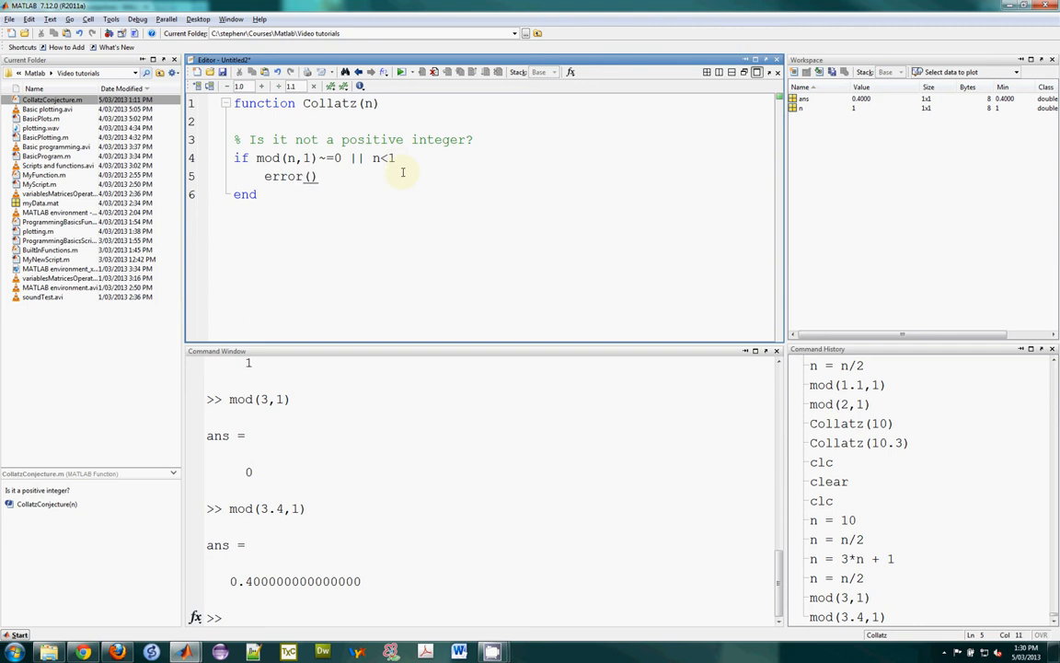
pyautogui.write("'")
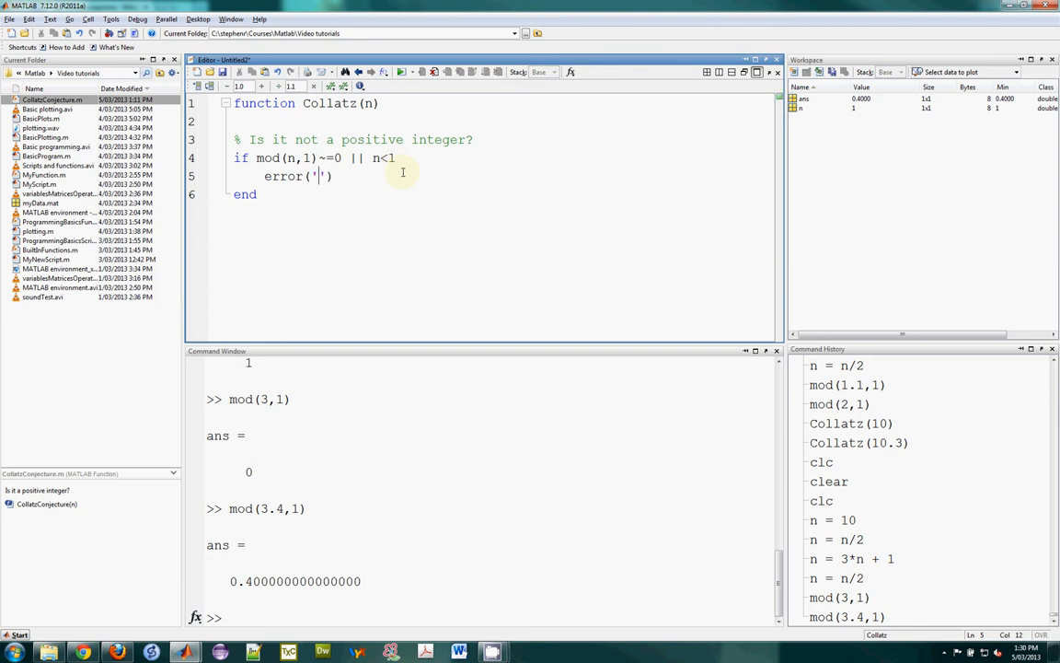
pyautogui.write('n')
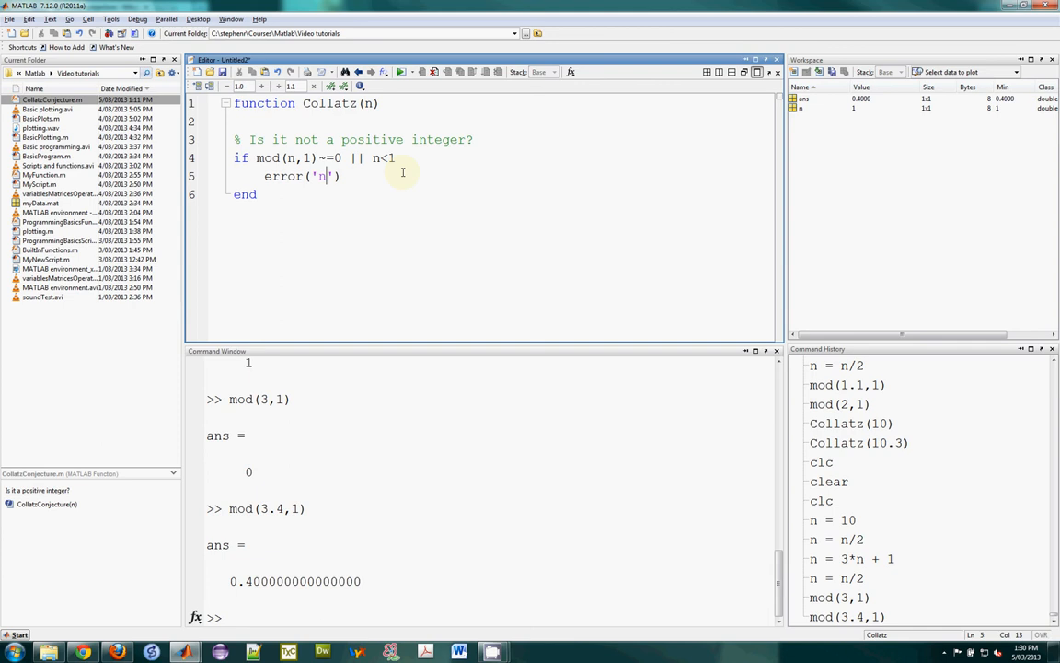
pyautogui.write('must be a positive int')
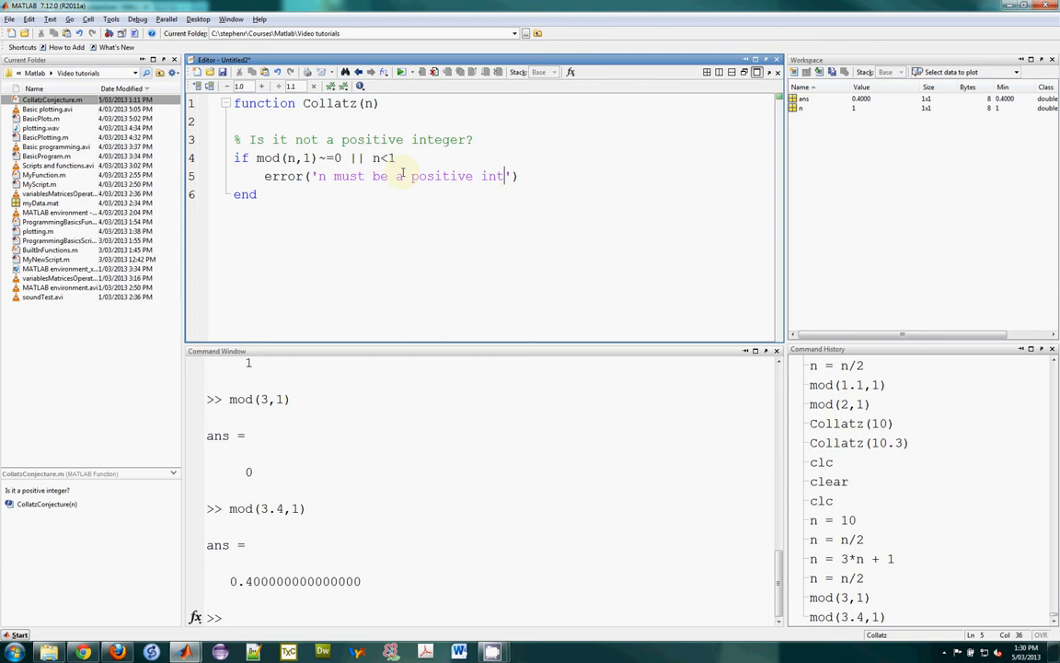
pyautogui.write("eger')")
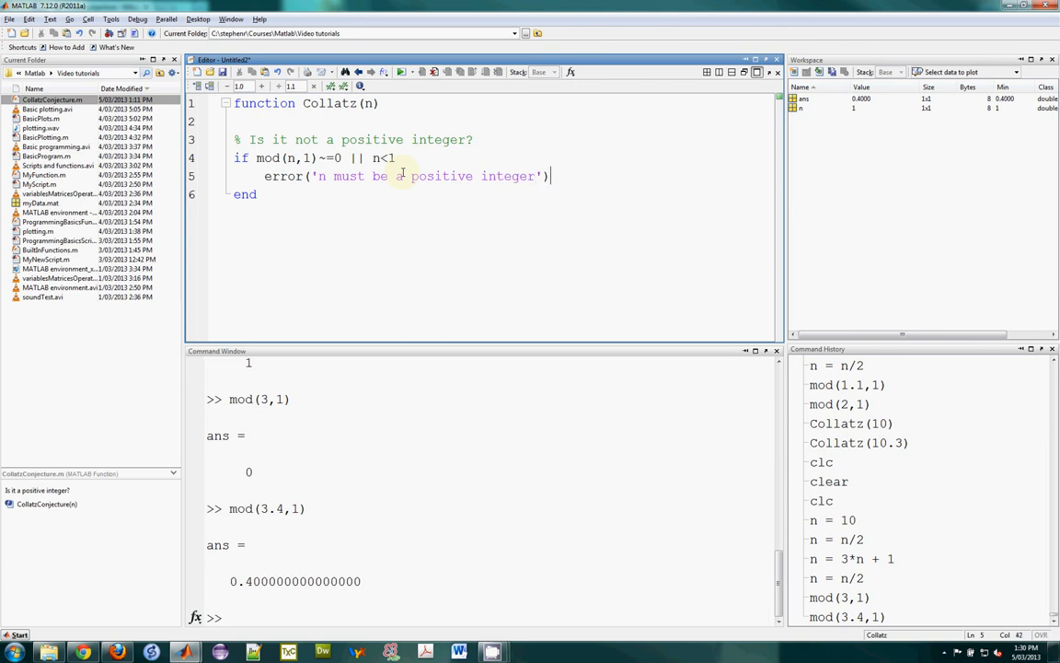
pyautogui.write(';')
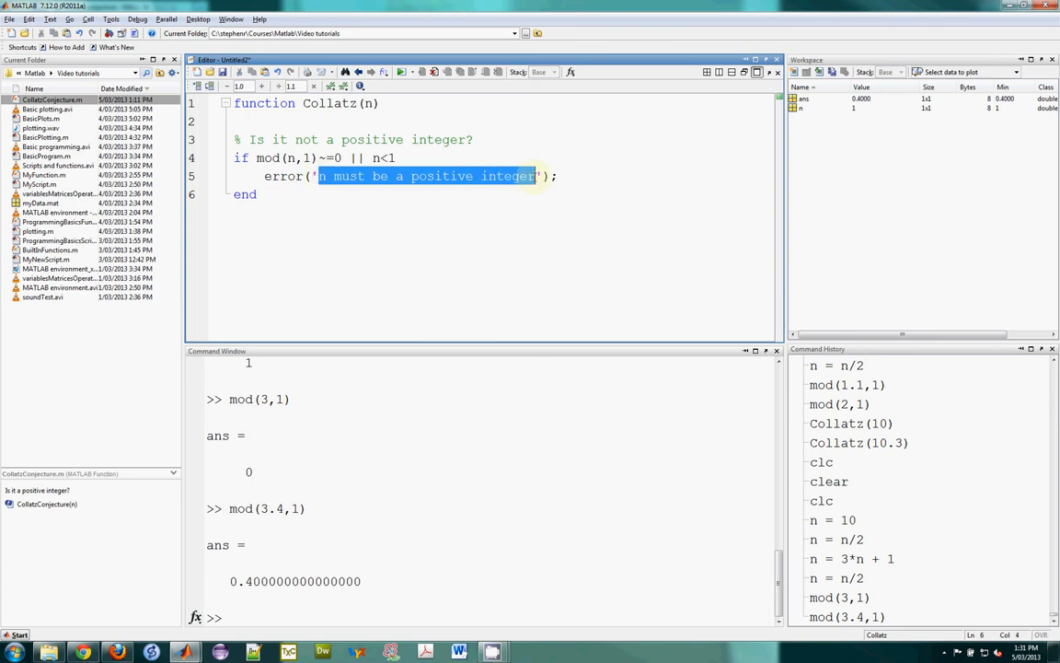
pyautogui.click(561, 176)
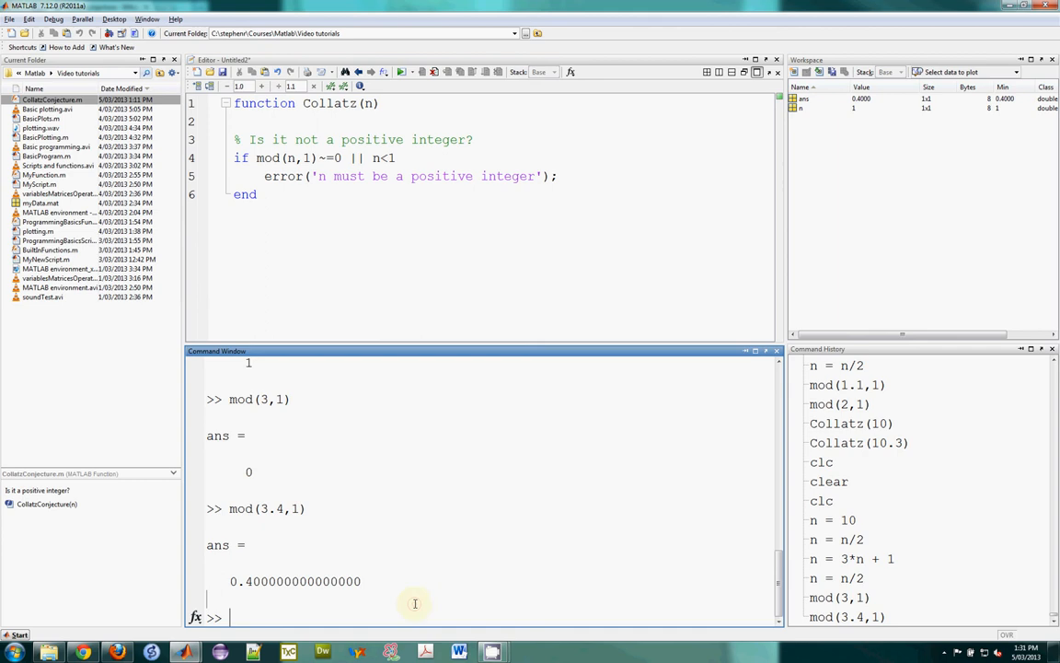
pyautogui.moveTo(345, 612)
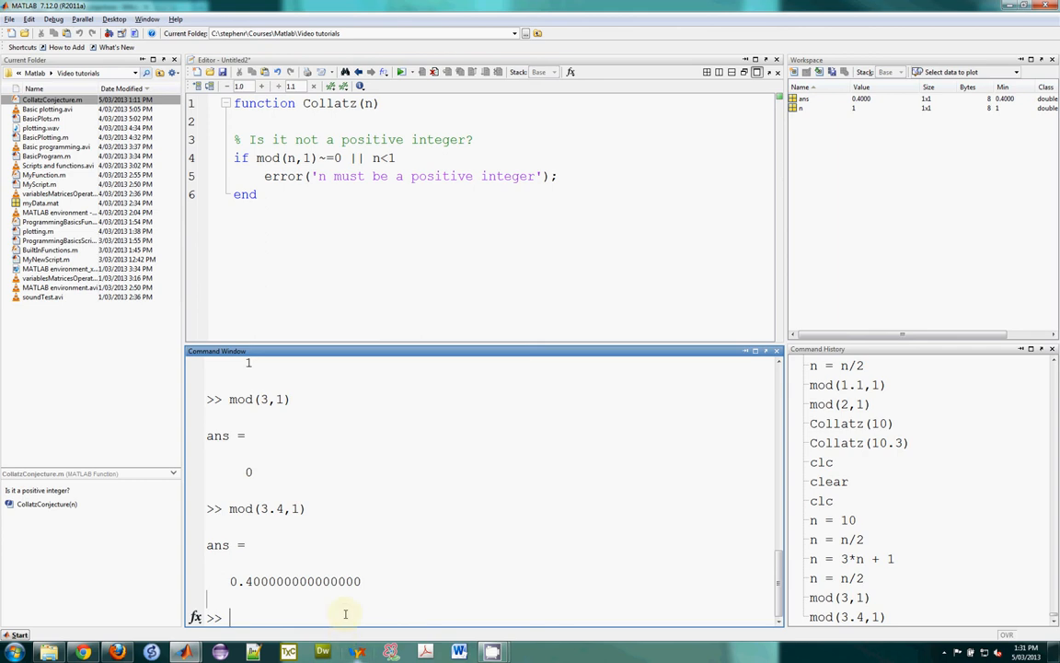
# Save the new function as Collatz.m
pyautogui.doubleClick(333, 103)
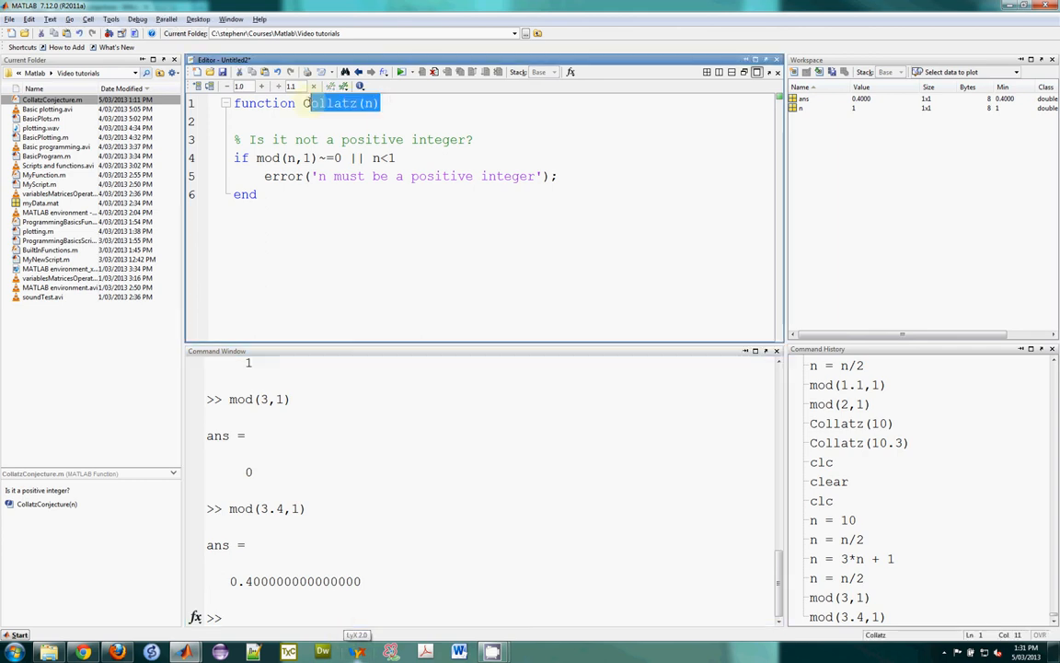
pyautogui.click(363, 269)
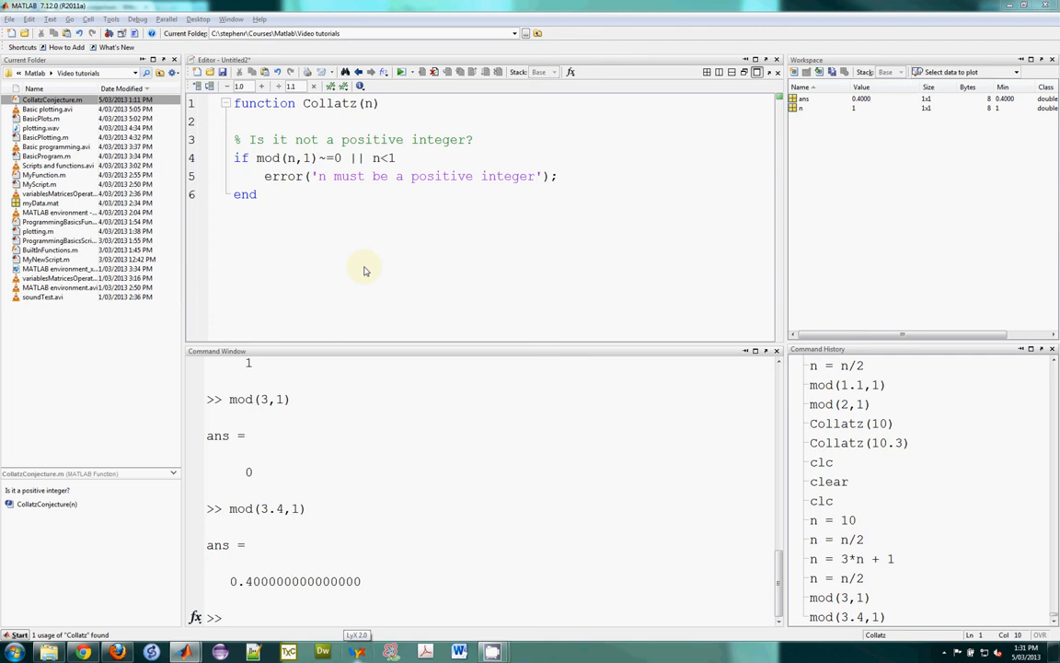
pyautogui.click(397, 184)
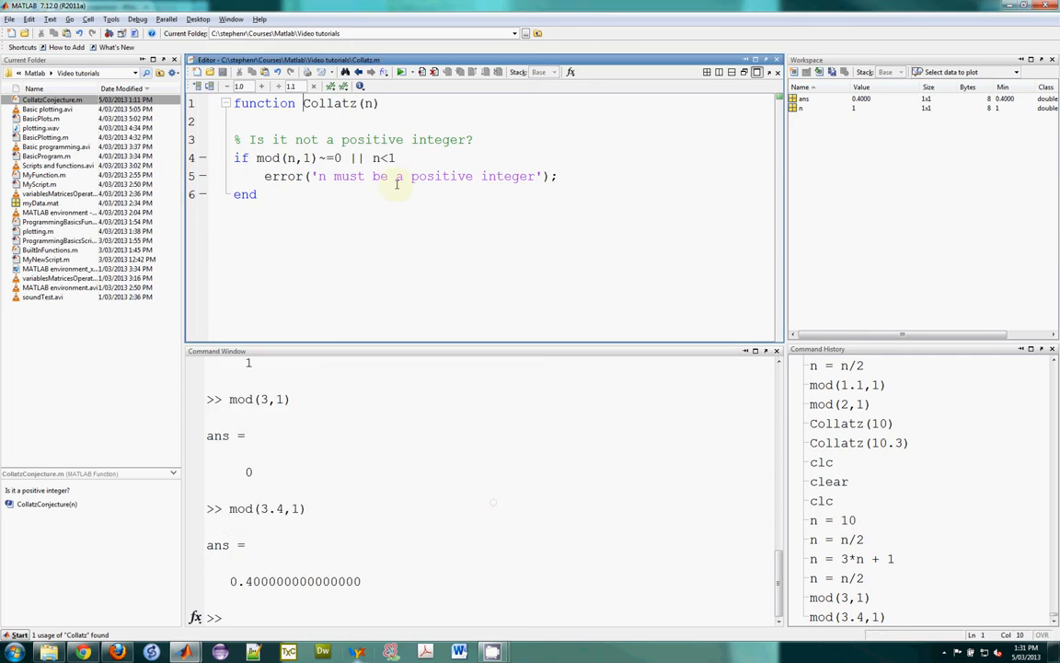
# Run Collatz(10) without error and Collatz(10.4), which raises 'n must be a positive integer'
pyautogui.doubleClick(340, 103)
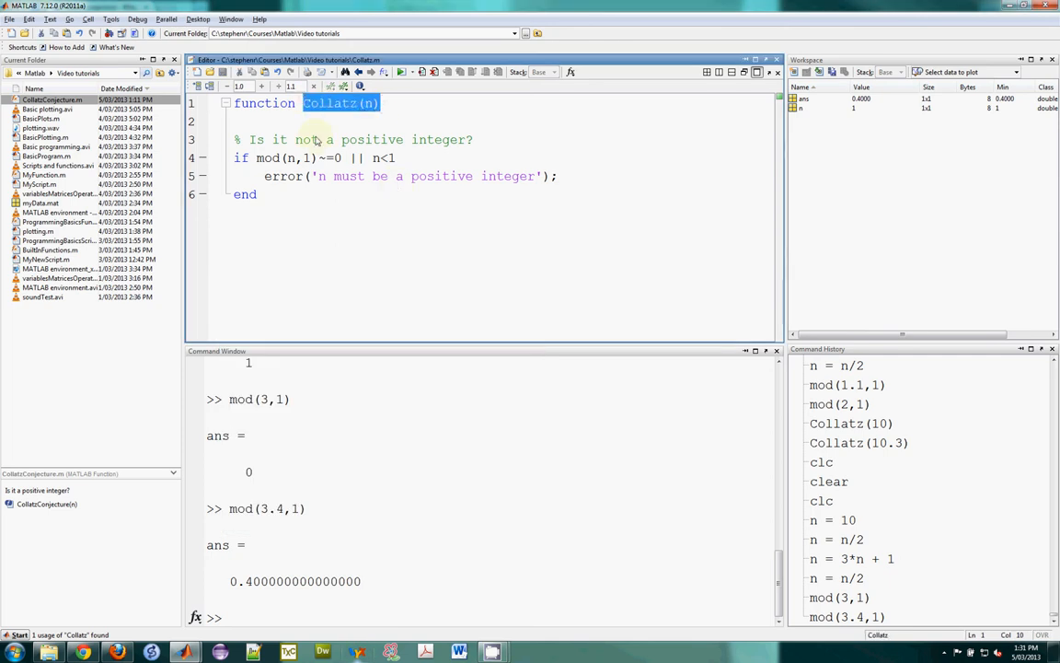
pyautogui.write('Collatz(n)')
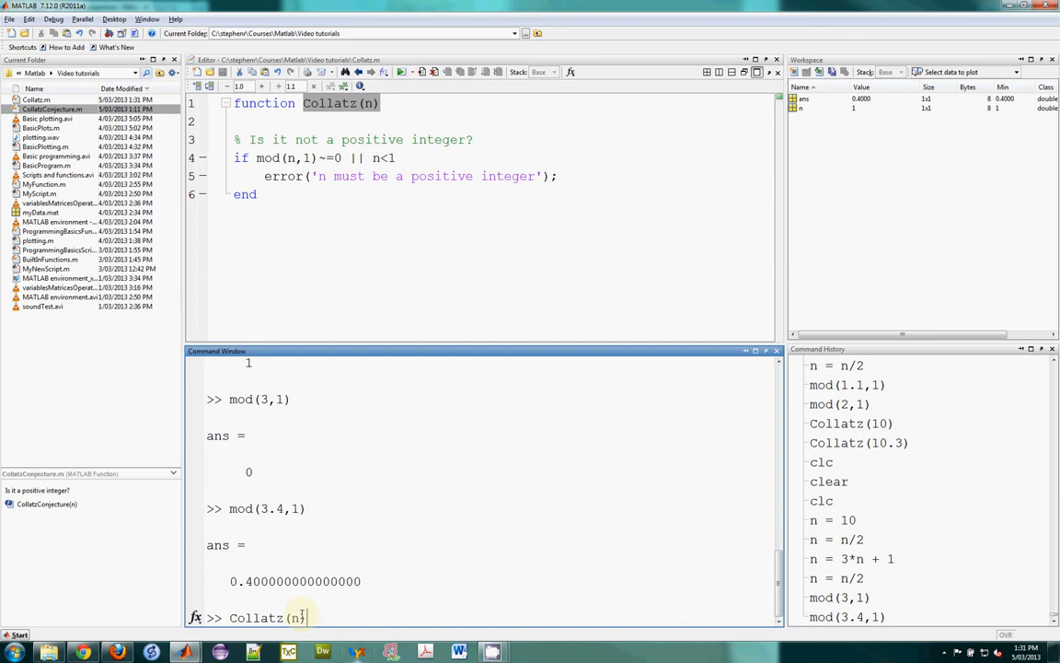
pyautogui.write('1')
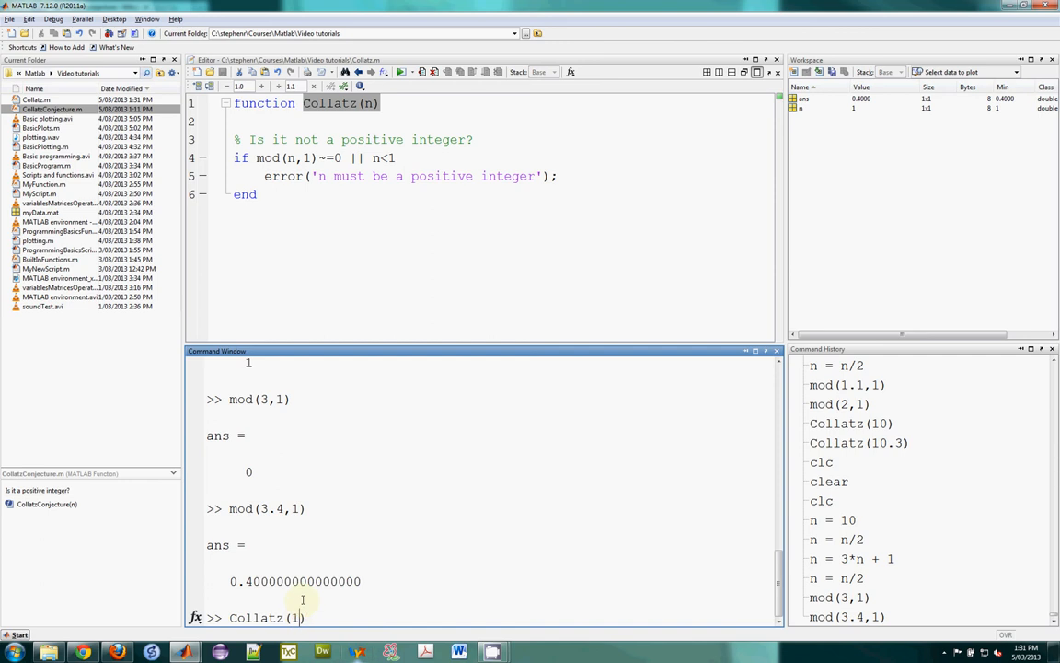
pyautogui.press('Return')
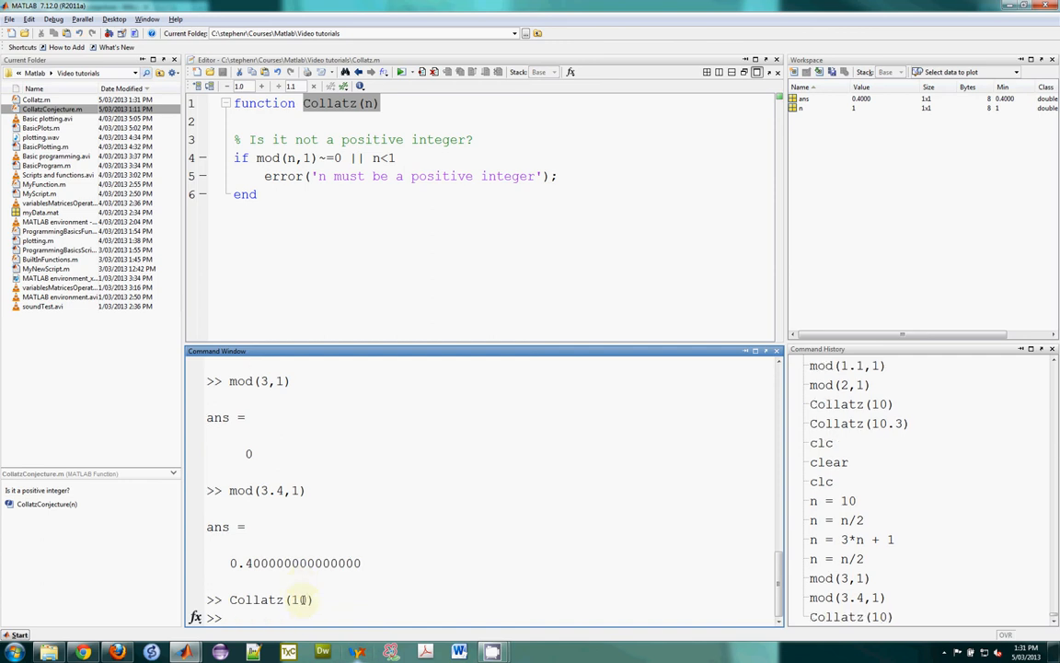
pyautogui.write('Collatz(10)')
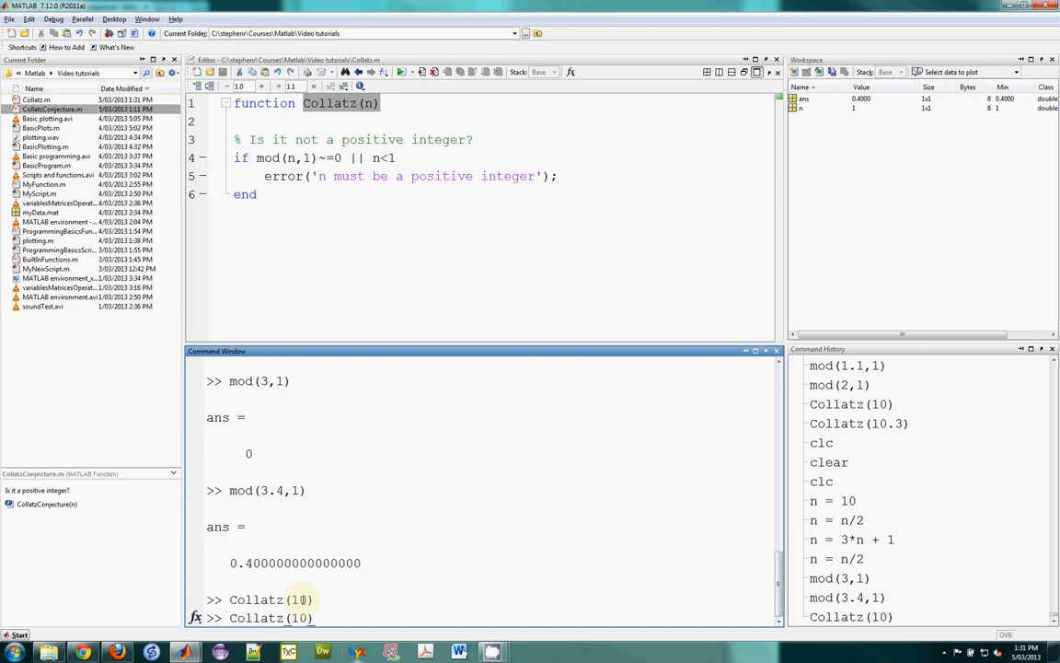
pyautogui.write('.4')
pyautogui.press('Return')
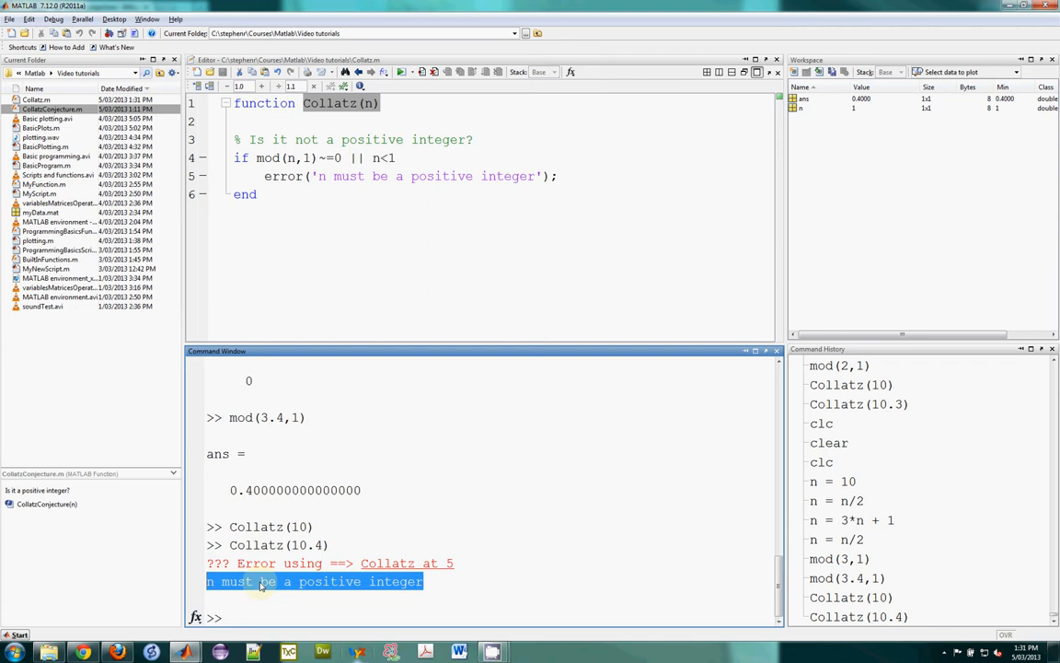
pyautogui.click(294, 194)
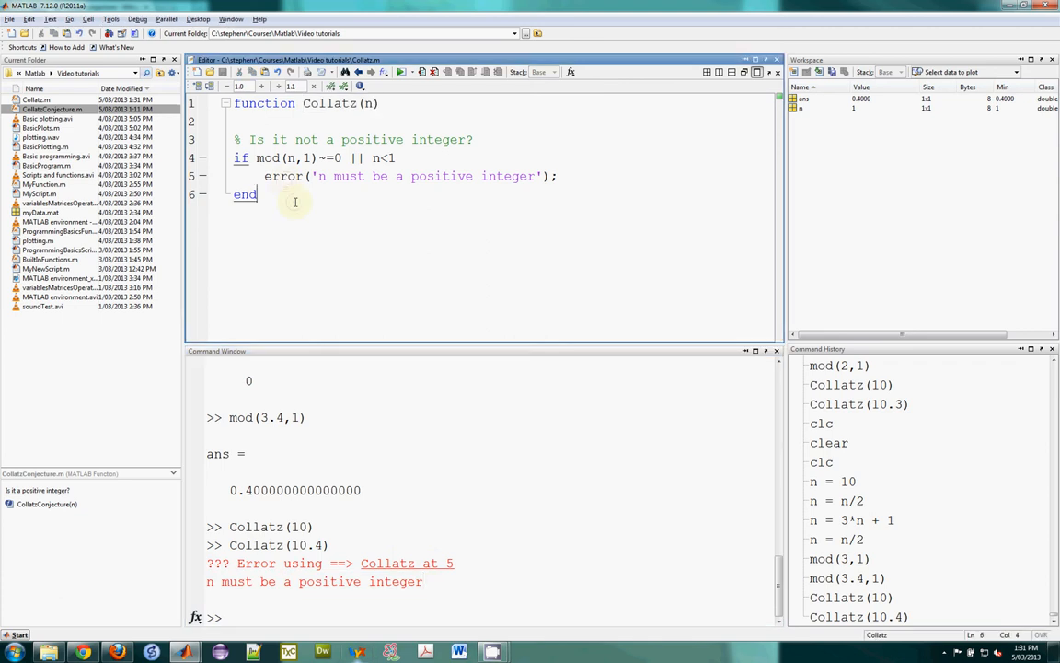
pyautogui.press('Enter')
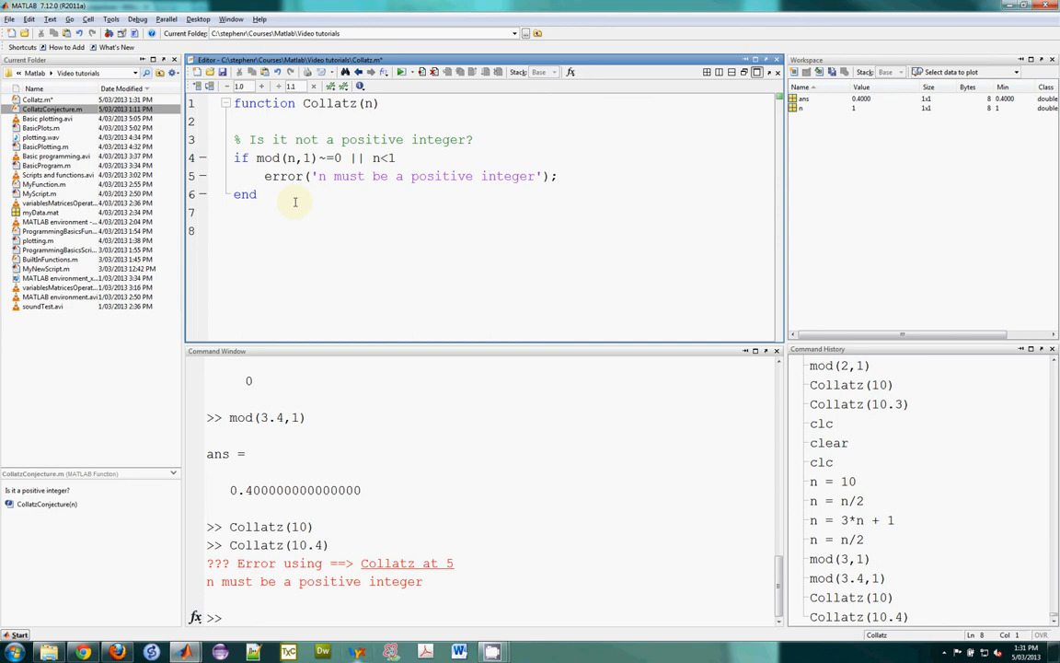
# Add the comment '% Keep a record of all n visited' below the input check
pyautogui.write('% Ke')
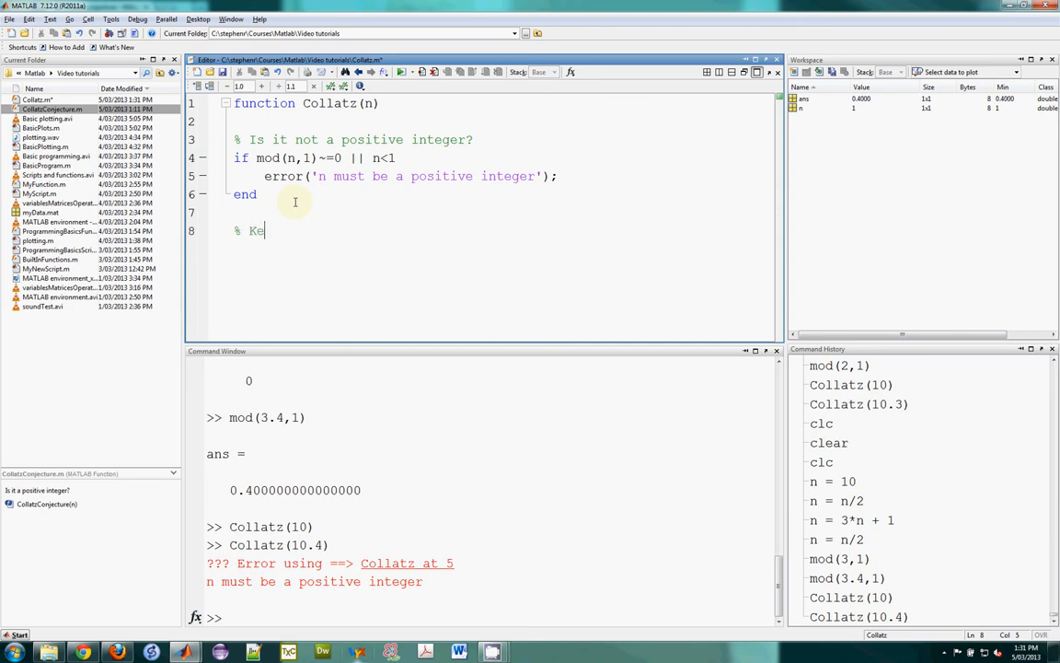
pyautogui.write('ep a record of al')
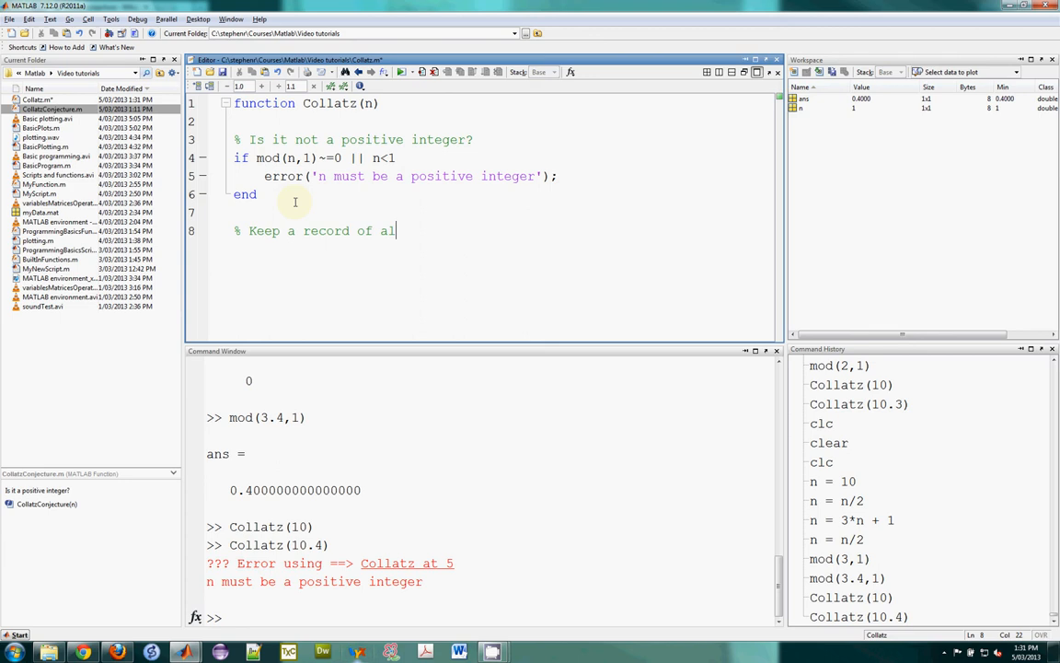
pyautogui.write('l n visi')
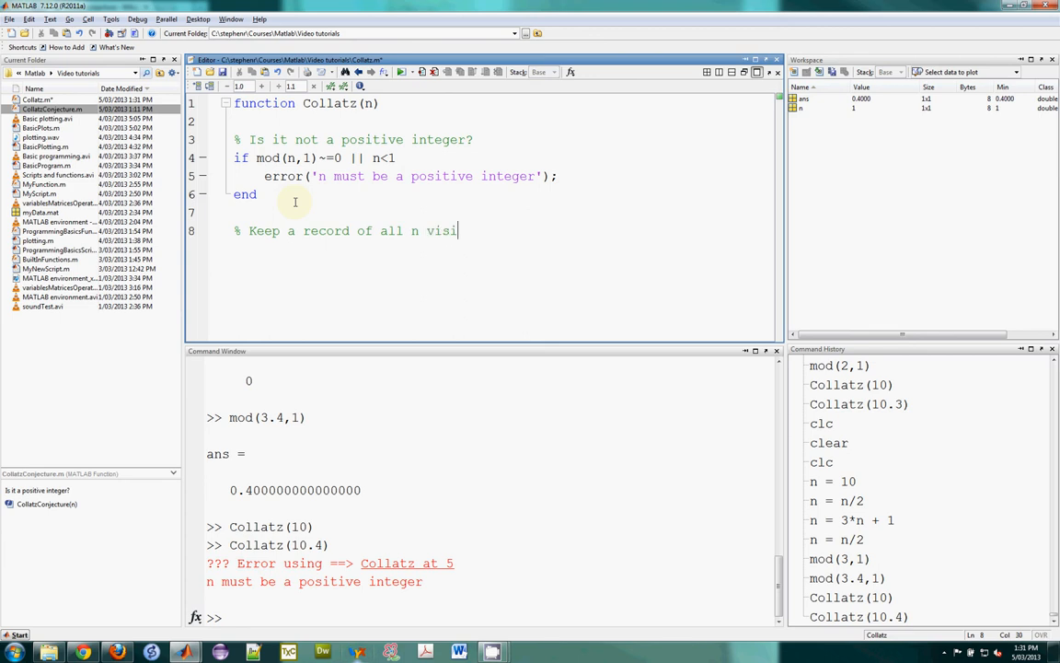
pyautogui.write('ted')
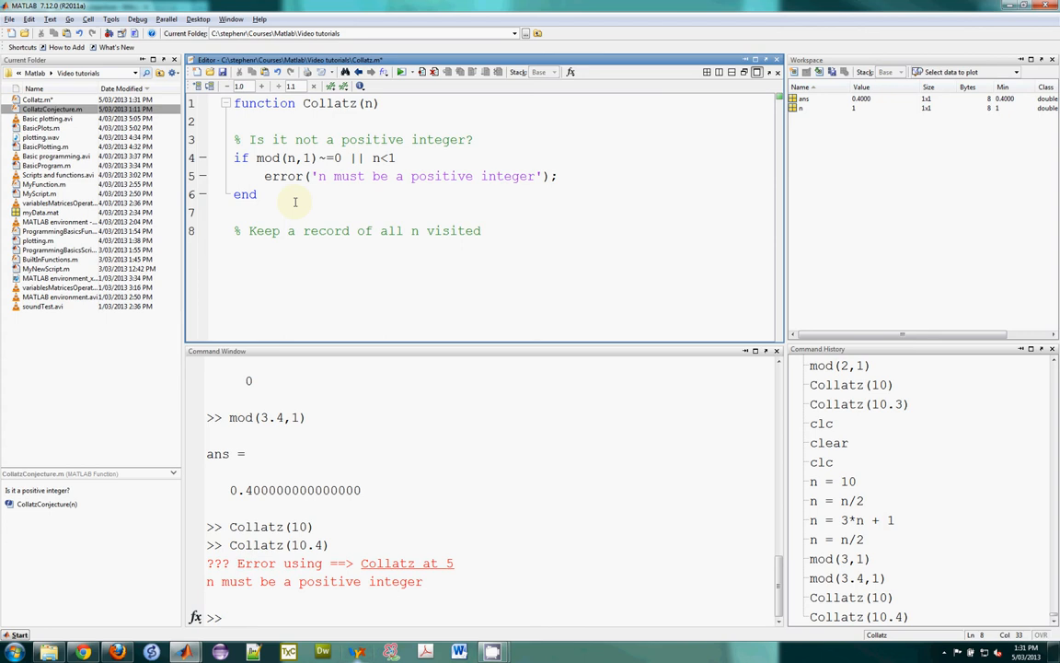
# Add the line z = [n]; beneath the comment
pyautogui.click(480, 230)
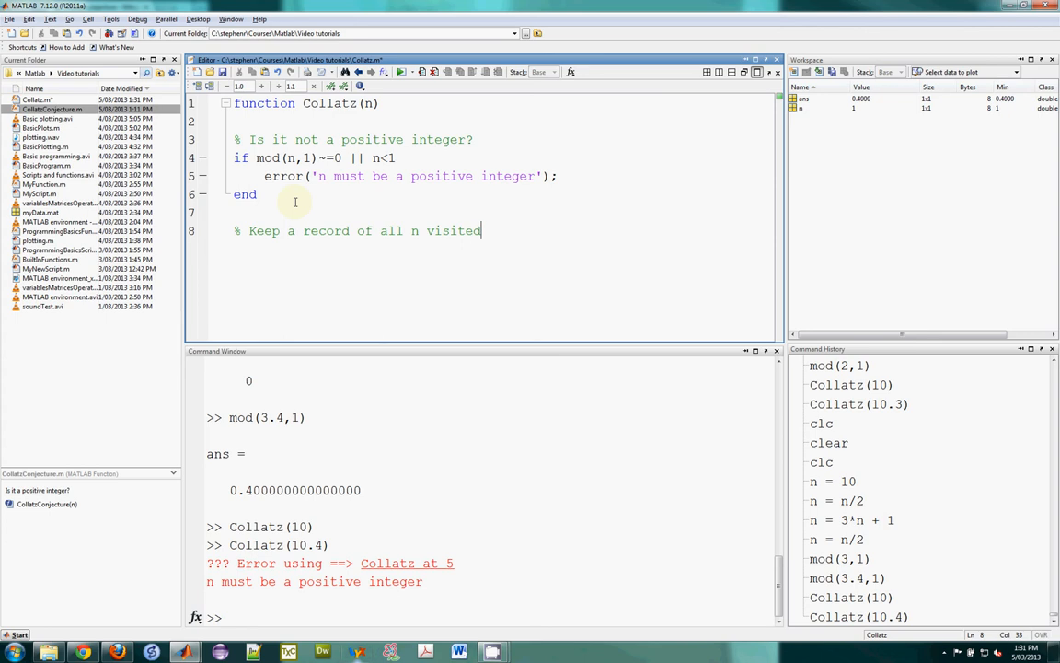
pyautogui.write('z')
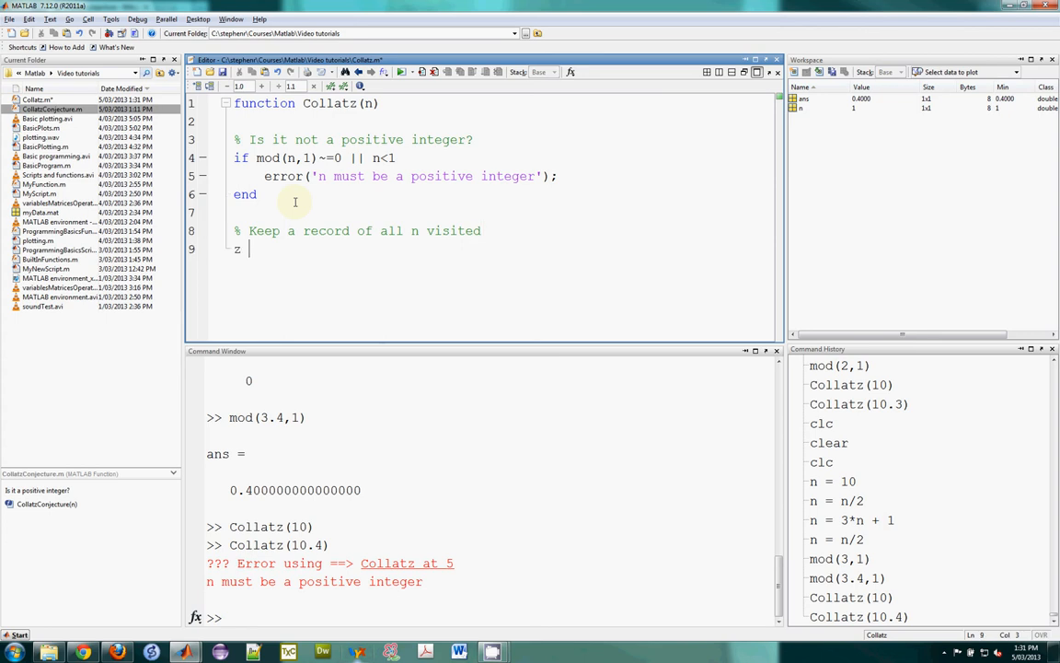
pyautogui.write('= []')
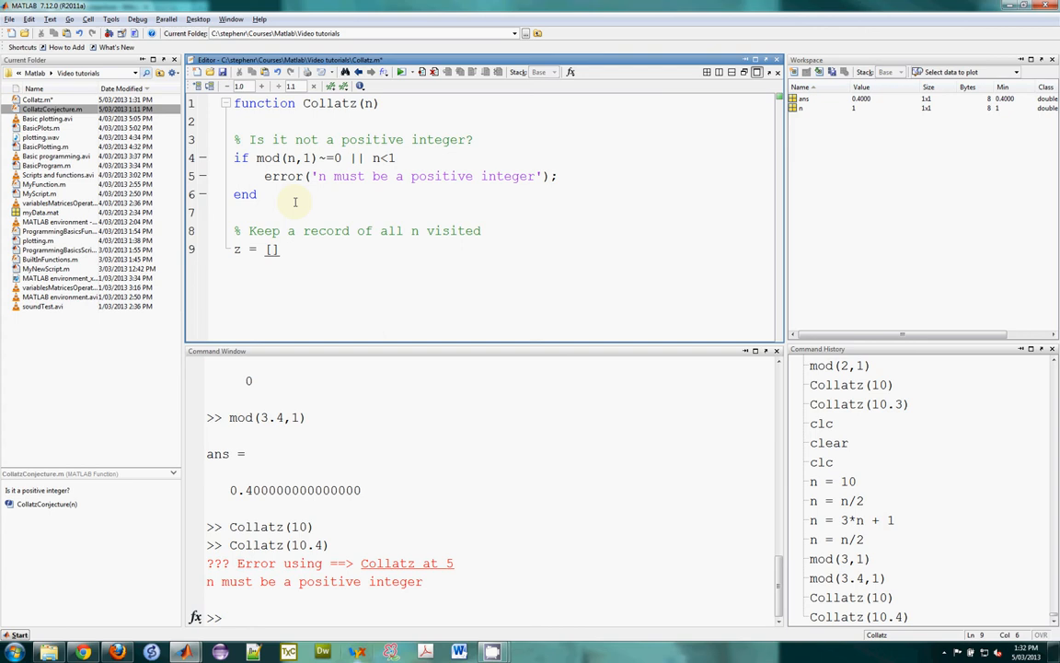
pyautogui.write('n];')
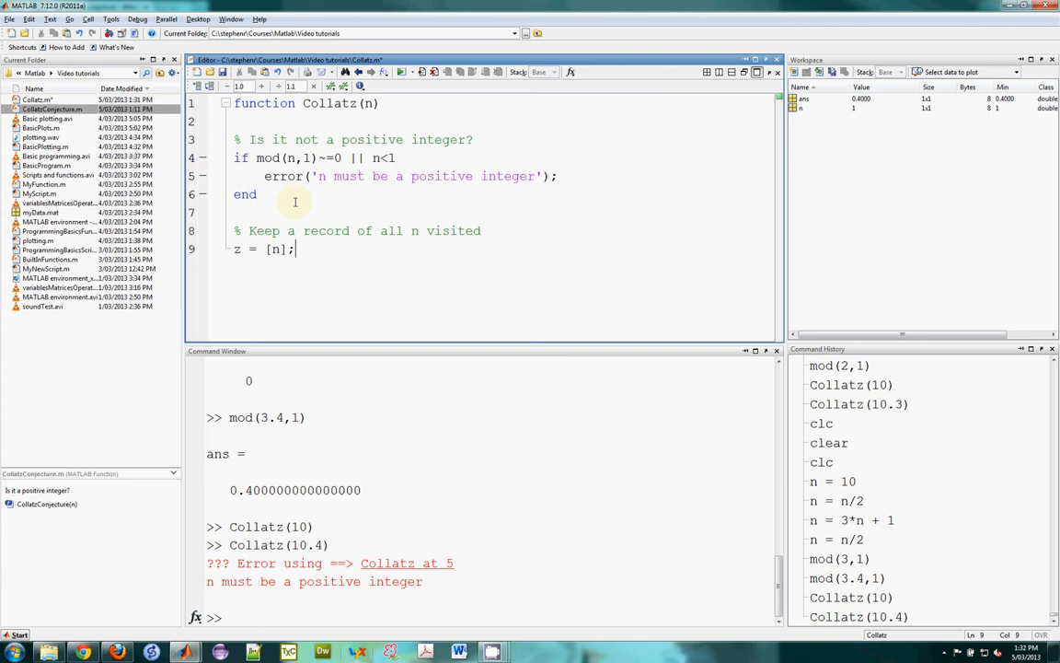
pyautogui.press('Return')
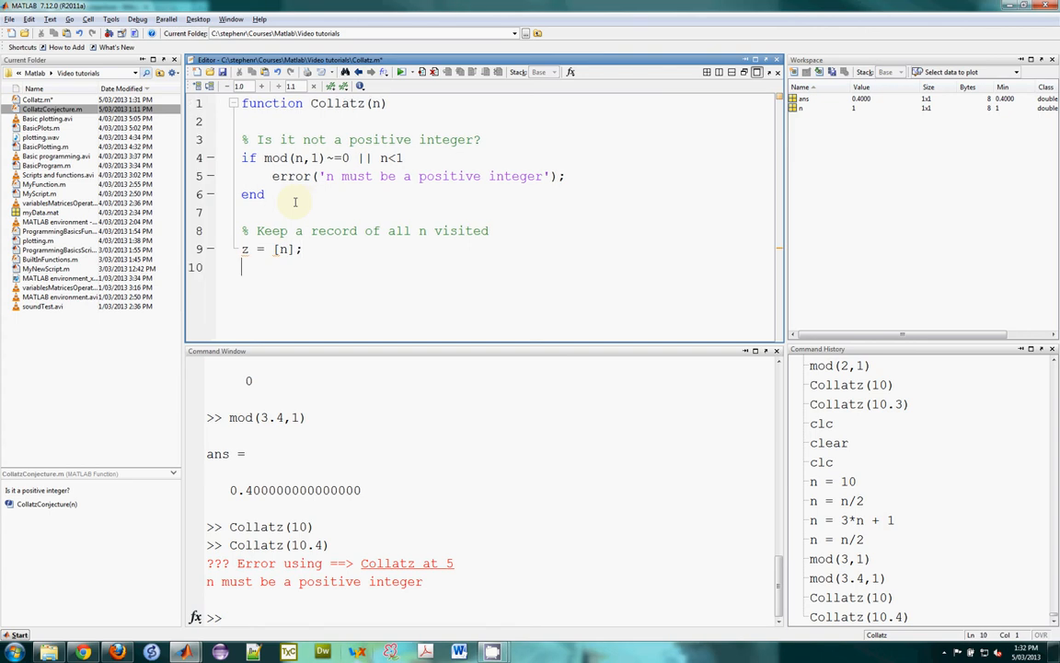
pyautogui.write('while')
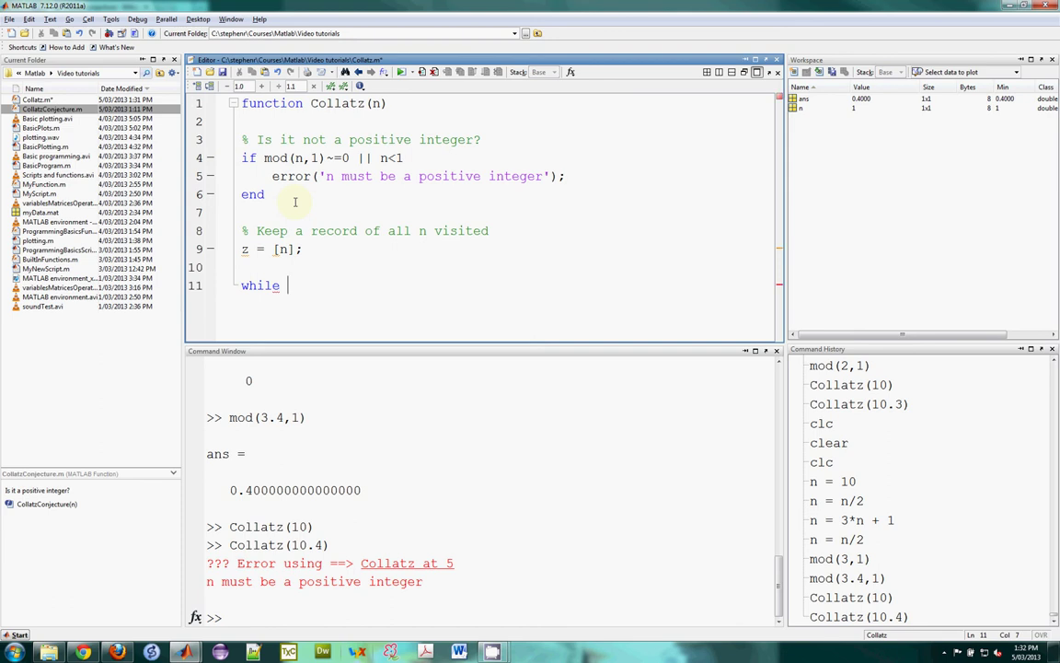
# Write the loop while stopNow ~= 1 with its closing end
pyautogui.press('enter')
pyautogui.write('end')
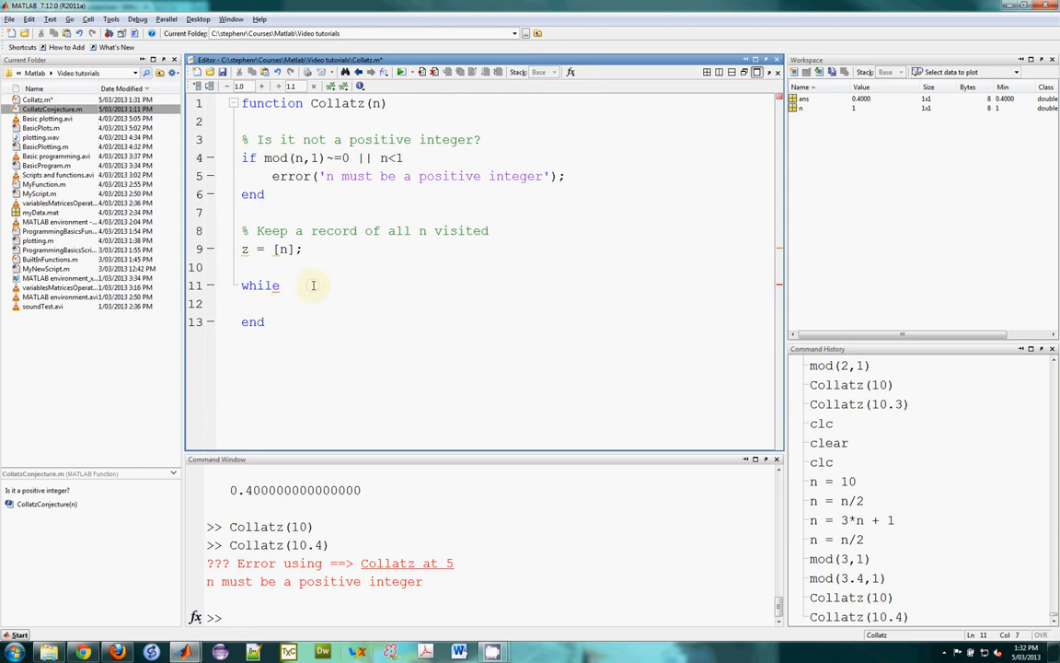
pyautogui.write('stopNow')
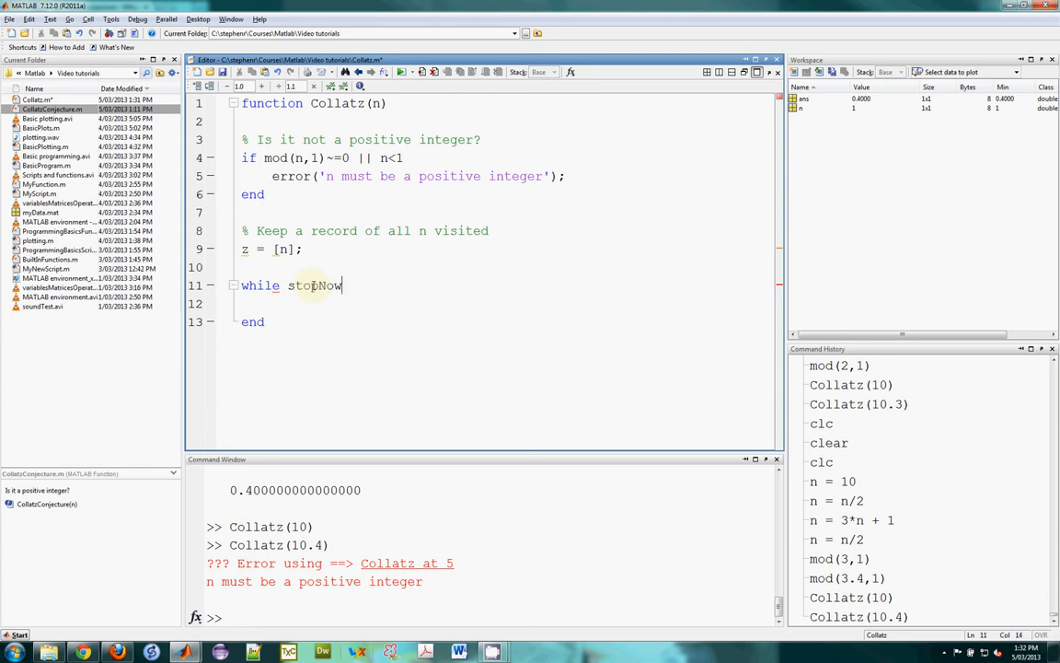
pyautogui.write('~')
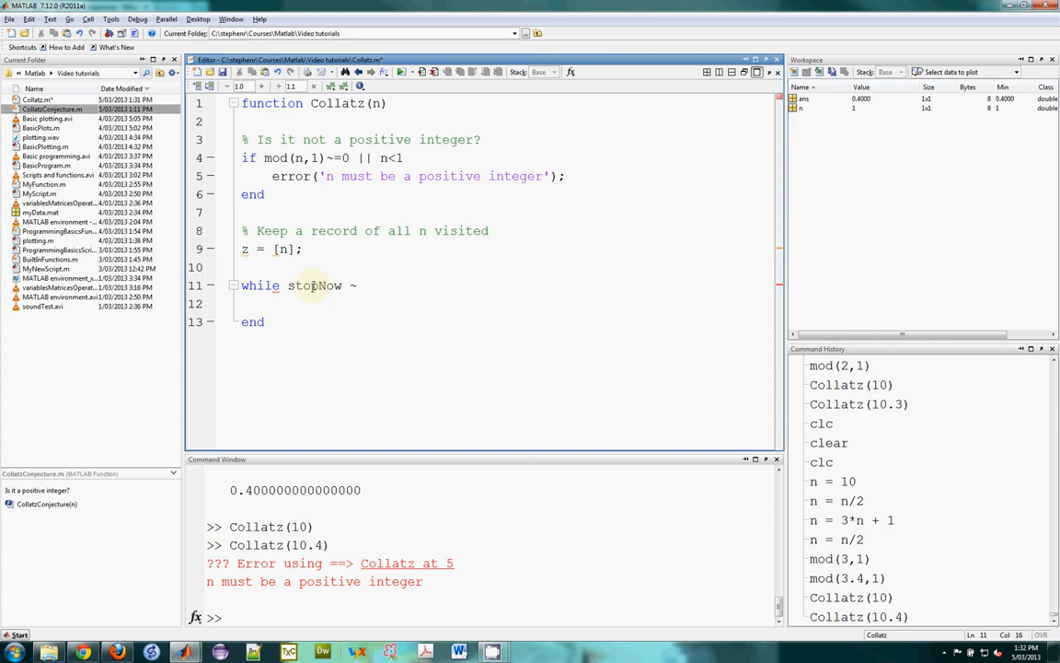
pyautogui.write('=')
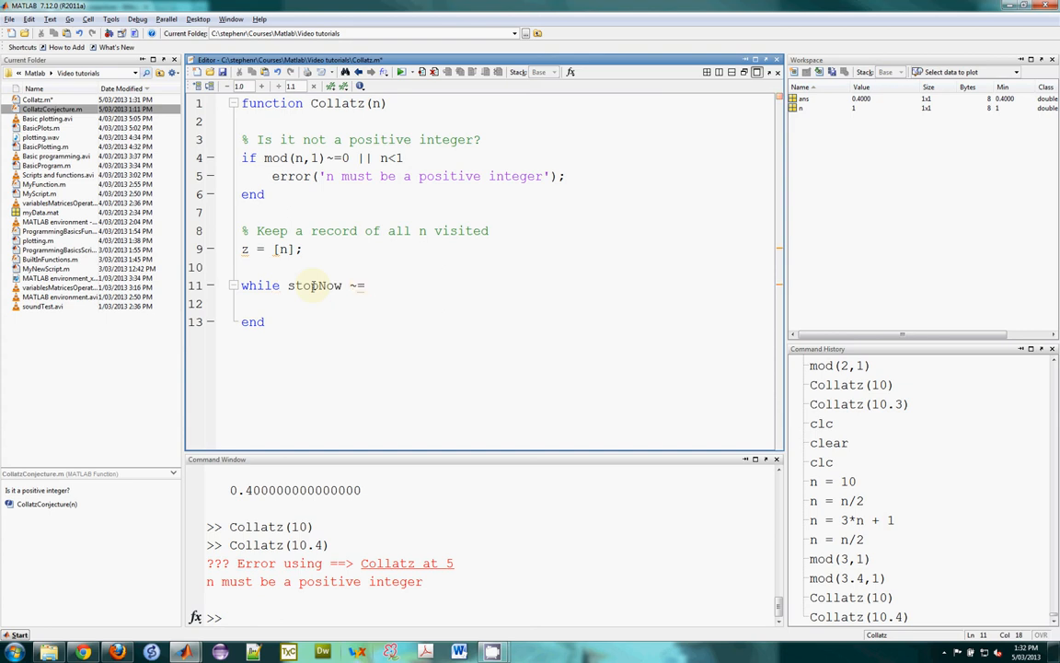
pyautogui.write('1')
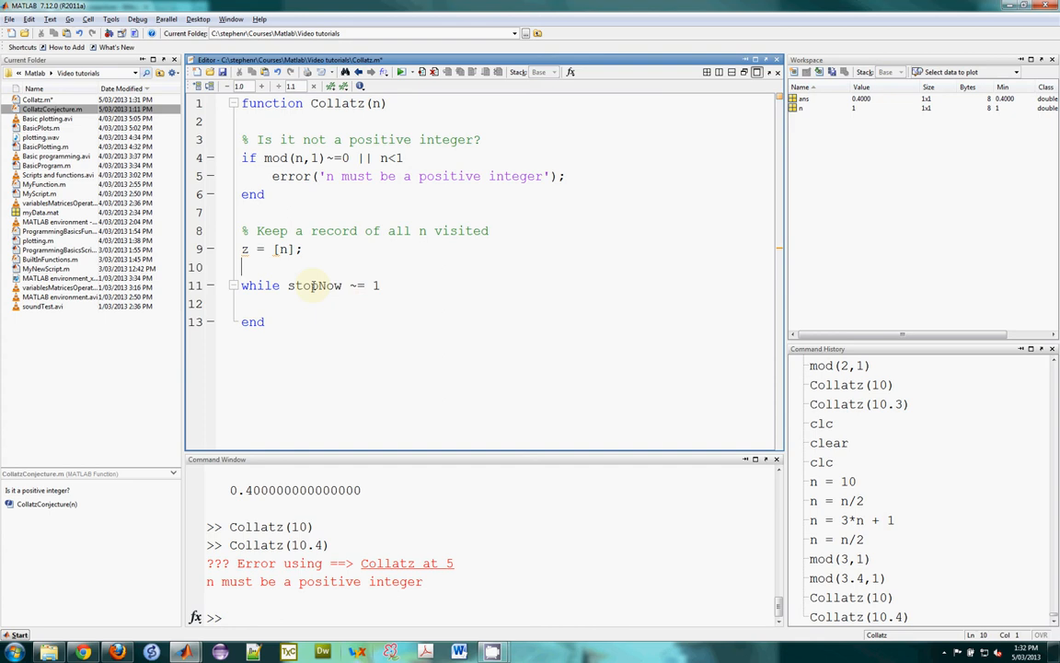
# Insert stopNow = 0; above the loop and start an if statement inside it
pyautogui.write('s')
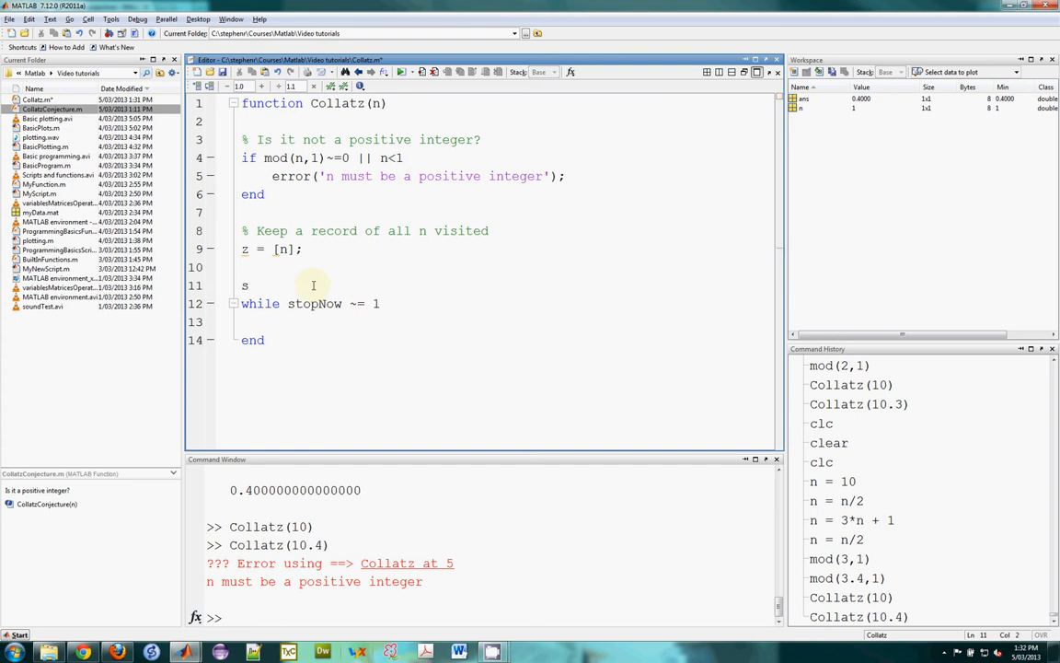
pyautogui.write('topNow =')
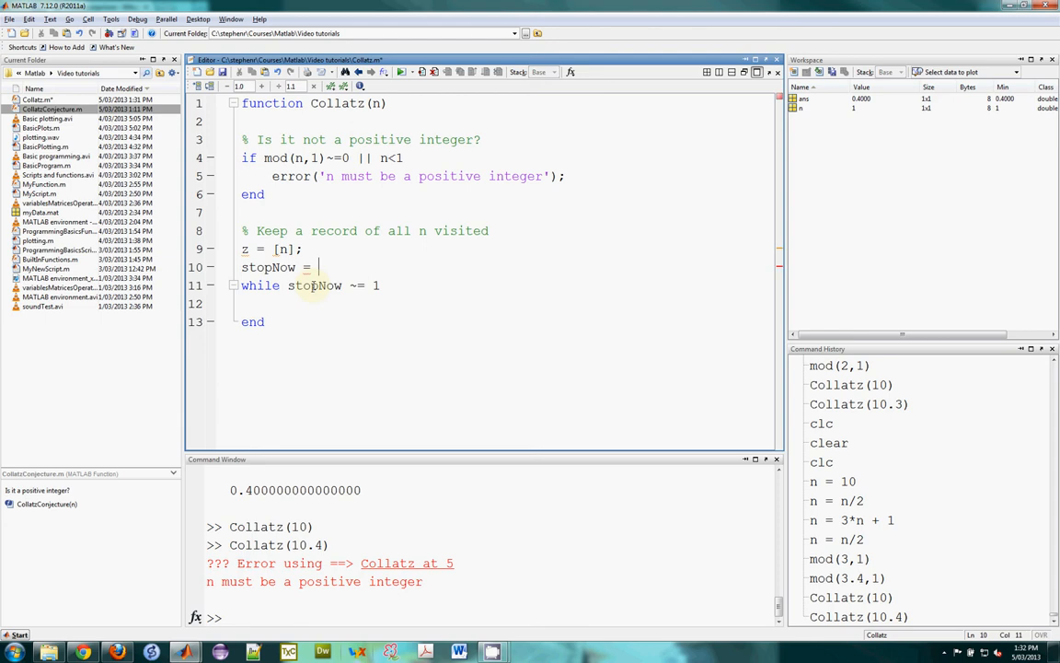
pyautogui.write('0;')
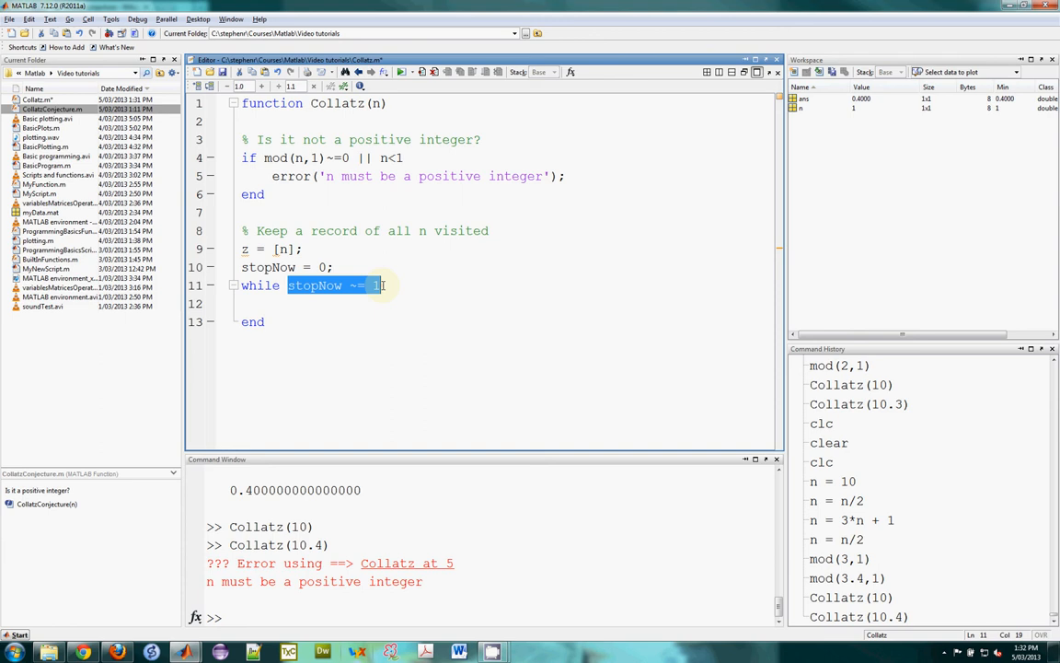
pyautogui.click(386, 286)
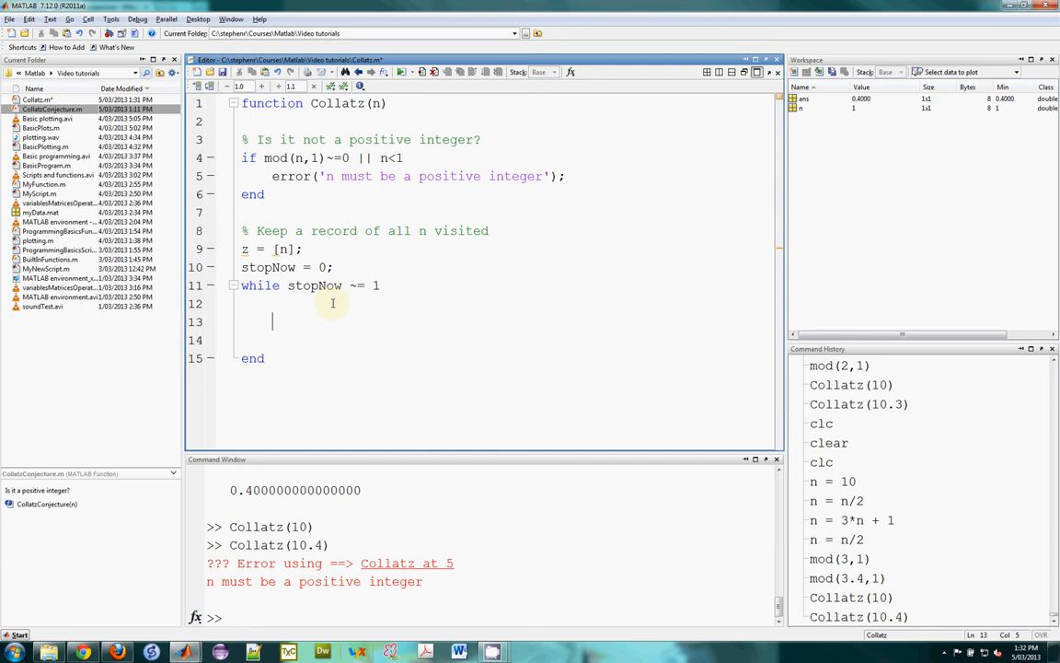
pyautogui.write('if')
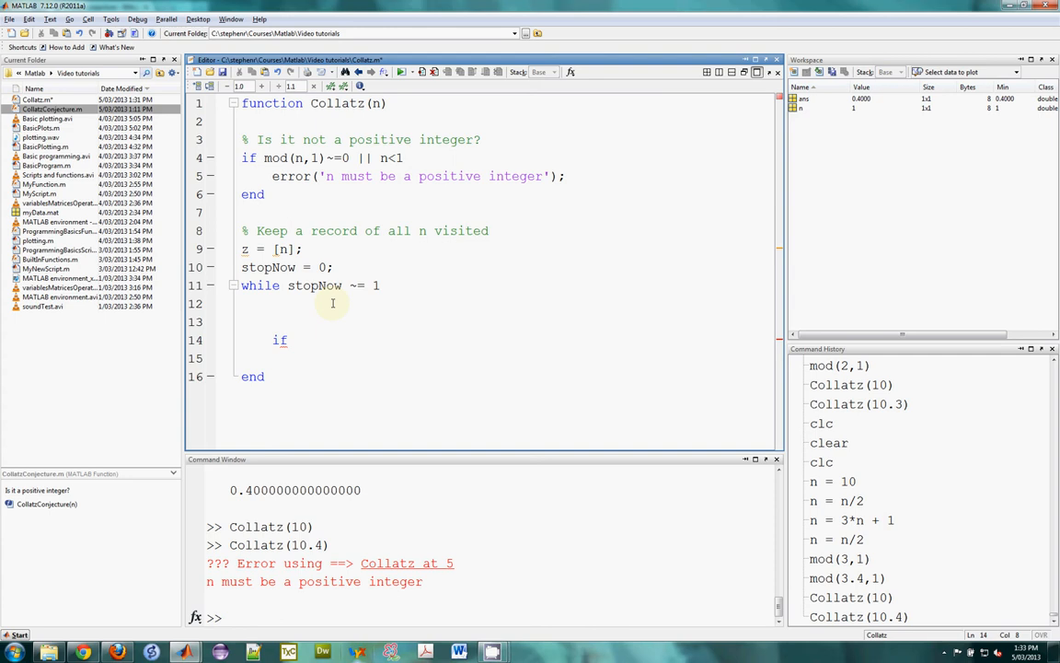
pyautogui.click(292, 339)
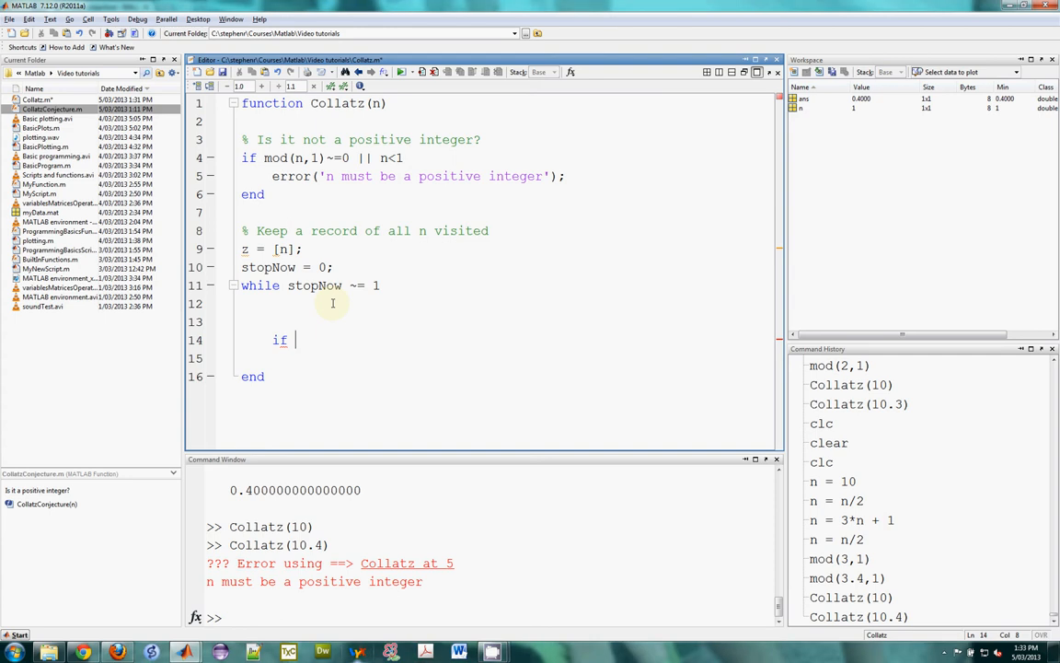
pyautogui.click(375, 285)
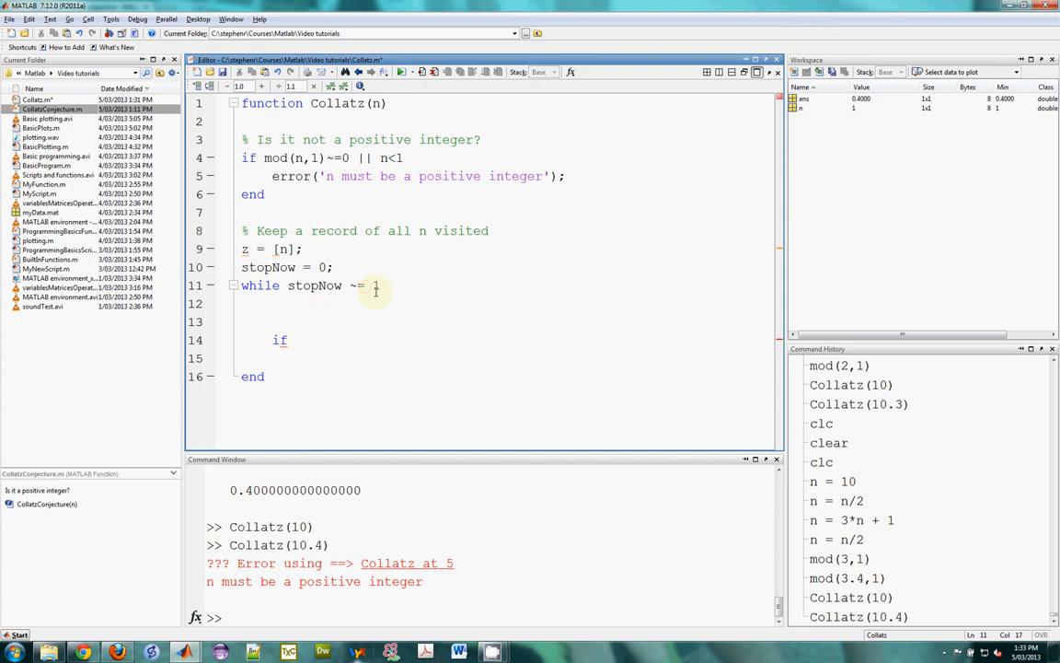
# Change the loop condition to stopNow == 0 and add if n == 1 setting stopNow = 1
pyautogui.write('==')
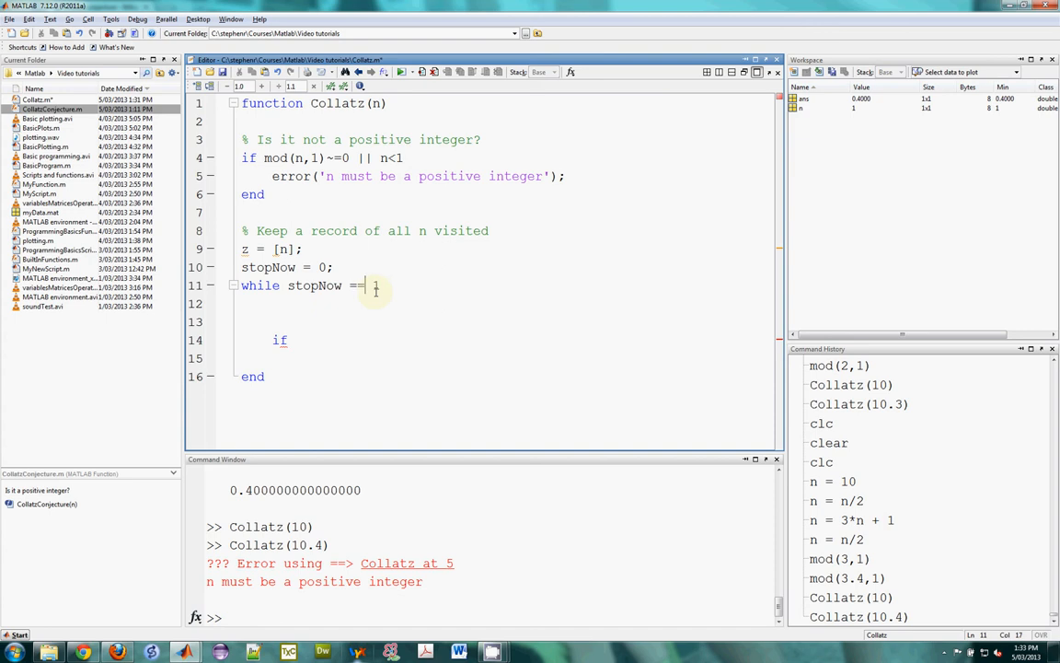
pyautogui.write('0')
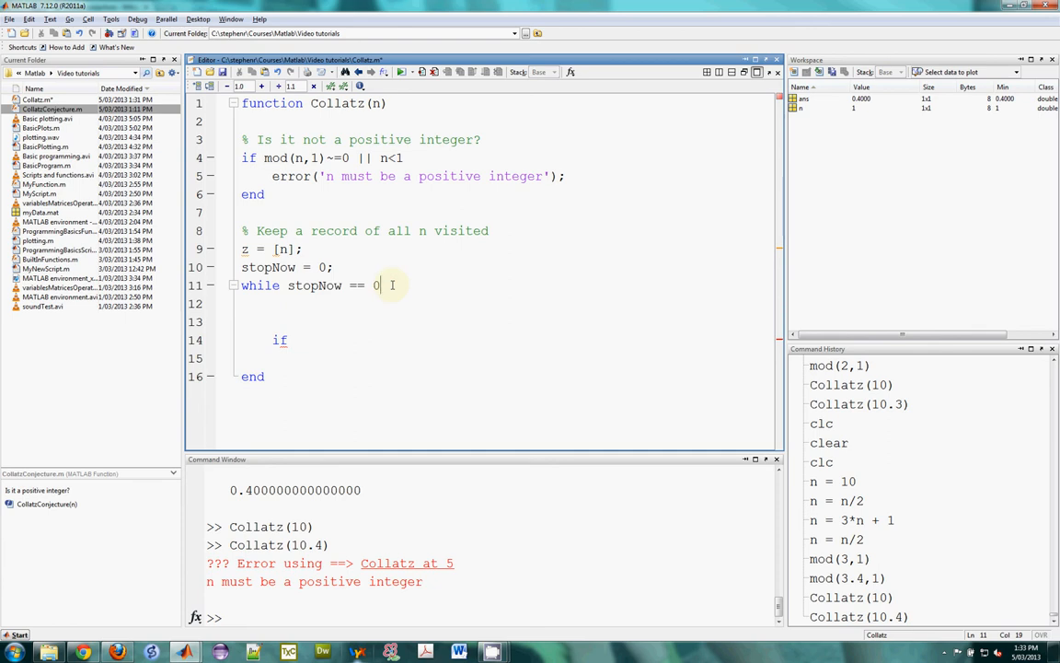
pyautogui.moveTo(320, 342)
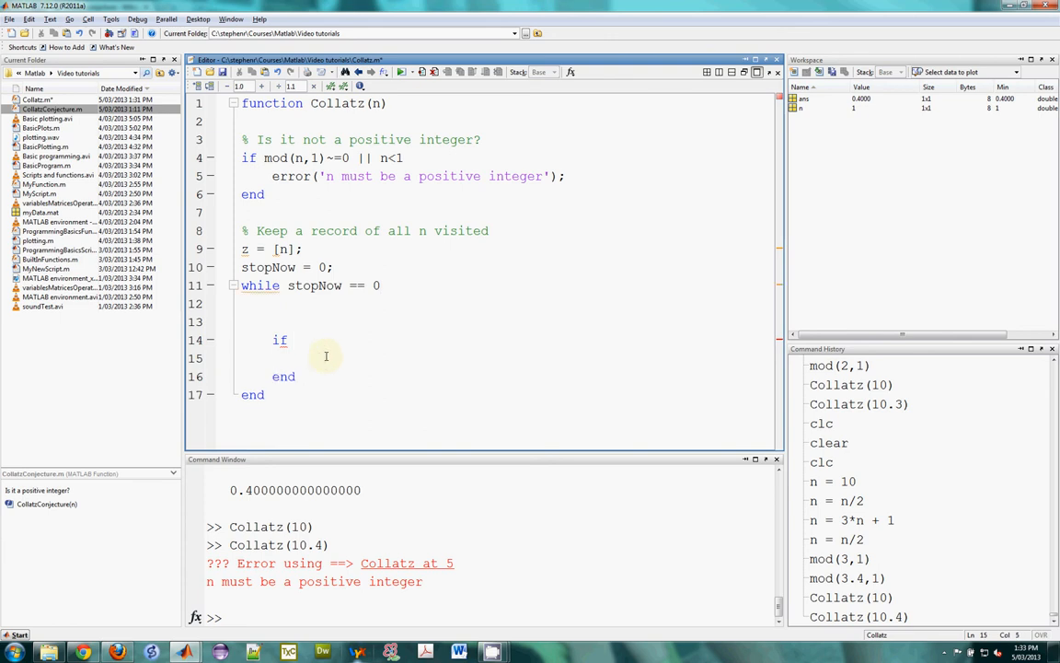
pyautogui.click(294, 340)
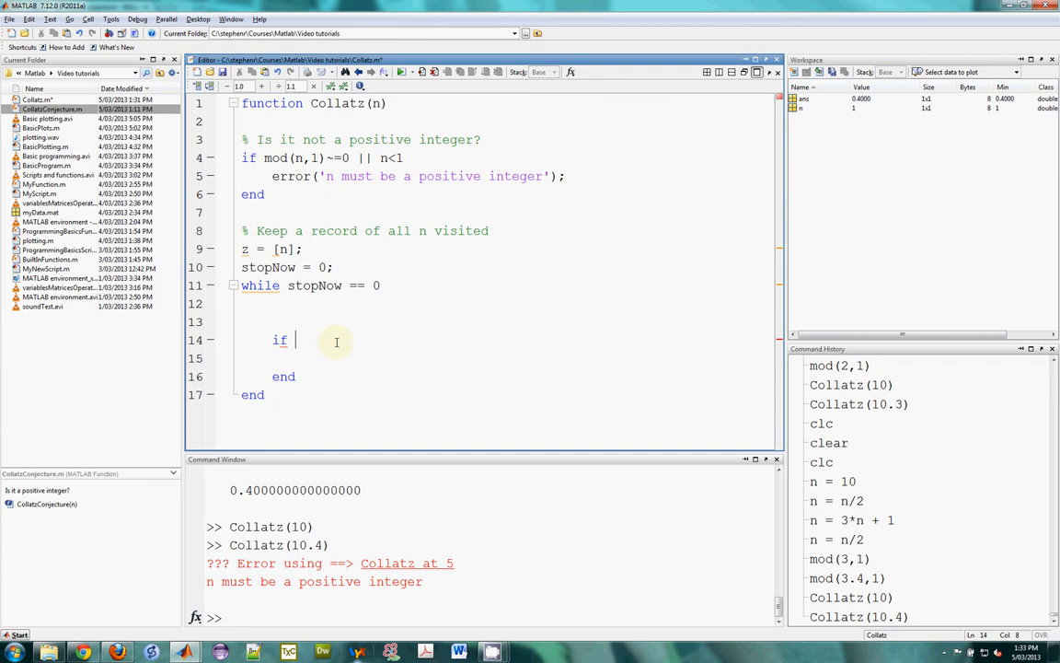
pyautogui.write('n == 1')
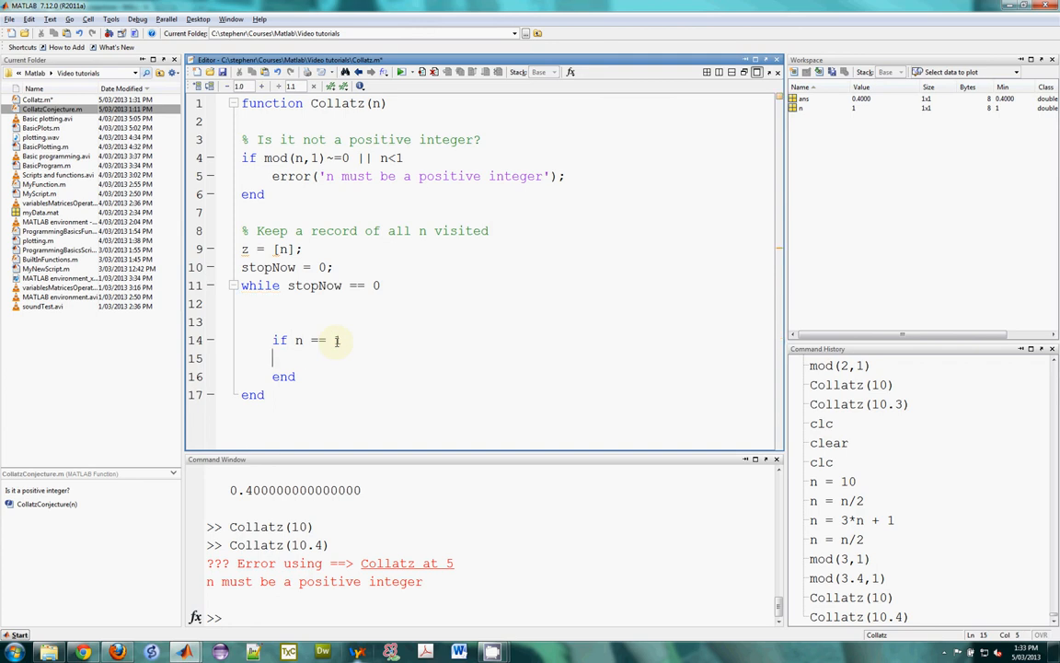
pyautogui.write('stopNow = 1;')
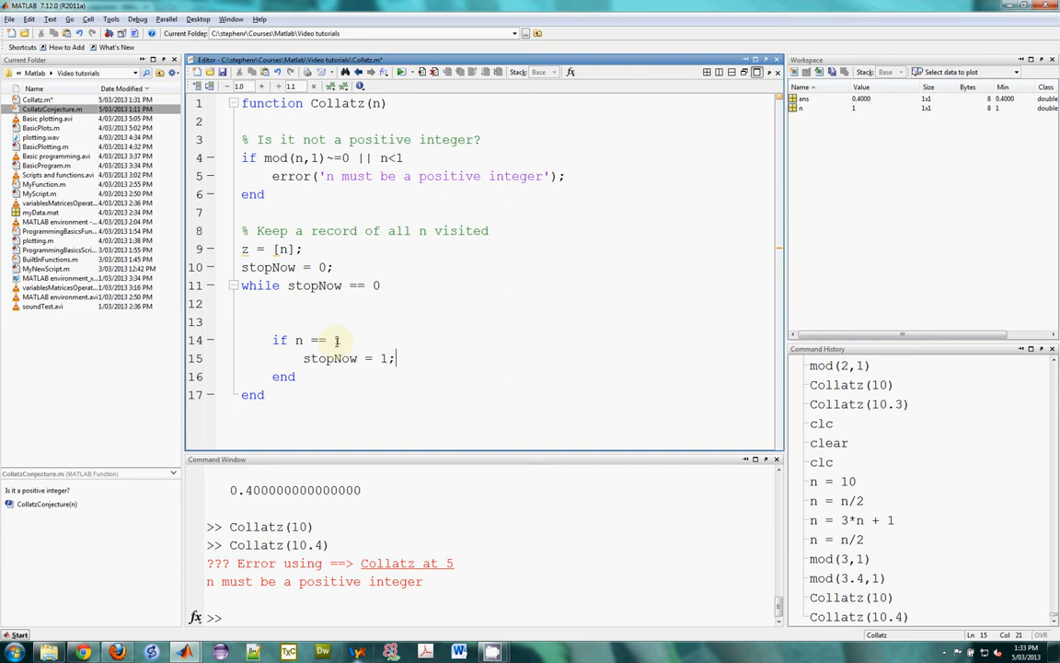
pyautogui.click(272, 304)
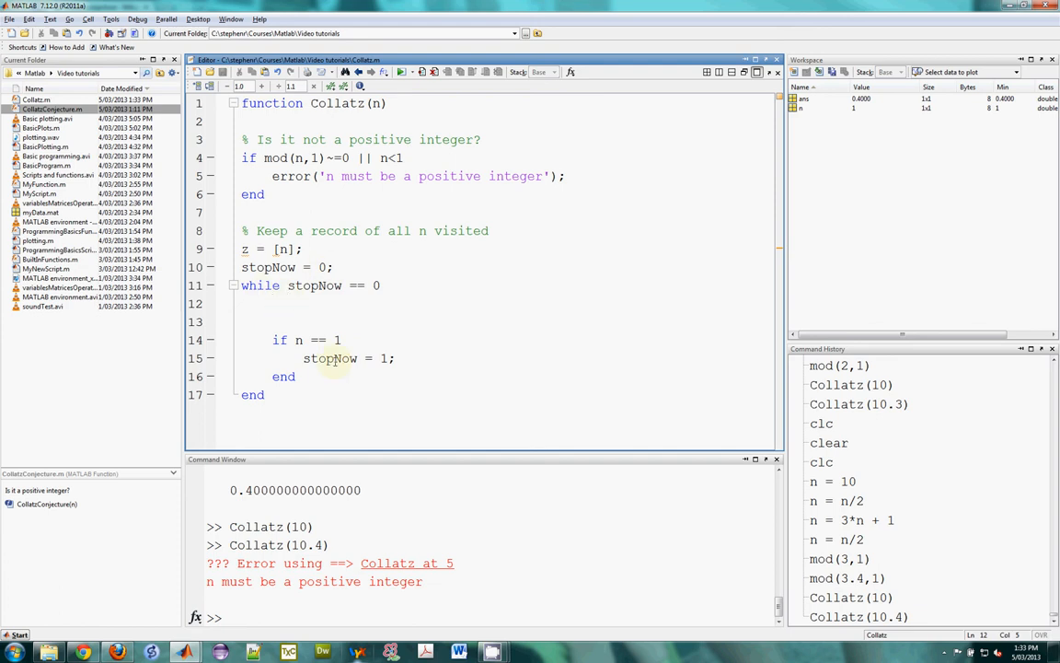
pyautogui.doubleClick(329, 358)
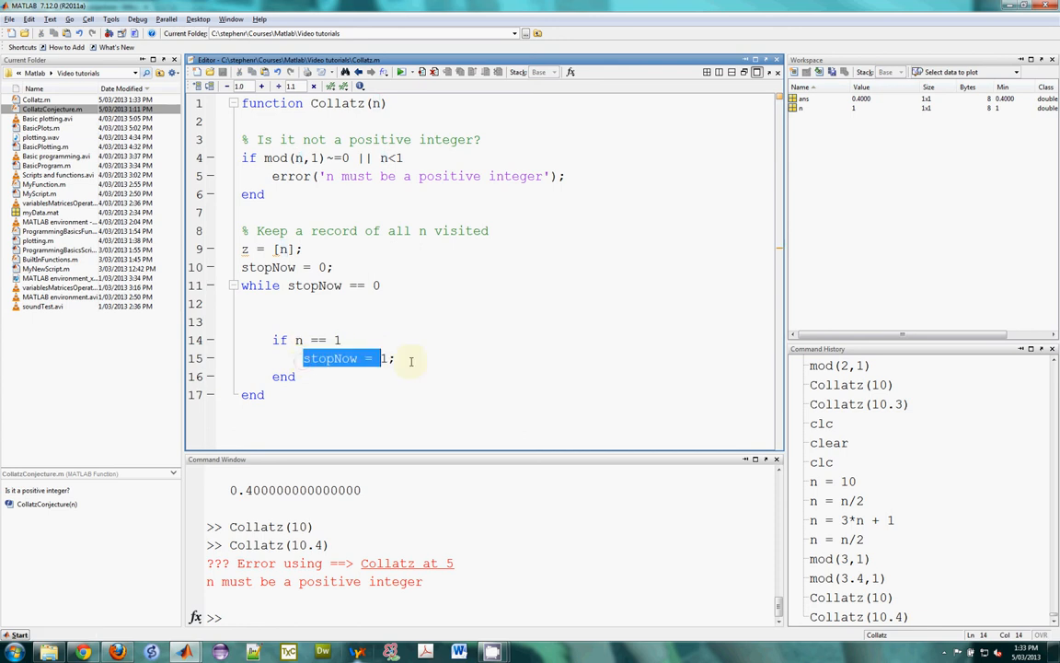
pyautogui.click(260, 285)
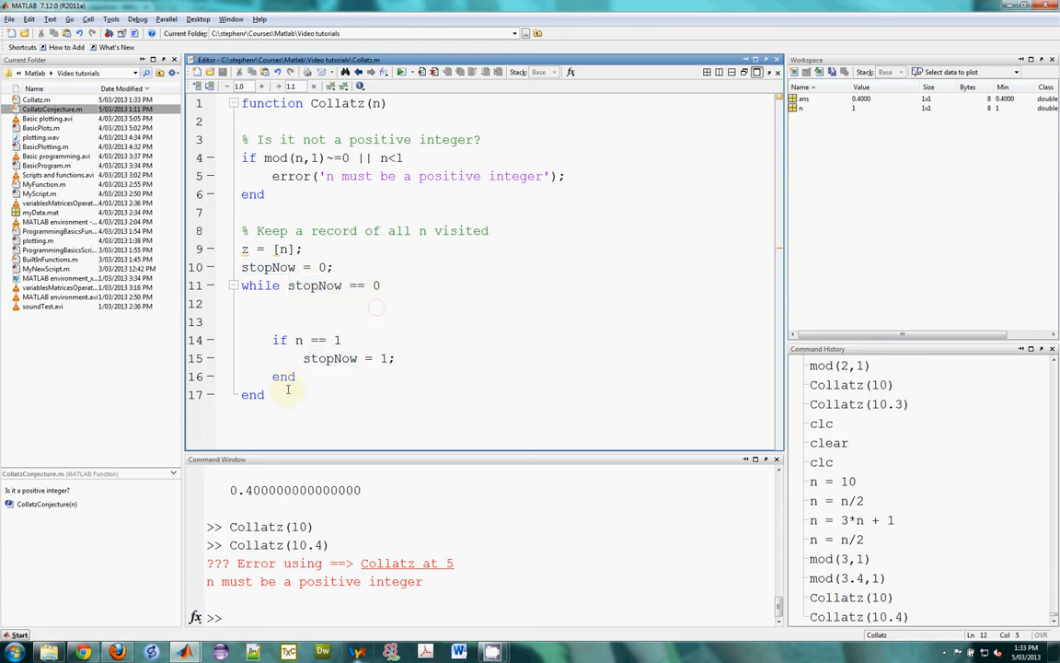
pyautogui.moveTo(263, 430)
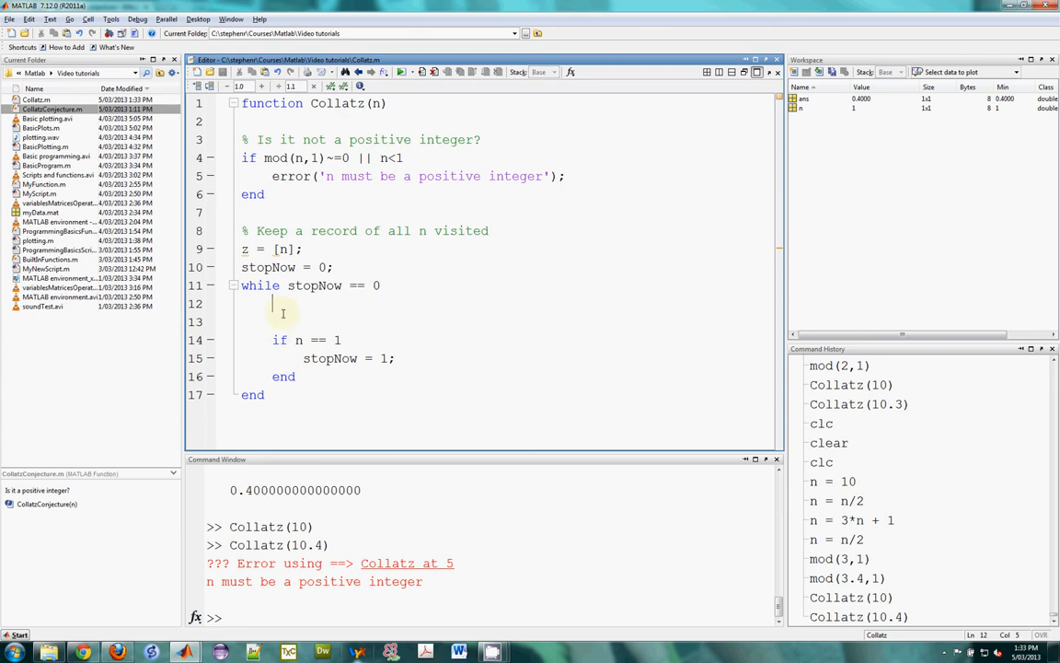
# Write the parity check 'if mod(n,2)==0' followed by an else branch
pyautogui.write('if')
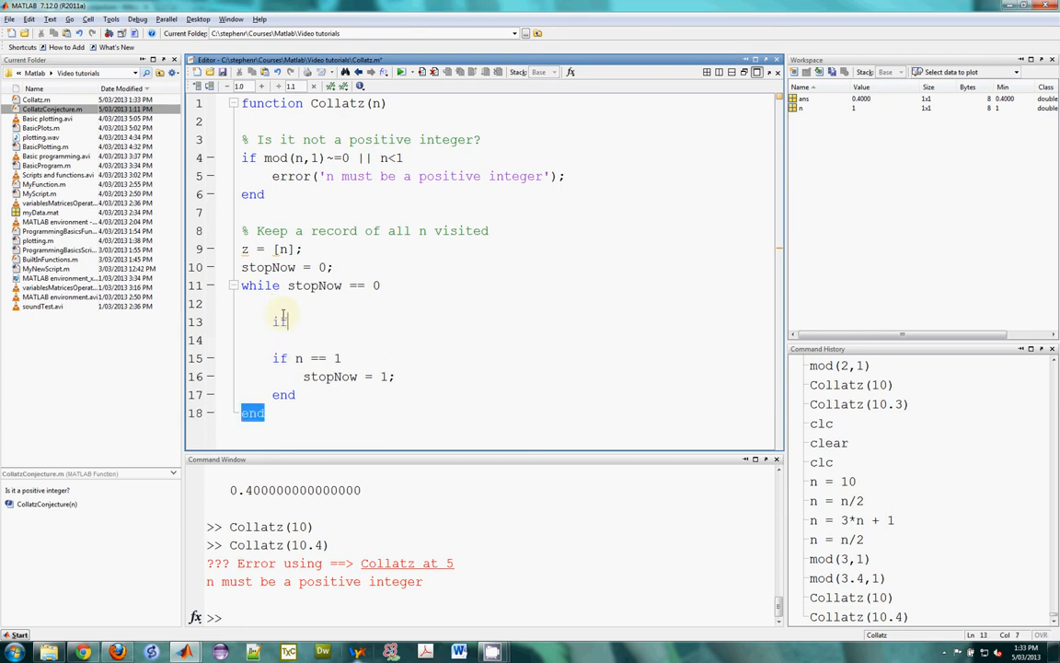
pyautogui.write('mo')
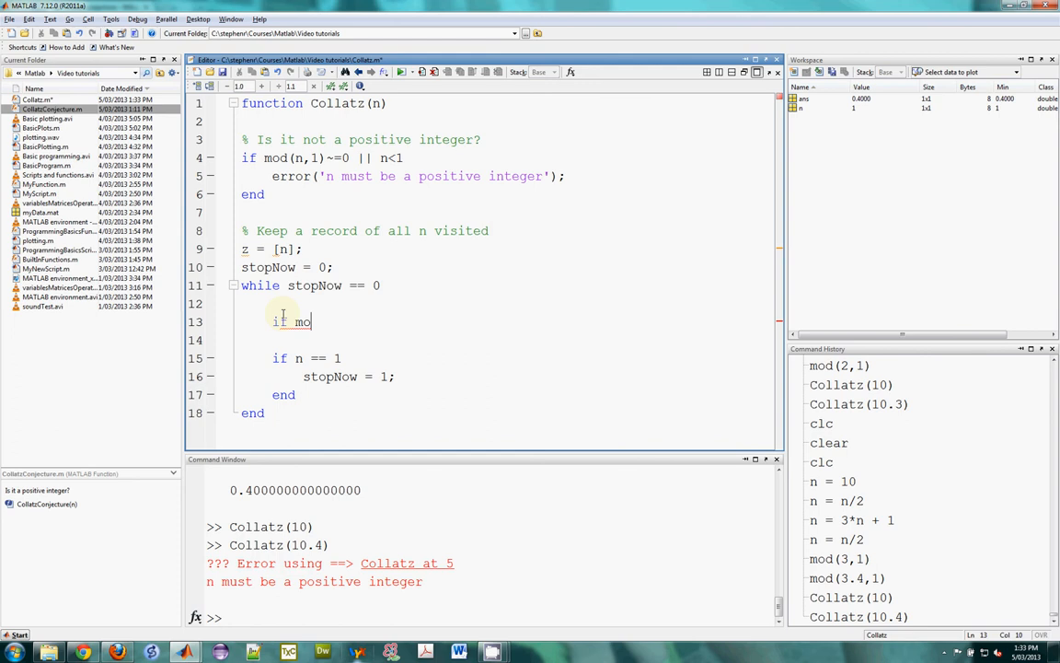
pyautogui.write('d(n)')
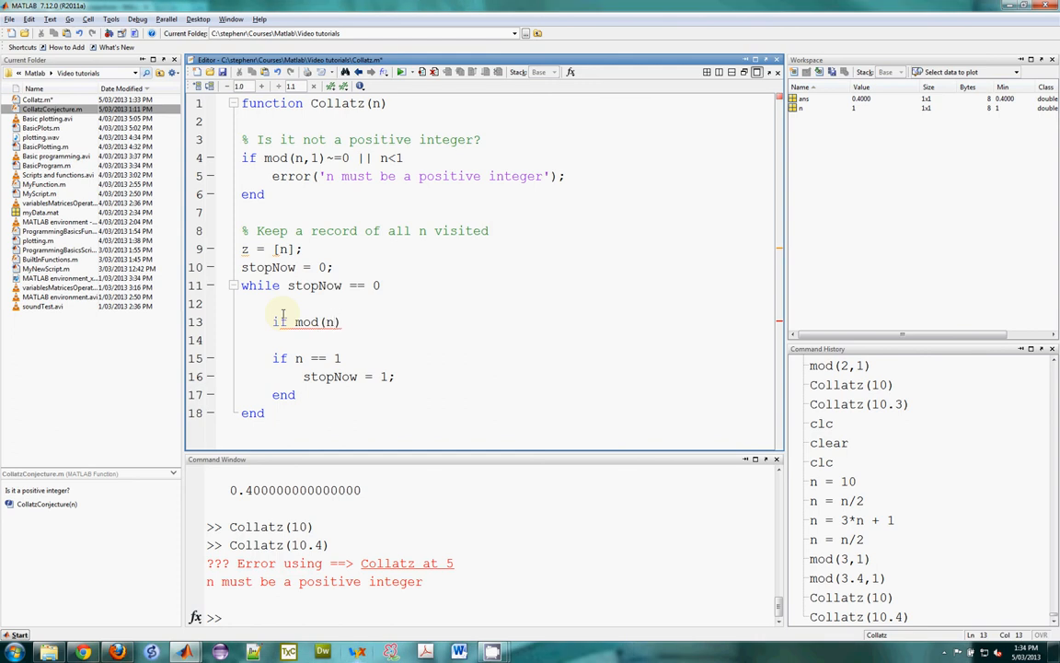
pyautogui.write(',2')
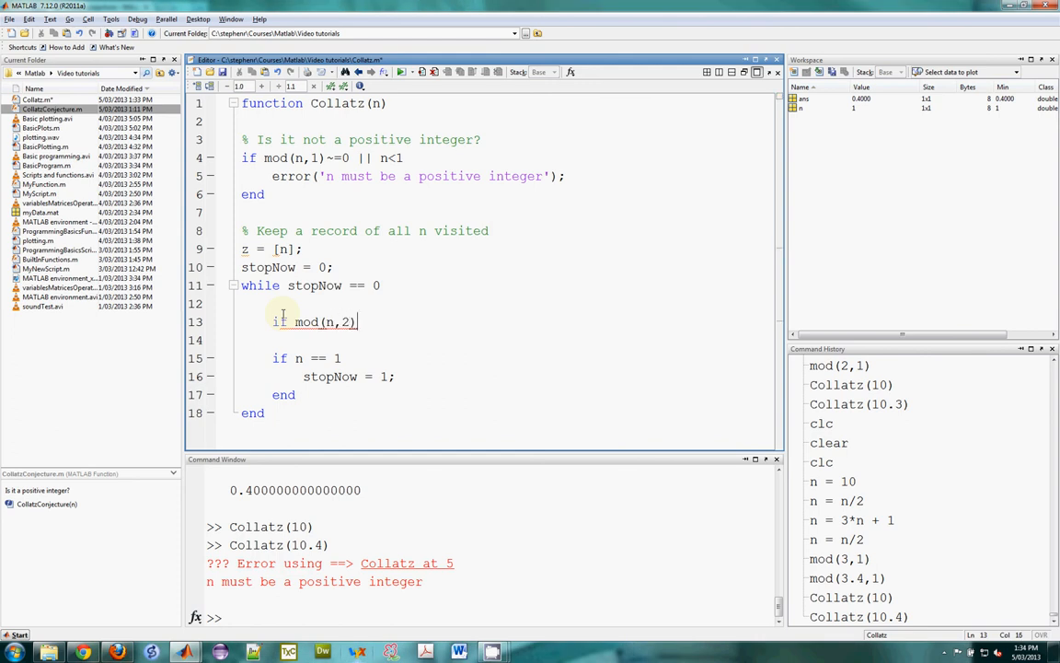
pyautogui.write('==0')
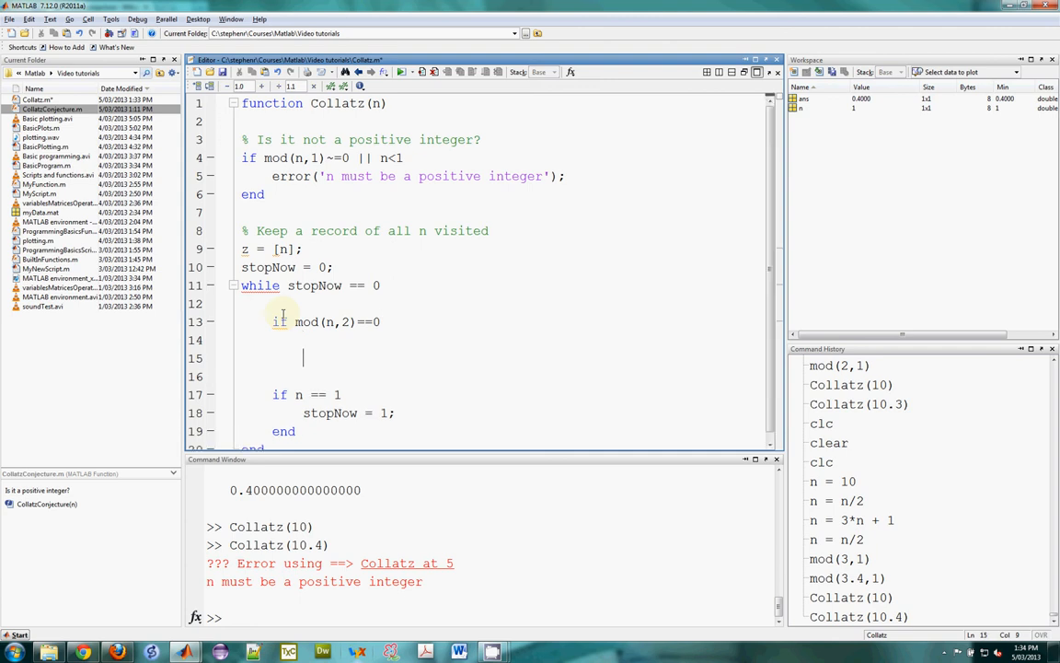
pyautogui.write('else')
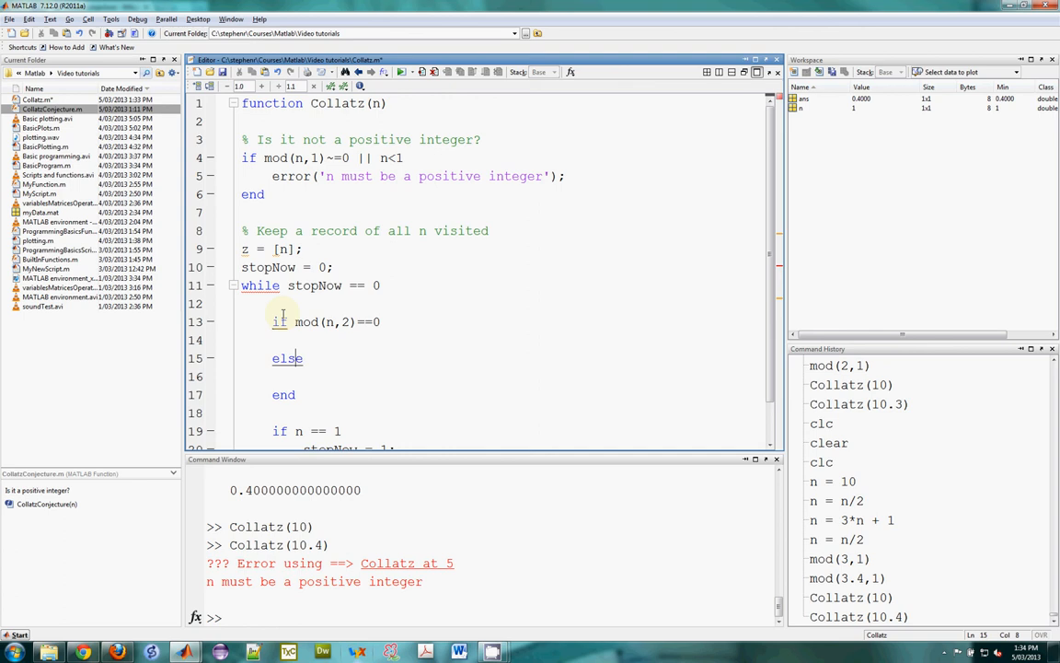
# Fill the branches with 'n = n/2;' and 'n = 3*n + 1;', cursor after 'n = n/2;'
pyautogui.write('n')
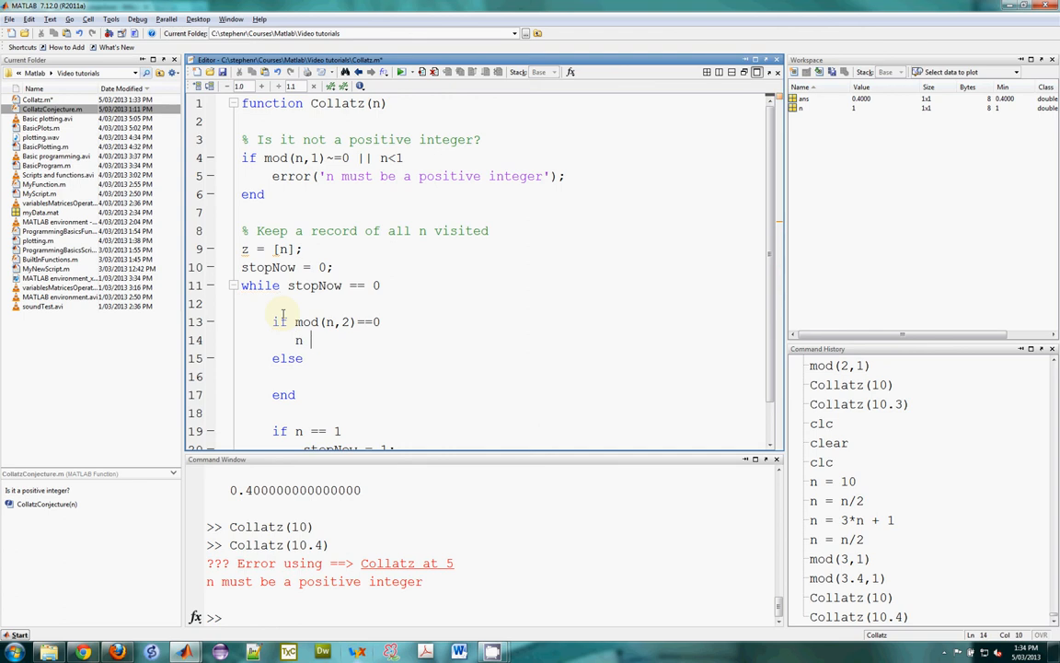
pyautogui.write('= n')
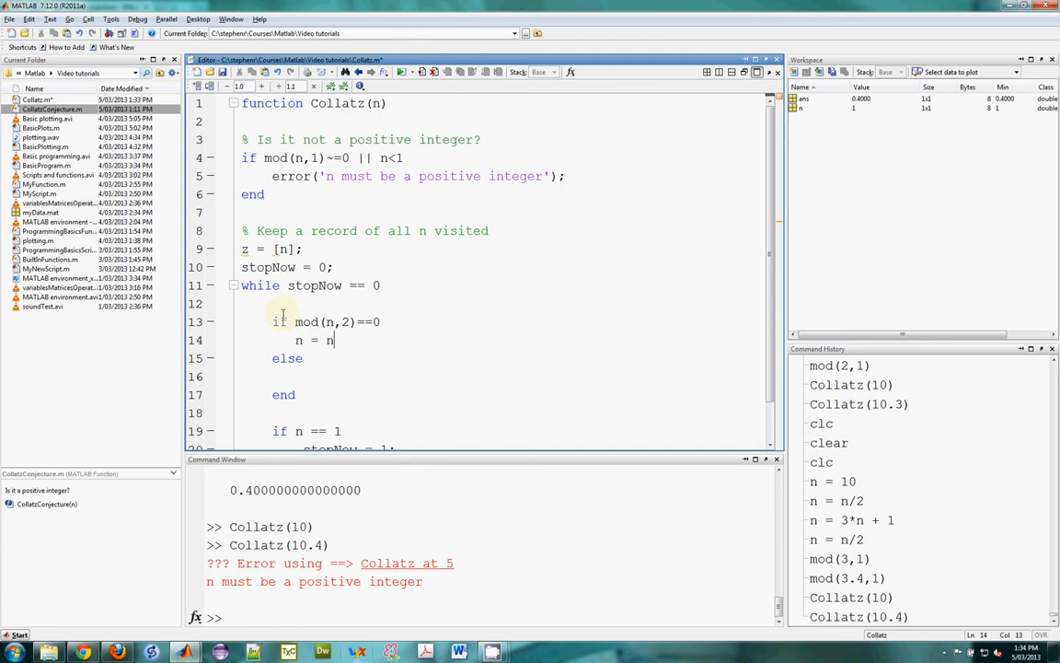
pyautogui.write('/2;')
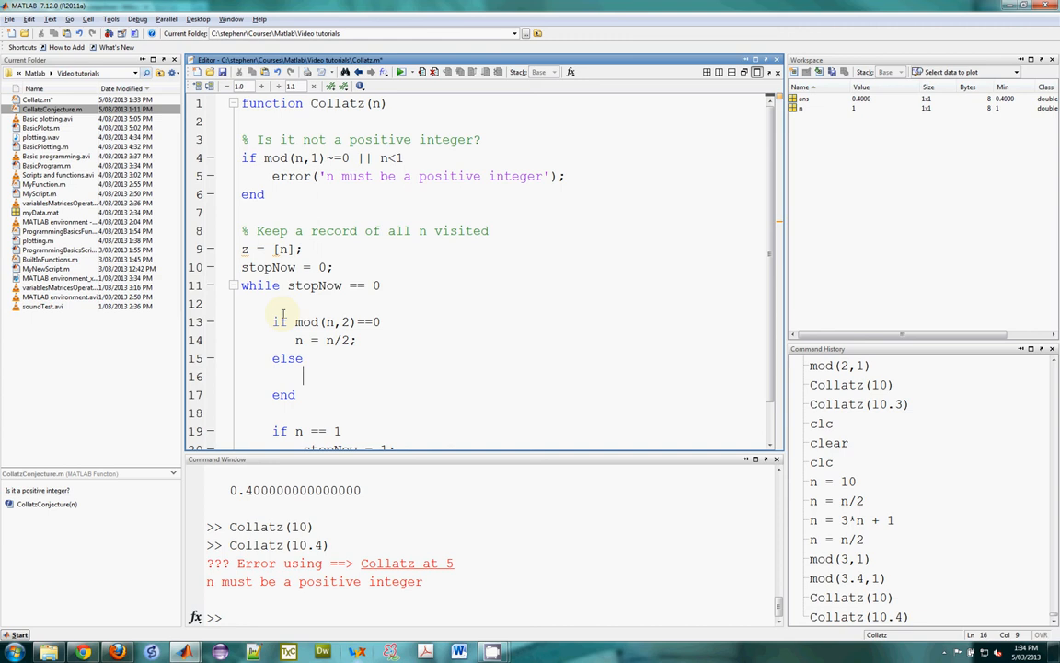
pyautogui.write('n')
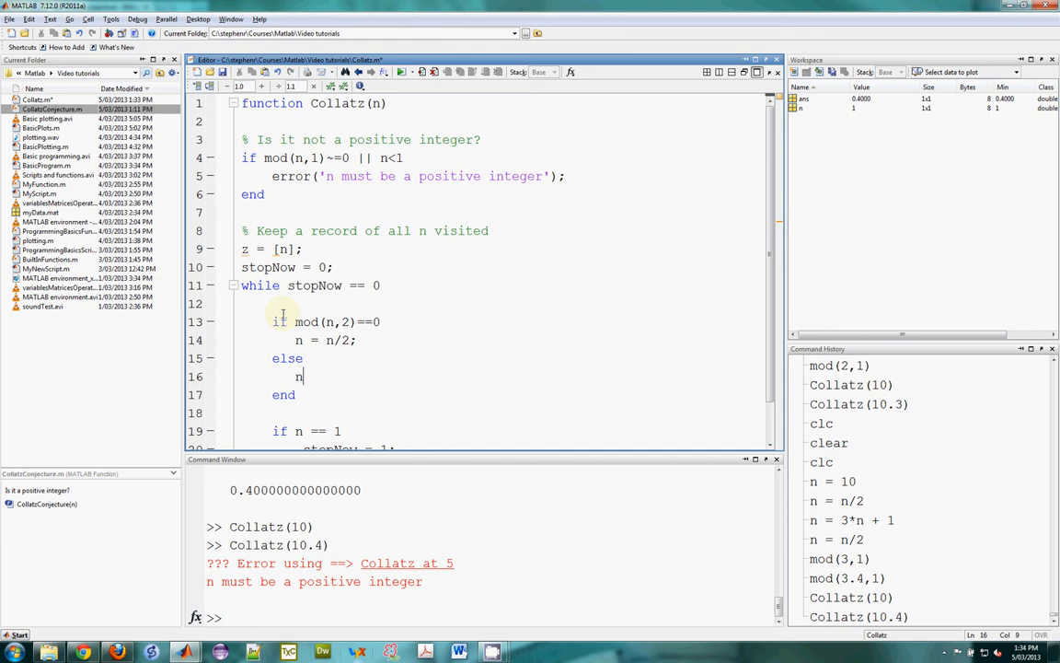
pyautogui.write('= 3*')
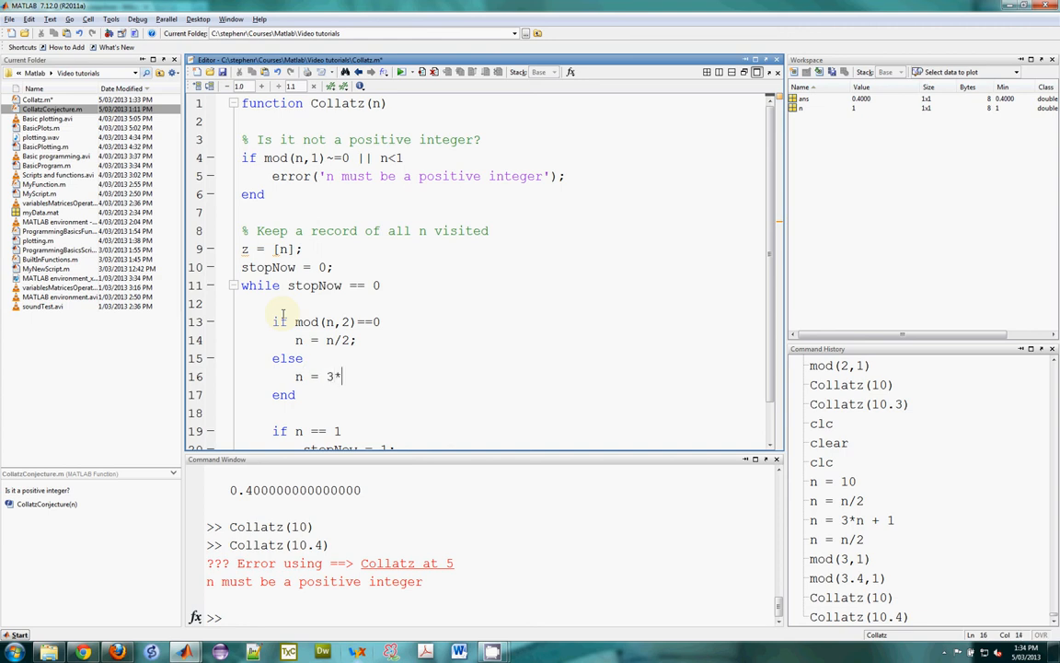
pyautogui.write('n + 1;')
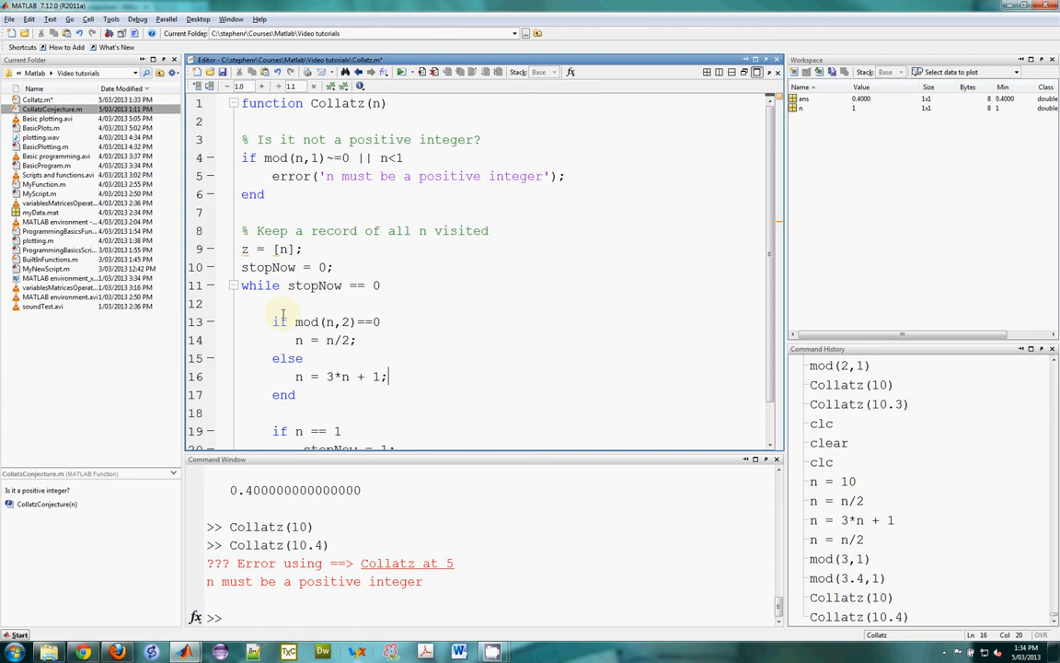
pyautogui.scroll(-3)
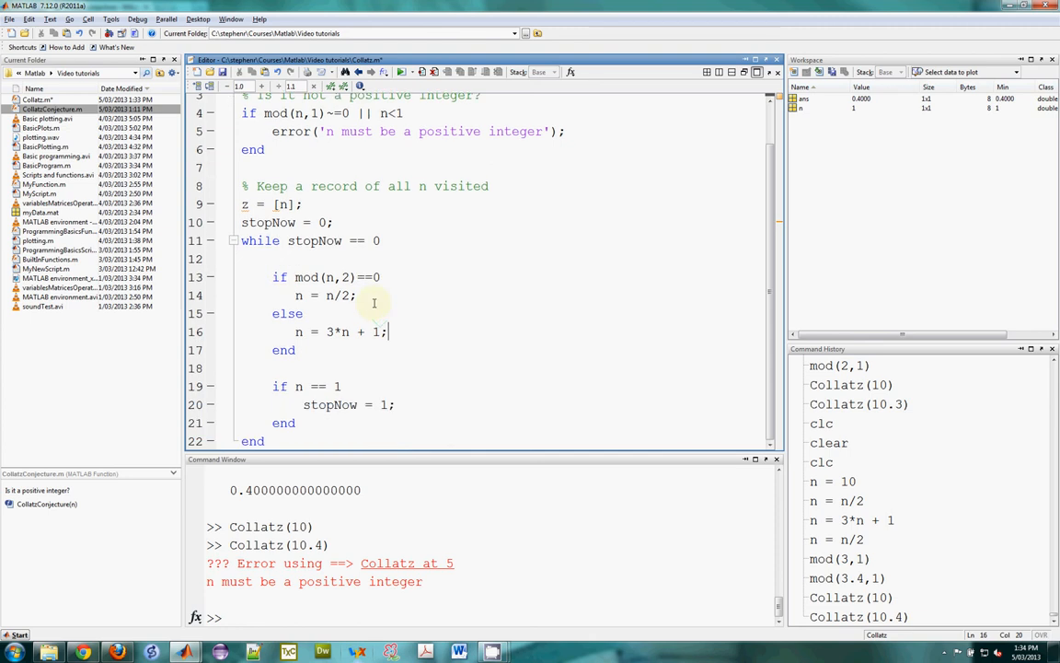
pyautogui.click(243, 204)
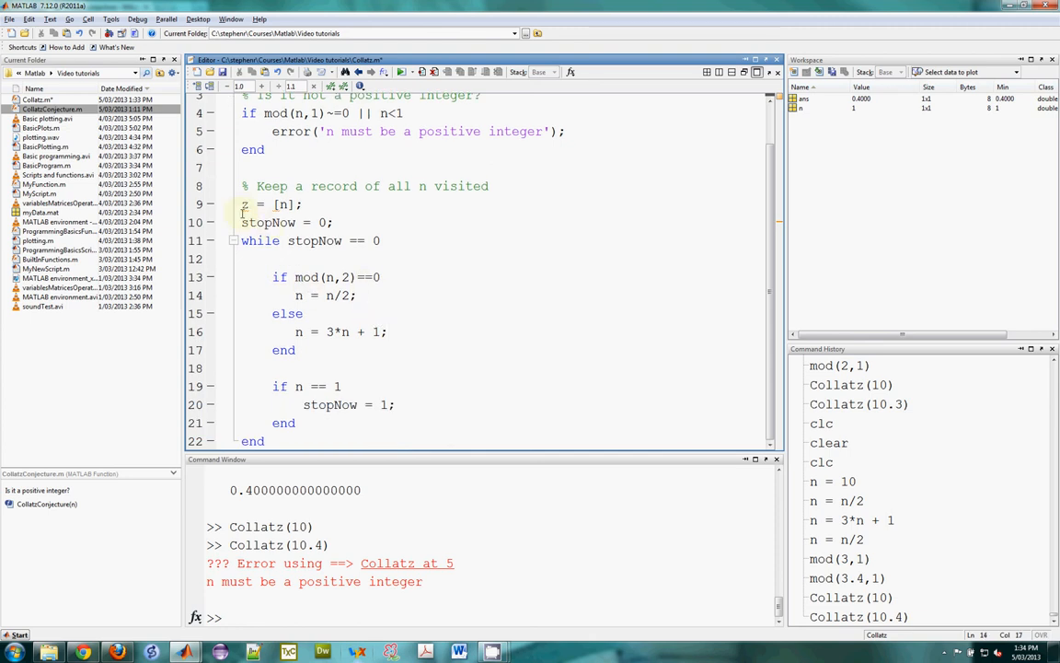
pyautogui.doubleClick(267, 203)
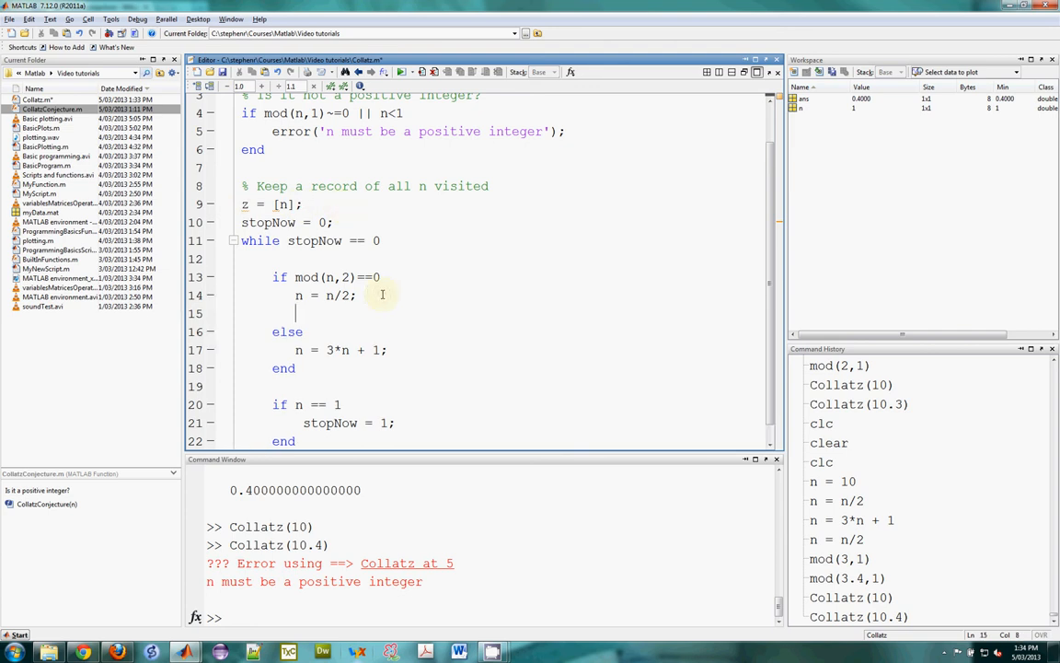
# Add 'z = [z,n]' to append n to z after the halving line
pyautogui.write('z')
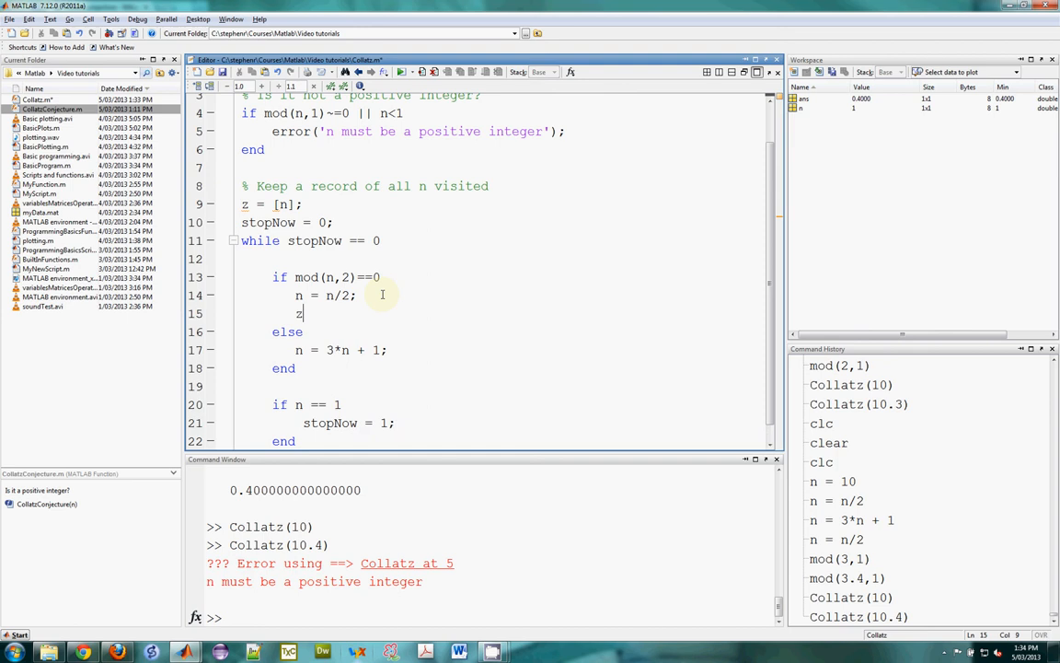
pyautogui.write('= []')
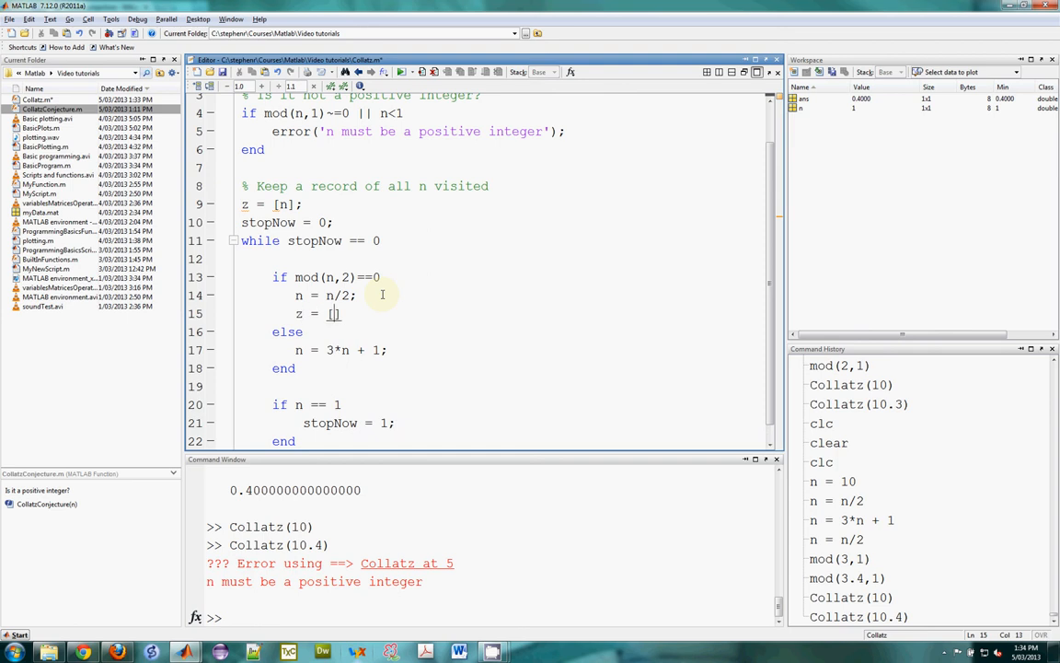
pyautogui.write('];')
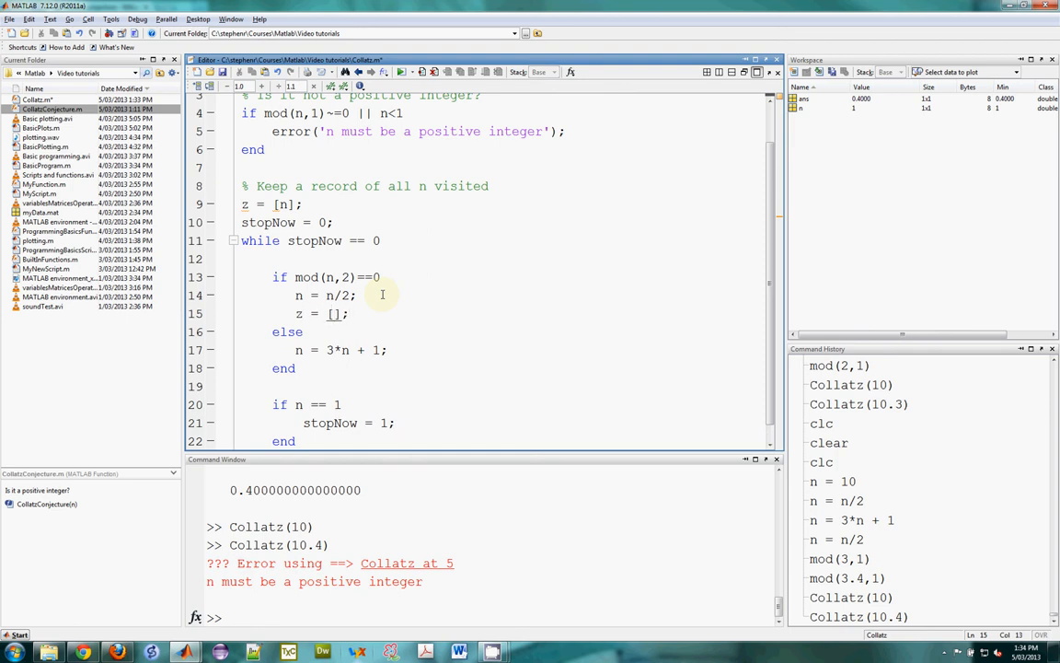
pyautogui.write('z')
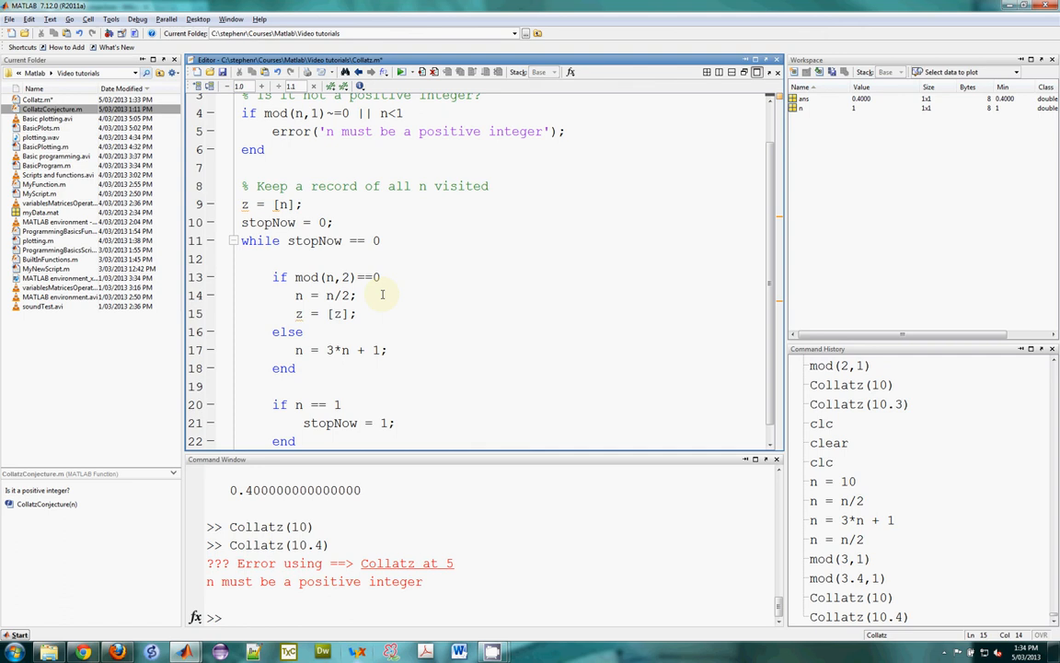
pyautogui.write(',n')
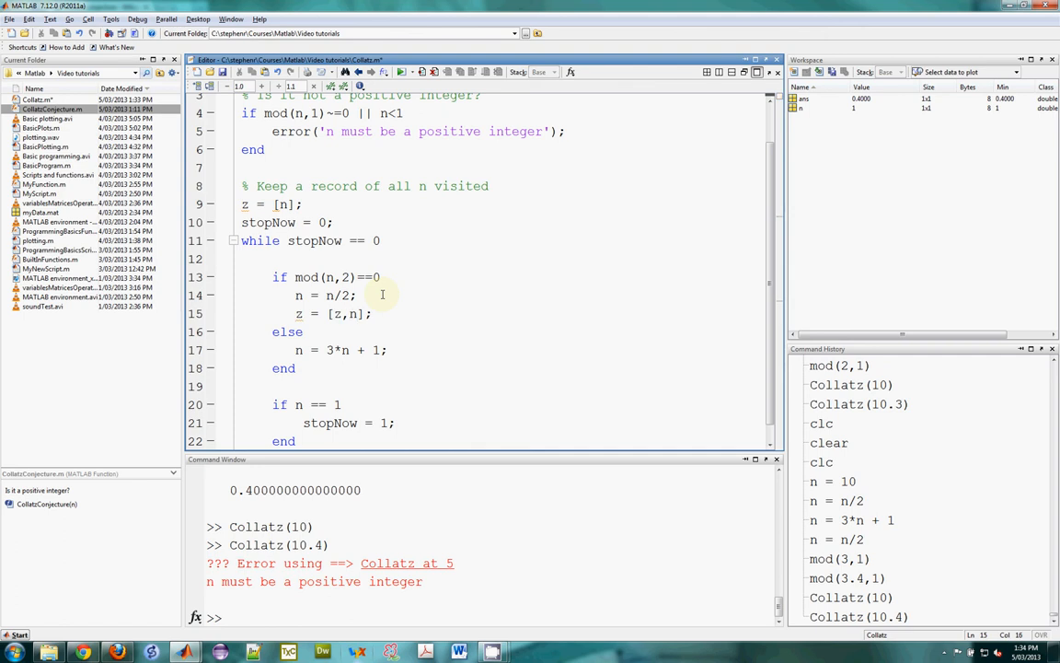
# Add 'z = [z,n];' to the else branch after 'n = 3*n + 1;'
pyautogui.click(348, 314)
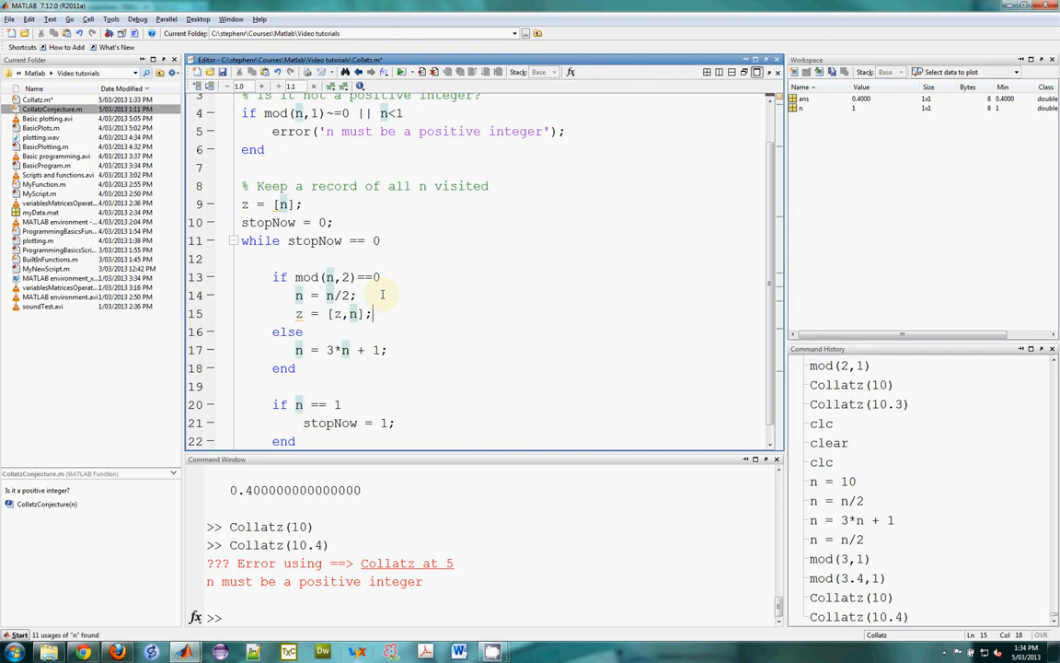
pyautogui.click(338, 386)
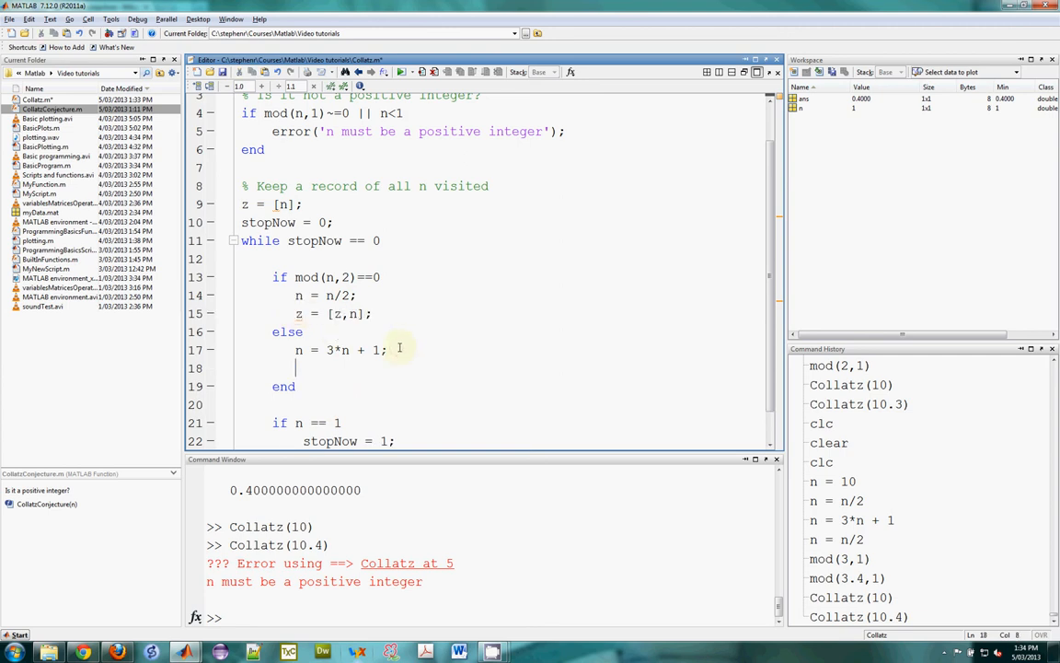
pyautogui.write('z = [z,n];')
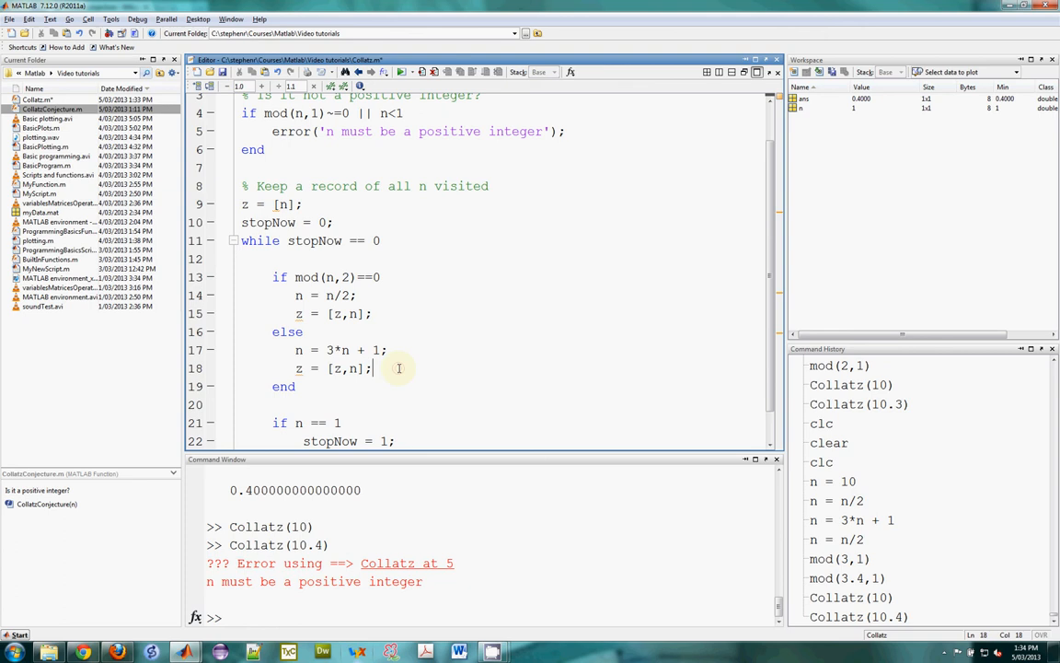
pyautogui.doubleClick(357, 314)
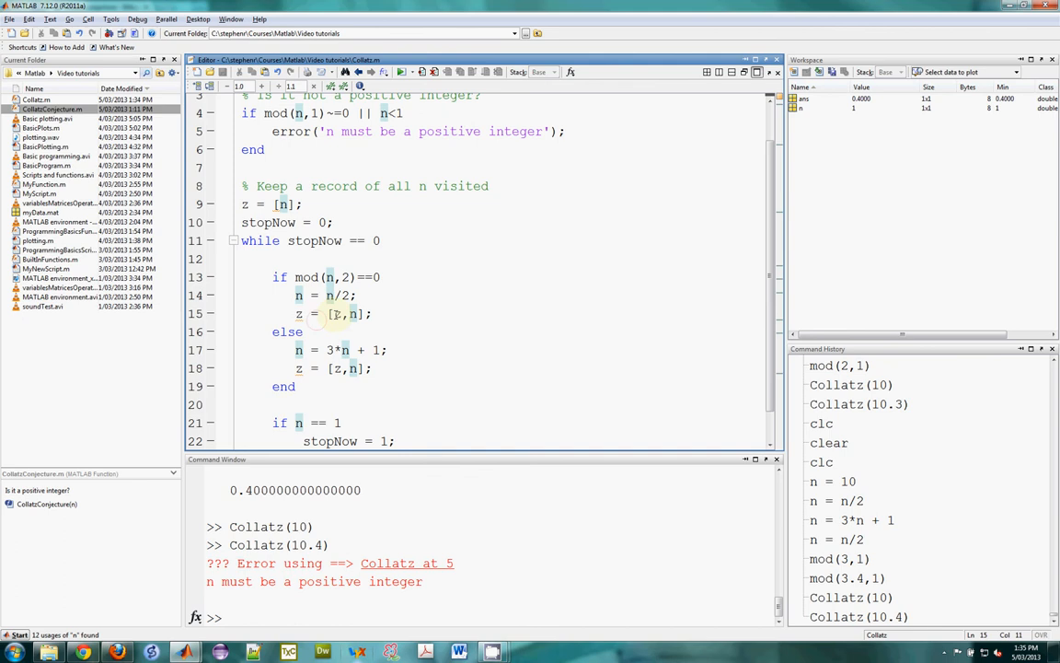
pyautogui.moveTo(298, 313)
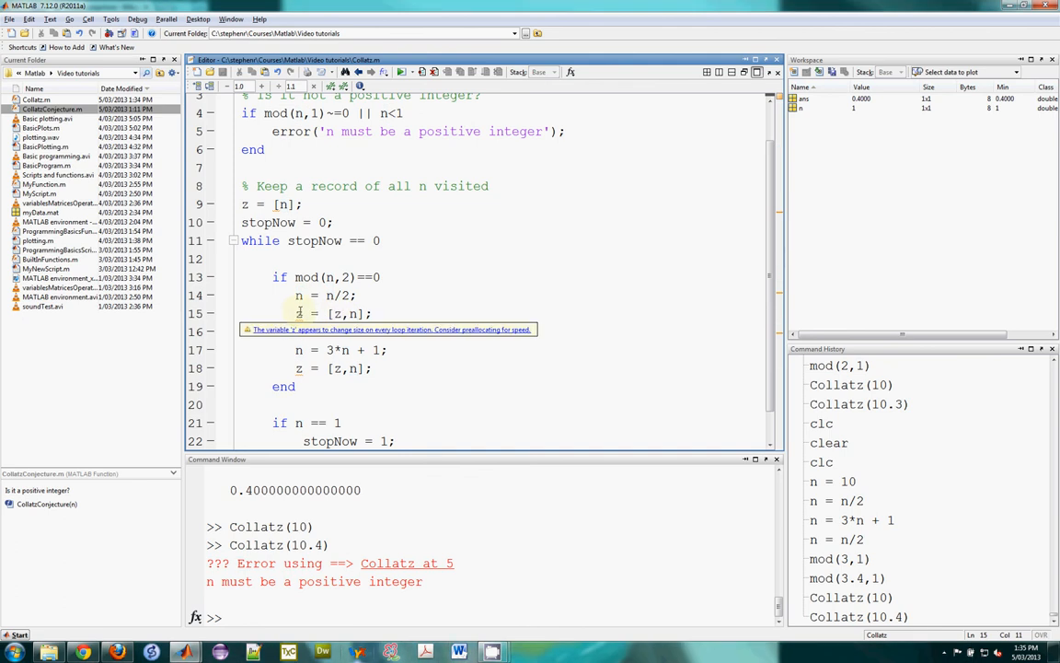
pyautogui.tripleClick(334, 313)
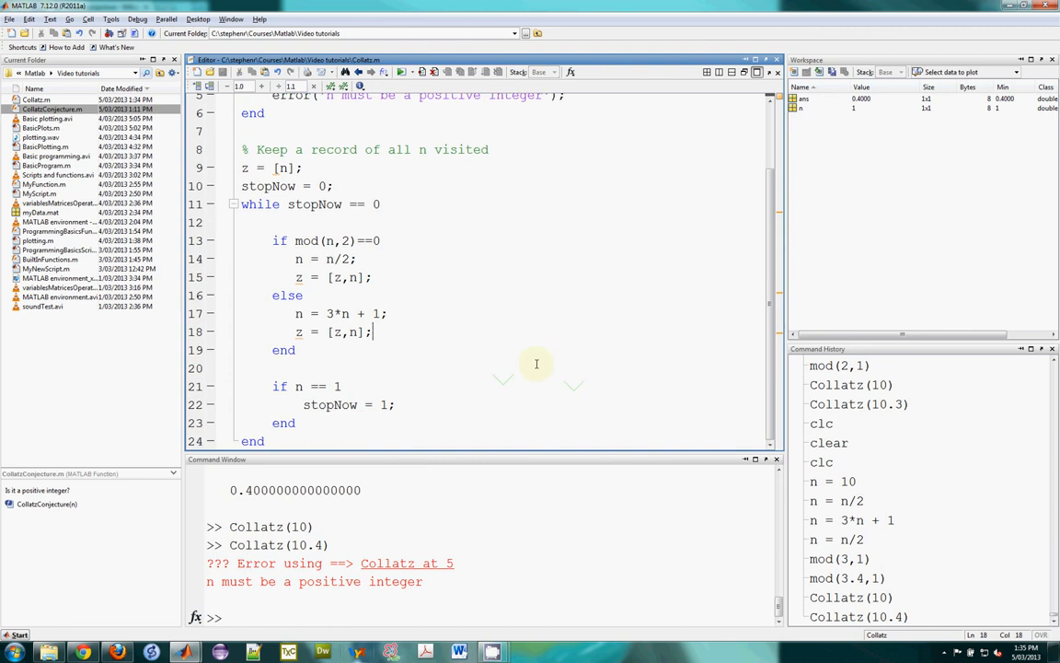
# Add 'plot(z)' after the function's final end
pyautogui.click(288, 432)
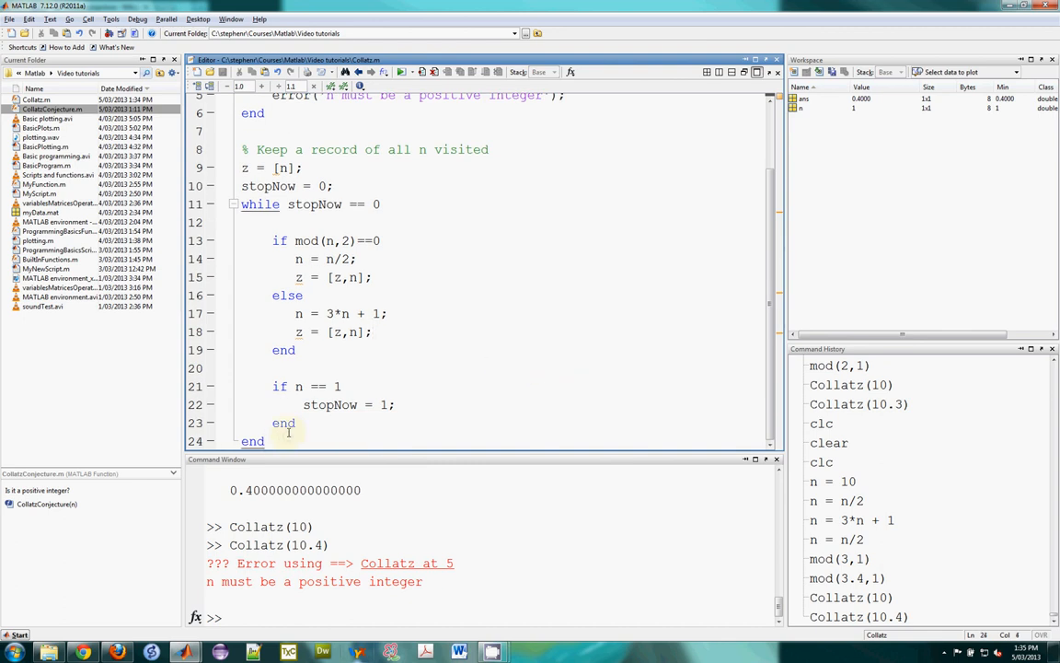
pyautogui.write('plot(z)')
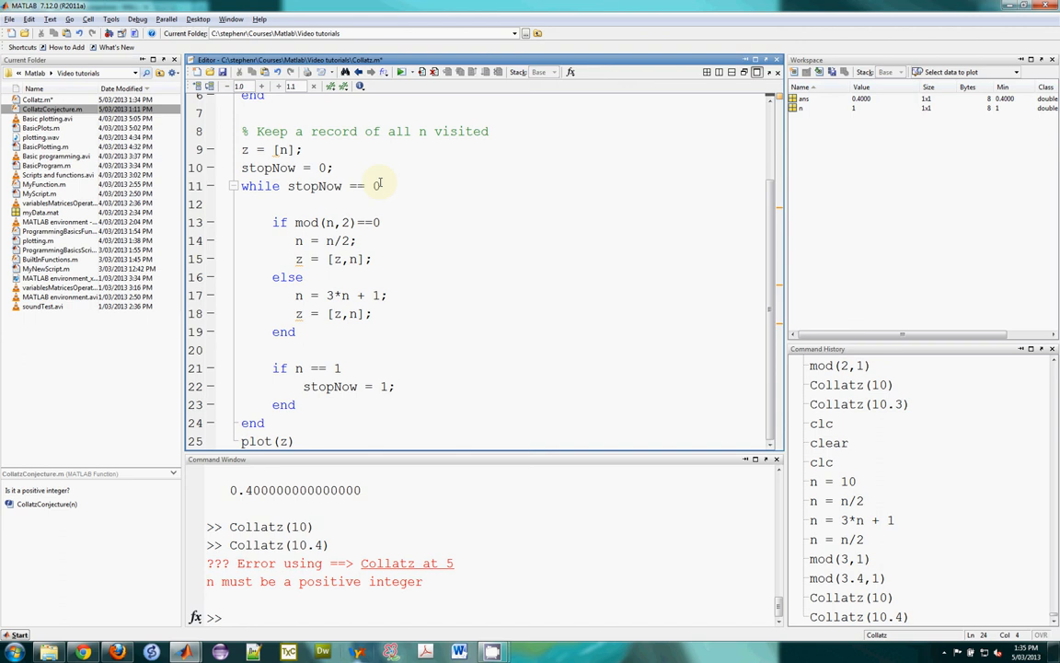
pyautogui.click(299, 441)
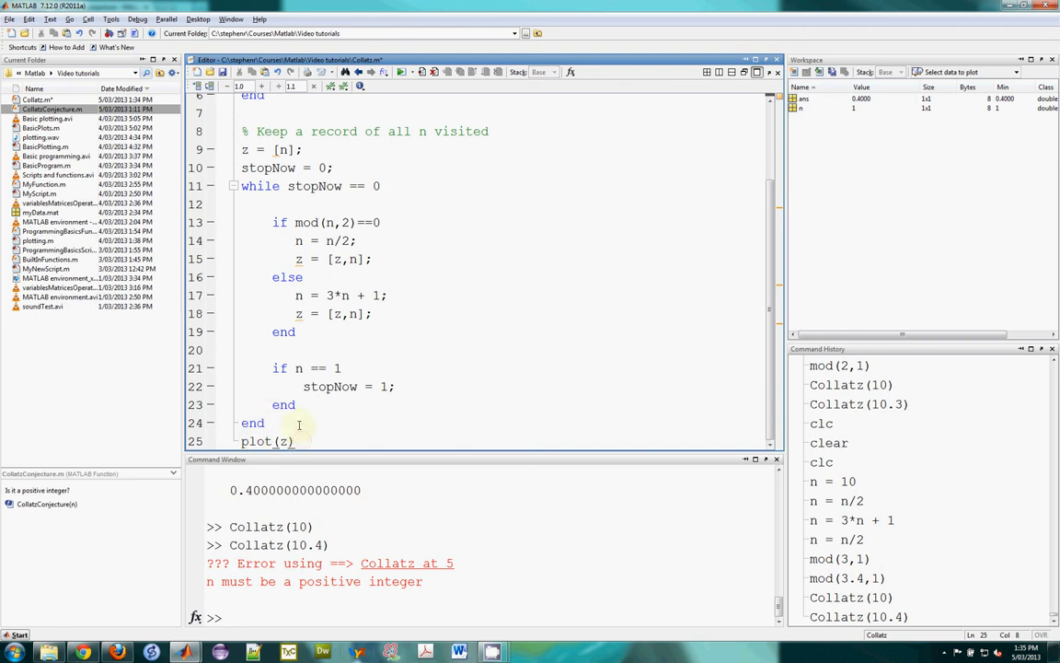
pyautogui.scroll(3)
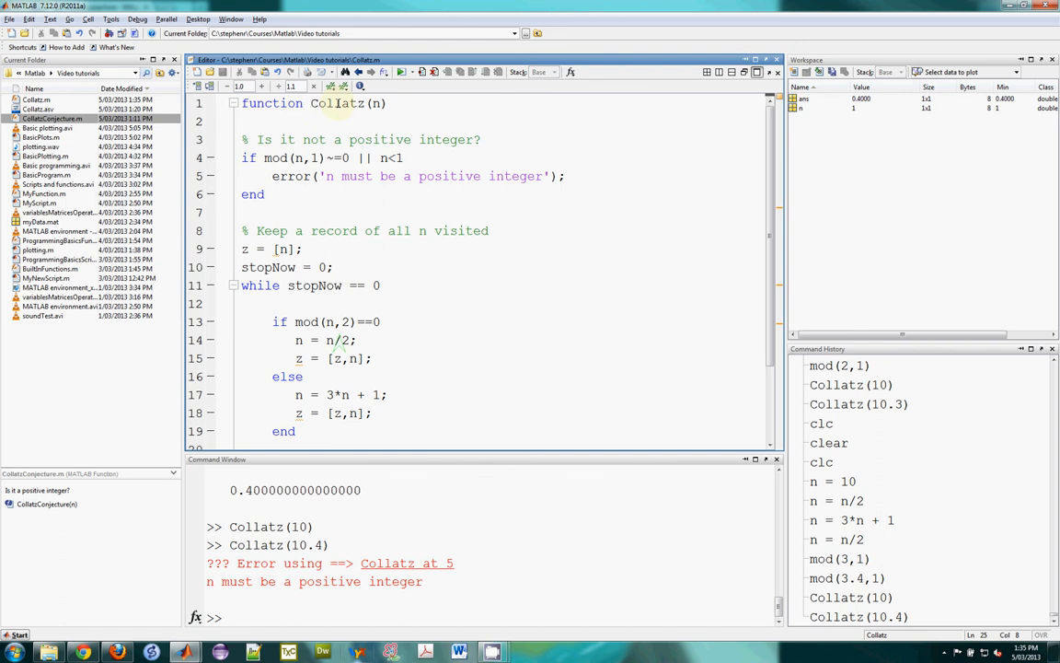
# Run Collatz(10) in the Command Window to plot the sequence 10, 5, 16, 8, 4, 2, 1
pyautogui.doubleClick(347, 103)
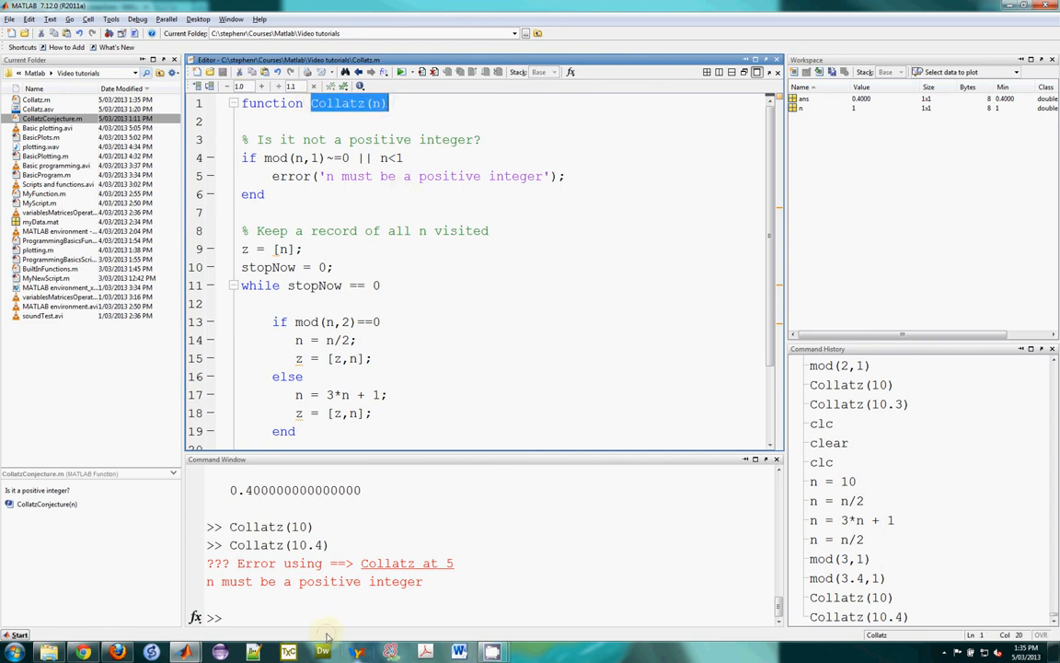
pyautogui.write('Collatz(n)')
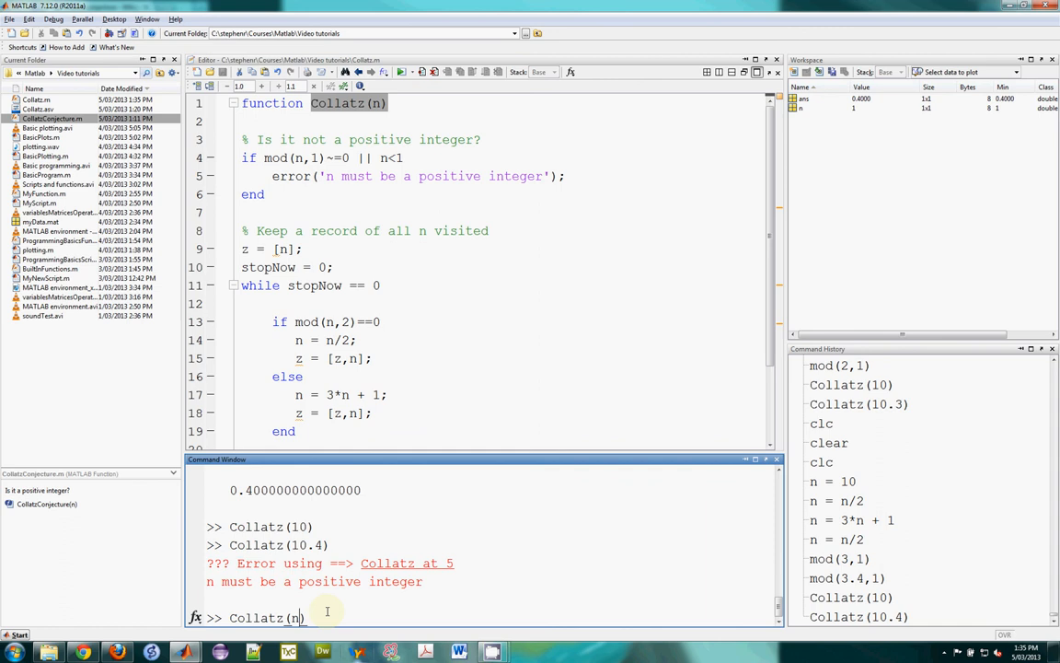
pyautogui.write('10')
pyautogui.press('Return')
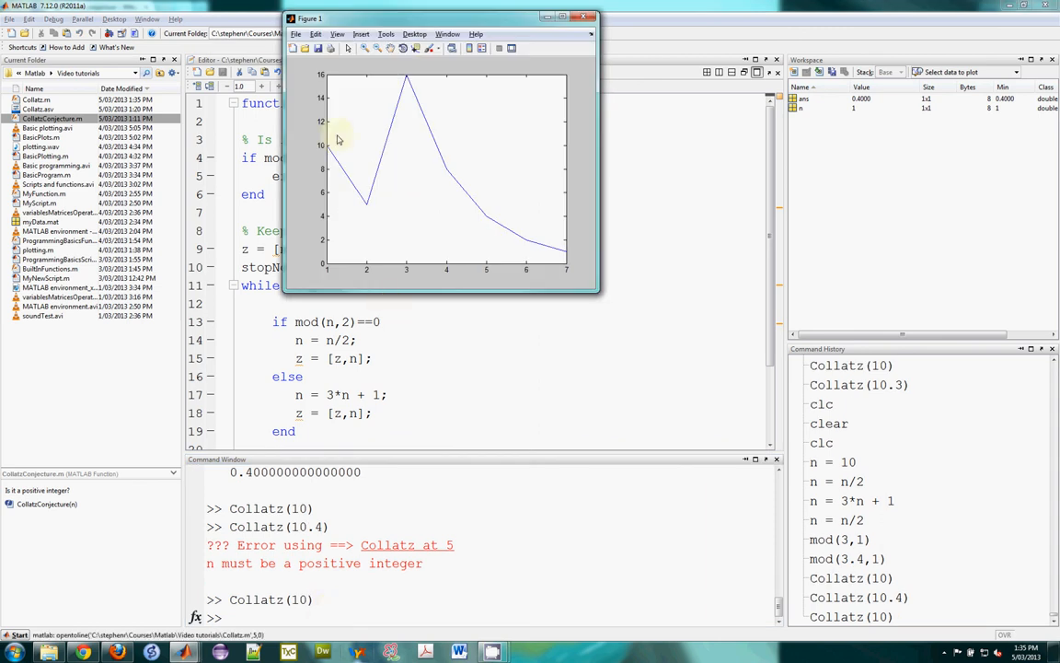
pyautogui.moveTo(328, 152)
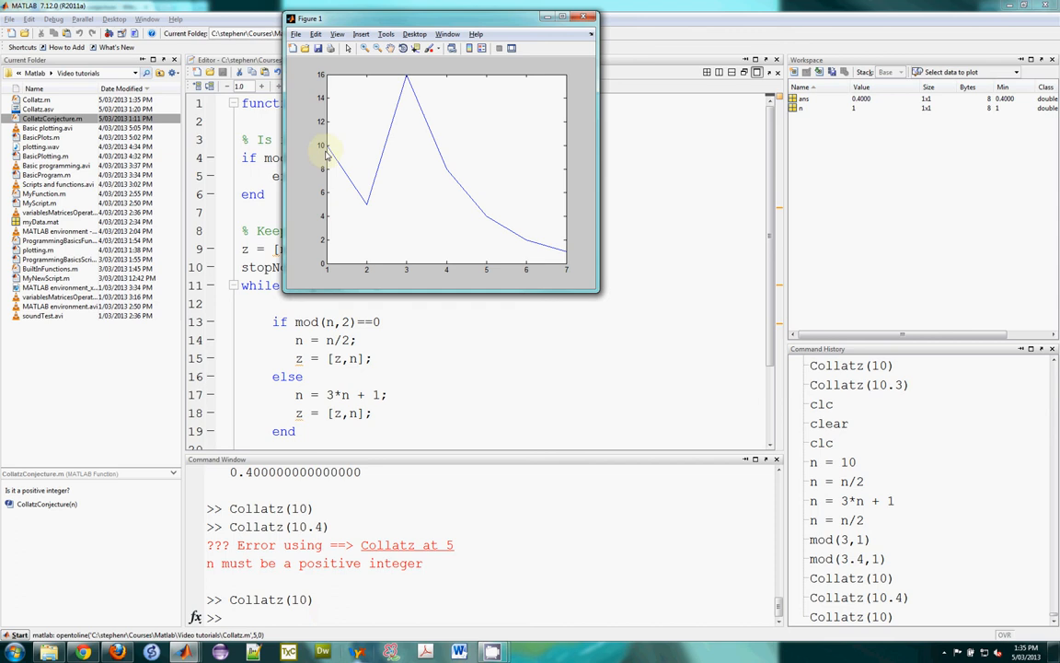
pyautogui.moveTo(401, 160)
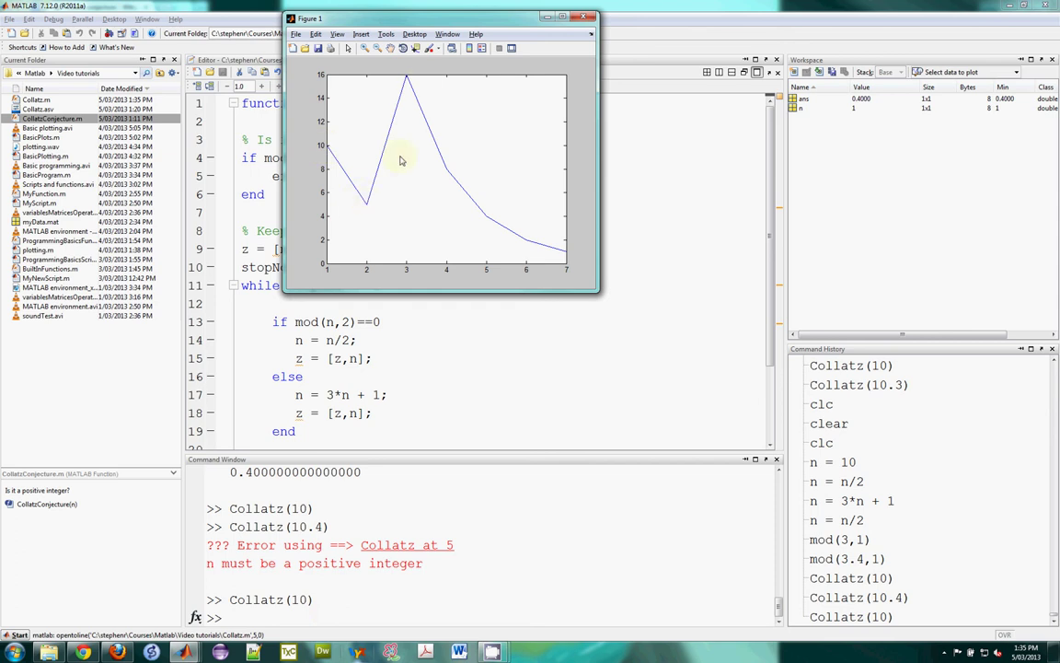
pyautogui.moveTo(479, 220)
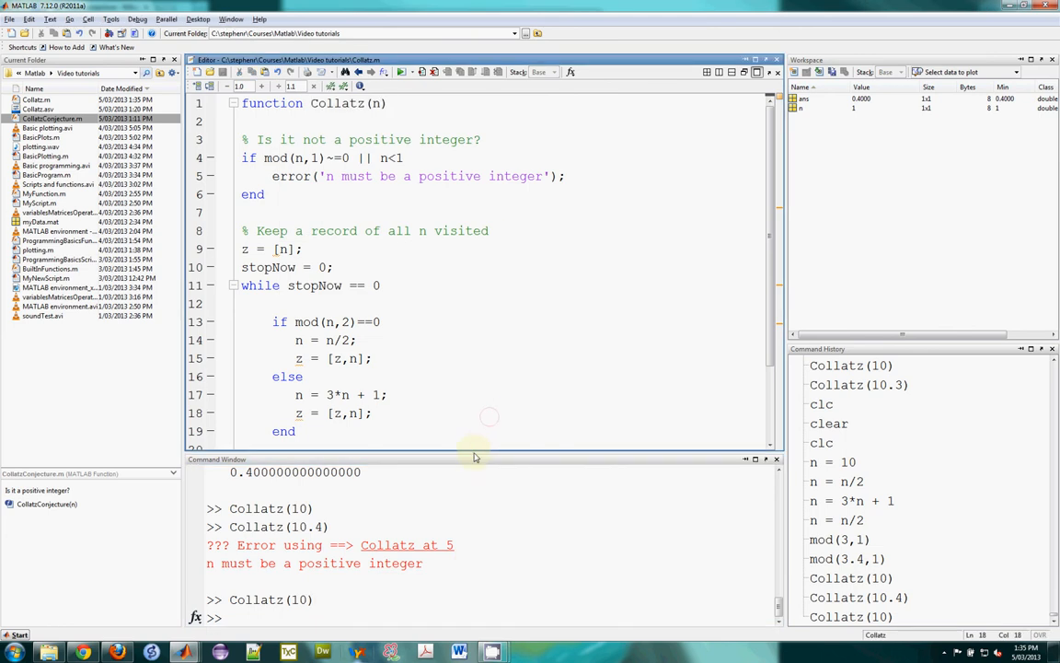
# Resize the editor and Command Window panes and scroll down through the code
pyautogui.moveTo(477, 458); pyautogui.dragTo(478, 492)
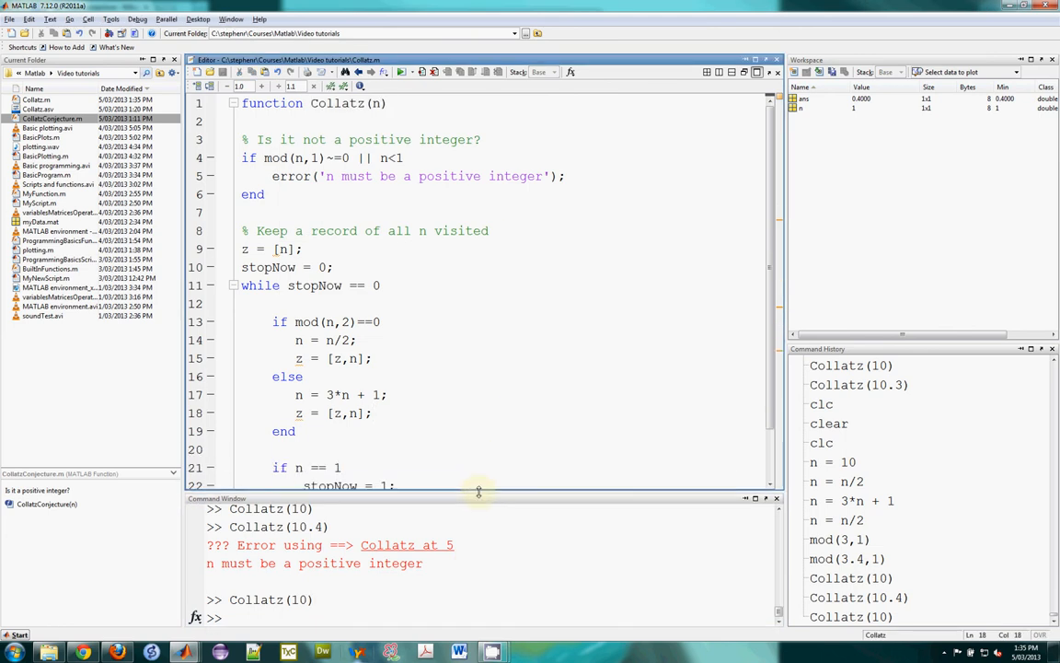
pyautogui.moveTo(478, 492); pyautogui.dragTo(486, 430)
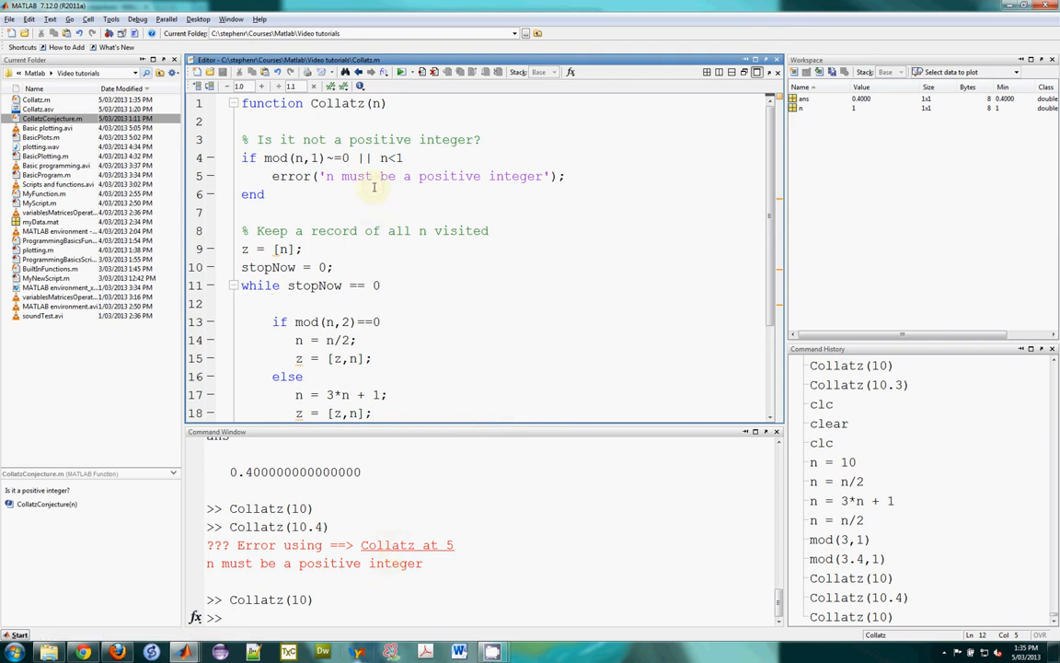
pyautogui.scroll(-3)
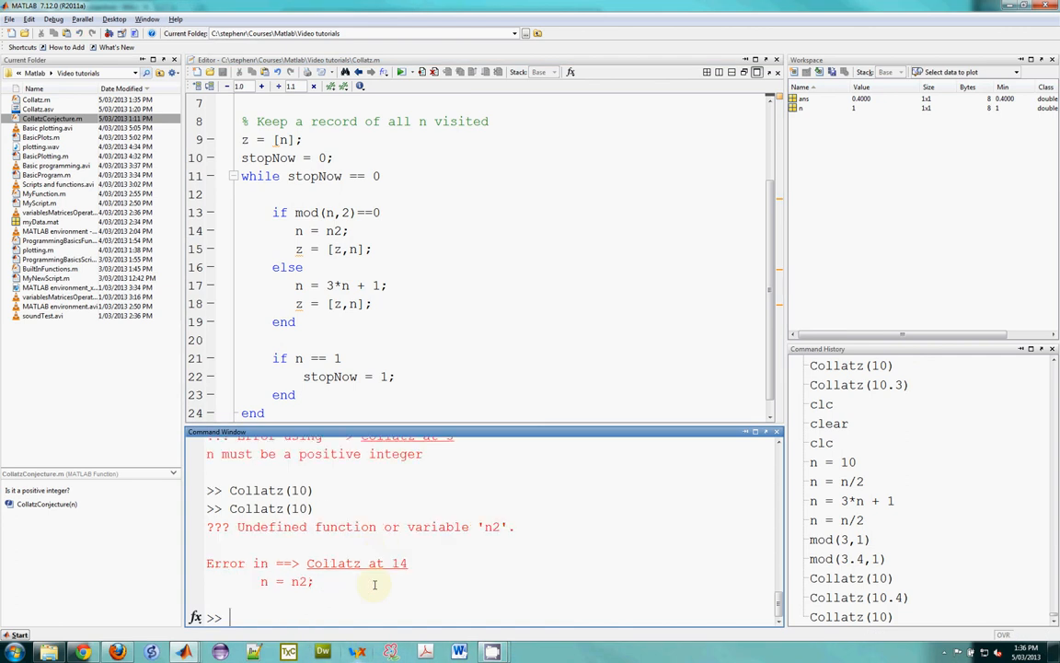
pyautogui.moveTo(421, 542)
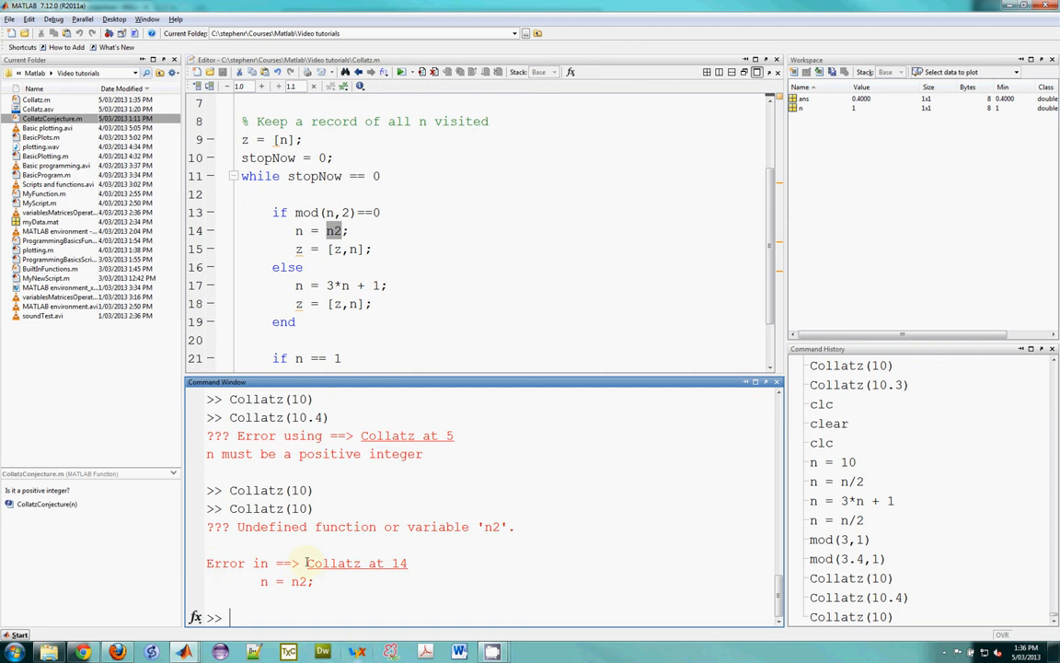
pyautogui.moveTo(358, 569)
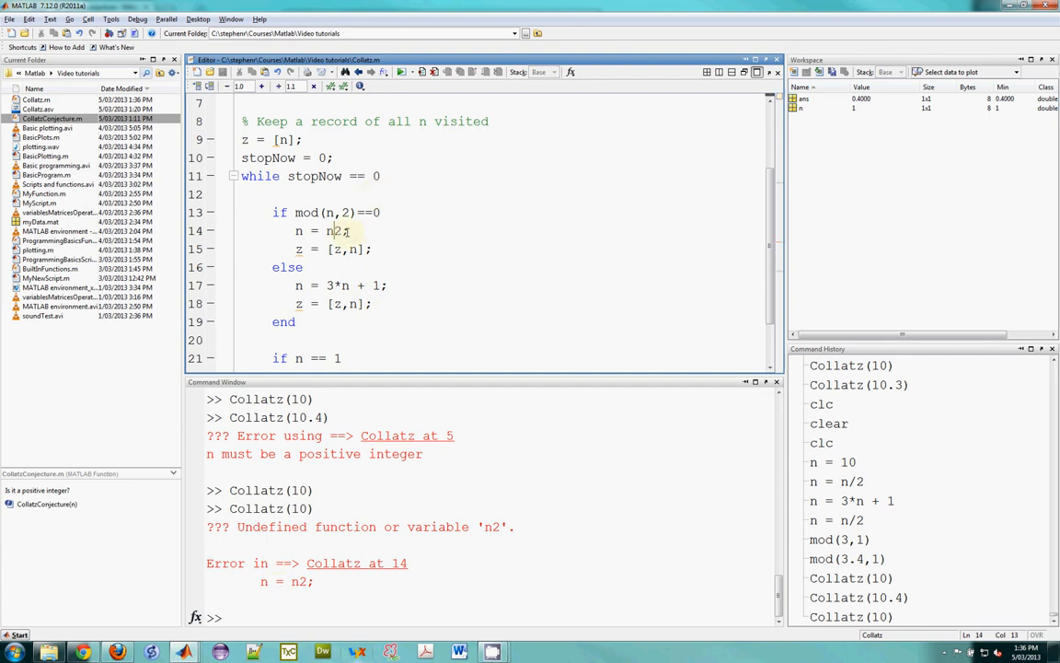
# Rerun Collatz(10), set Stop if Errors to 'Always stop if error', and retype Collatz(10)
pyautogui.write('Collatz(10)')
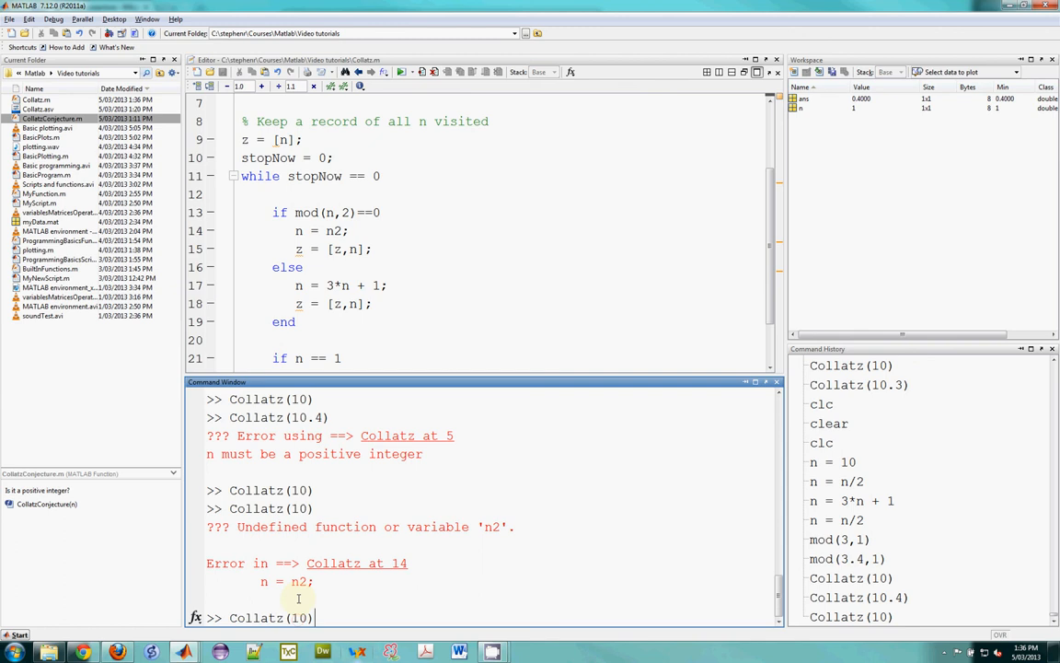
pyautogui.press('Return')
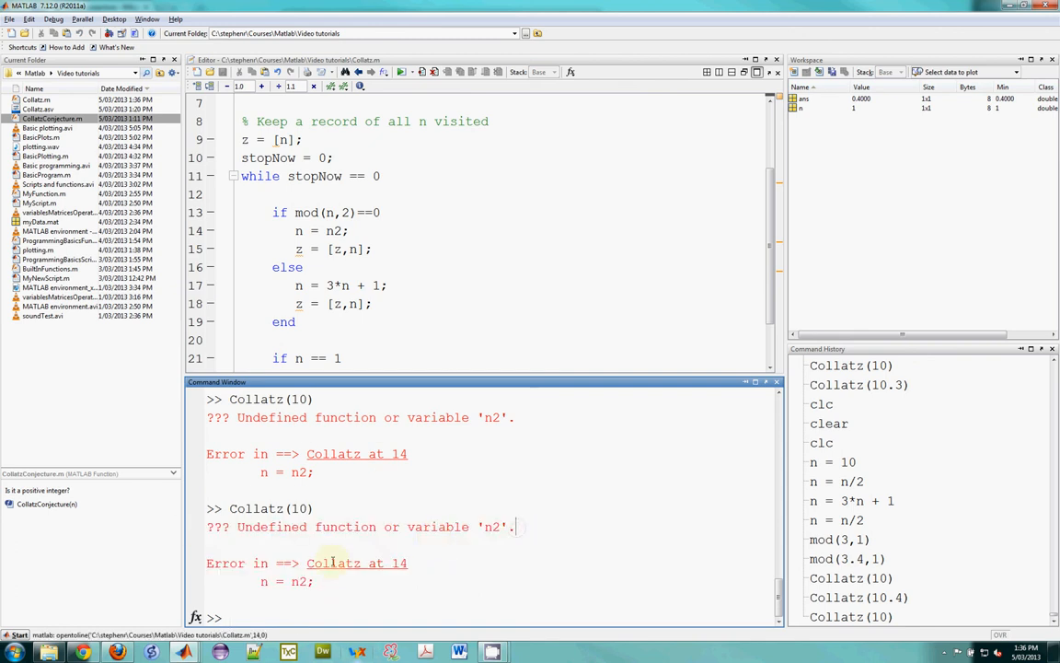
pyautogui.moveTo(411, 272)
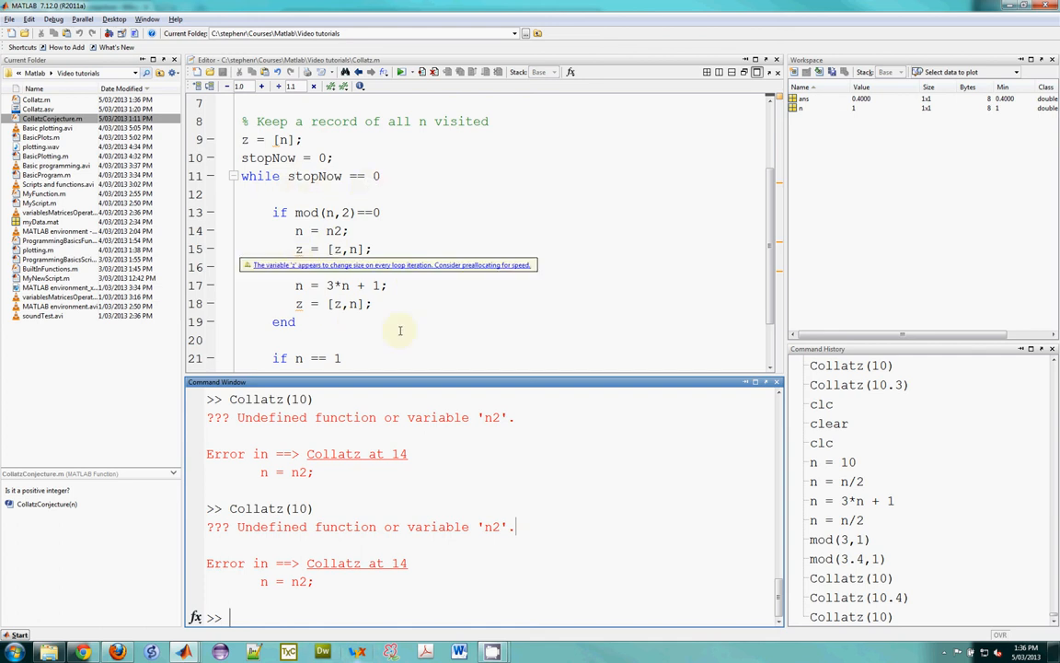
pyautogui.click(287, 267)
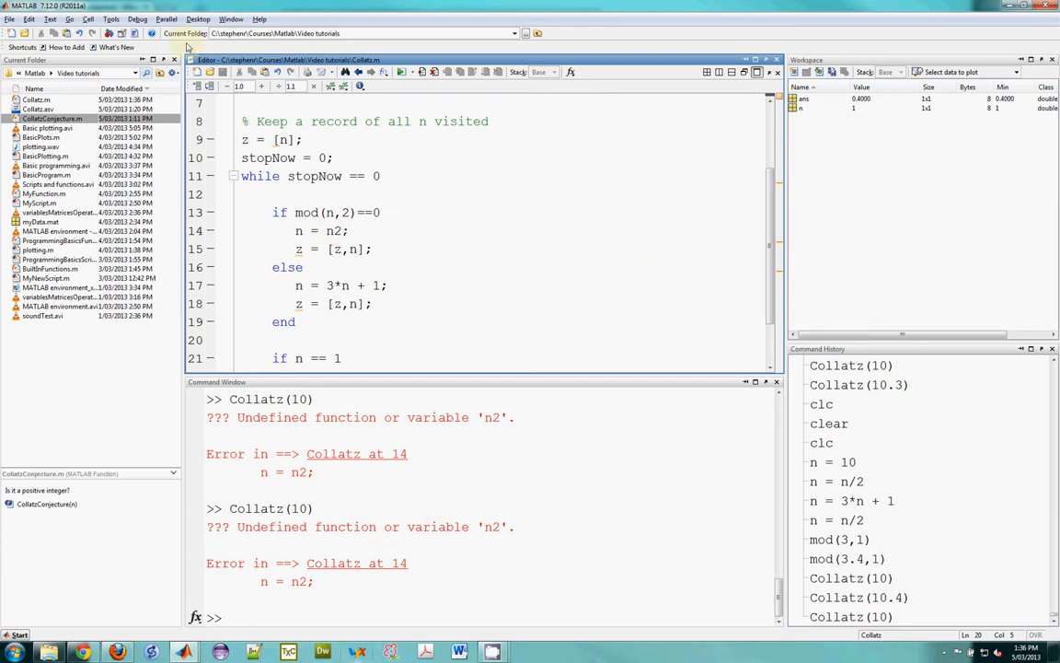
pyautogui.click(138, 18)
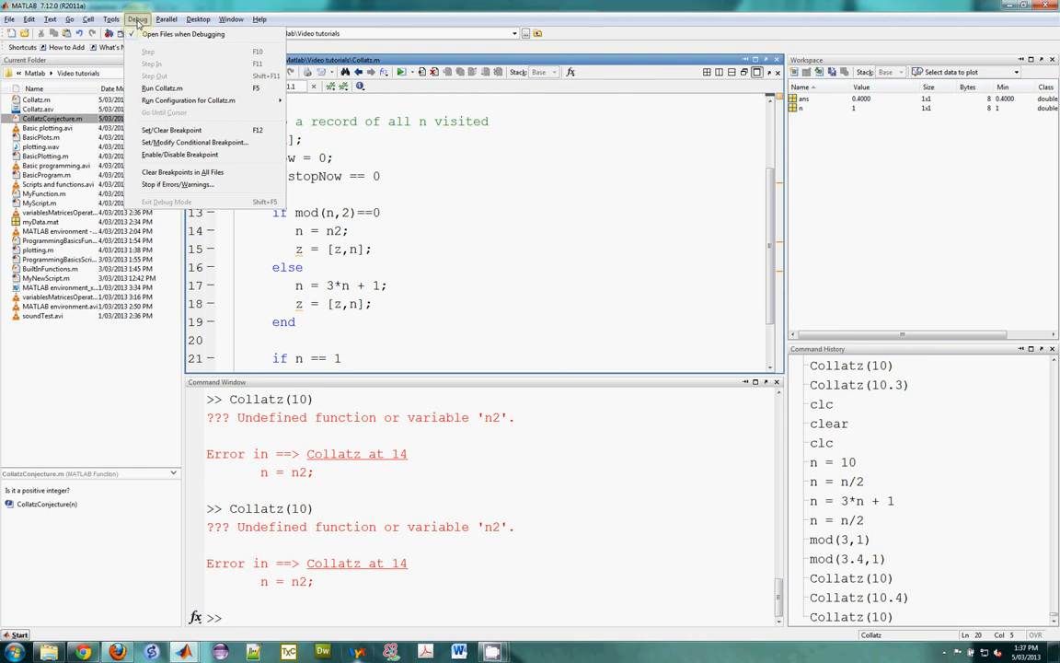
pyautogui.moveTo(176, 184)
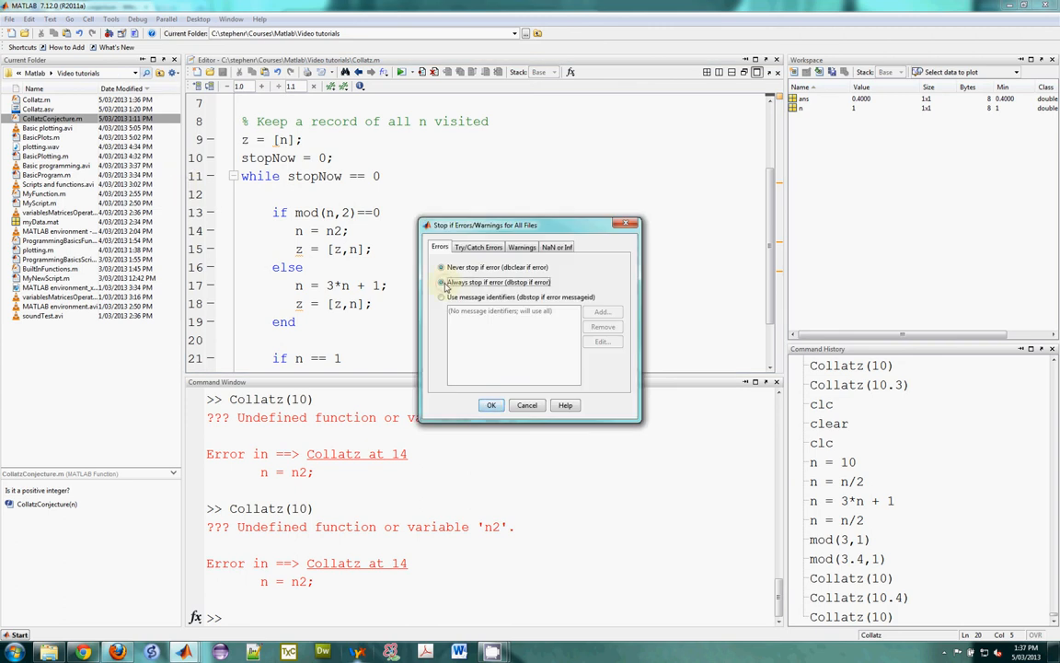
pyautogui.click(441, 282)
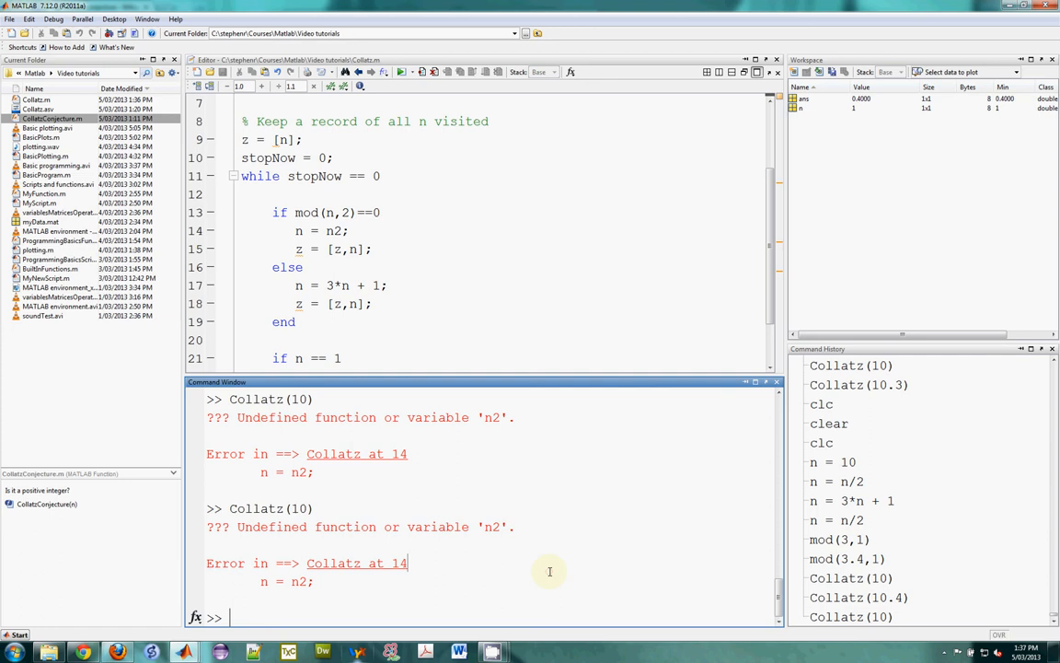
pyautogui.write('Collatz(10)')
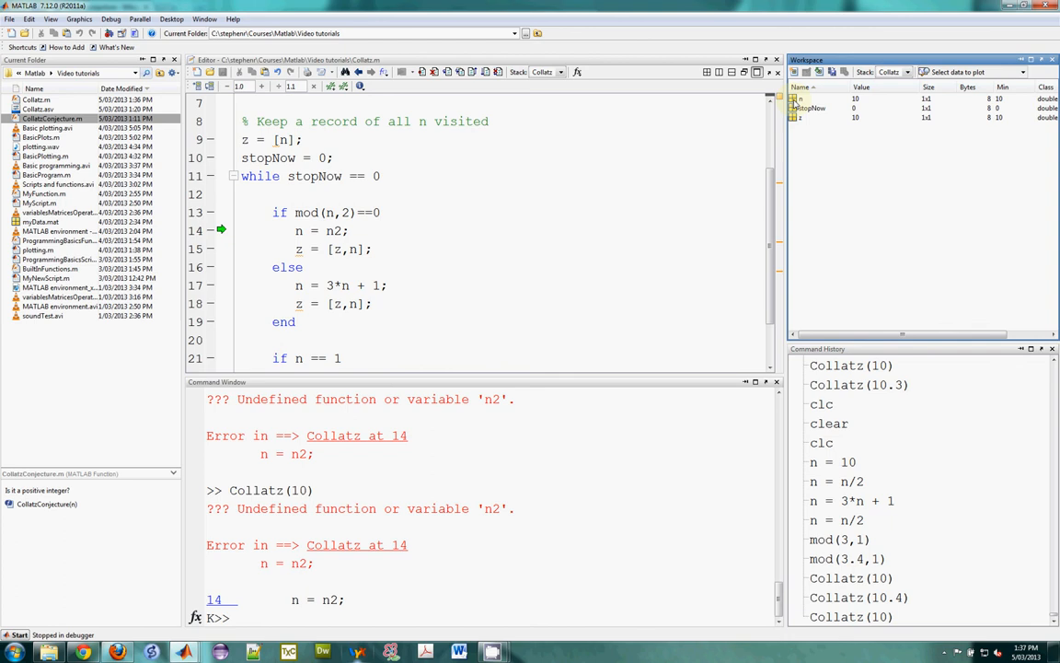
# Inspect the paused variables n and stopNow, then enter 'return' to exit debug mode
pyautogui.click(802, 98)
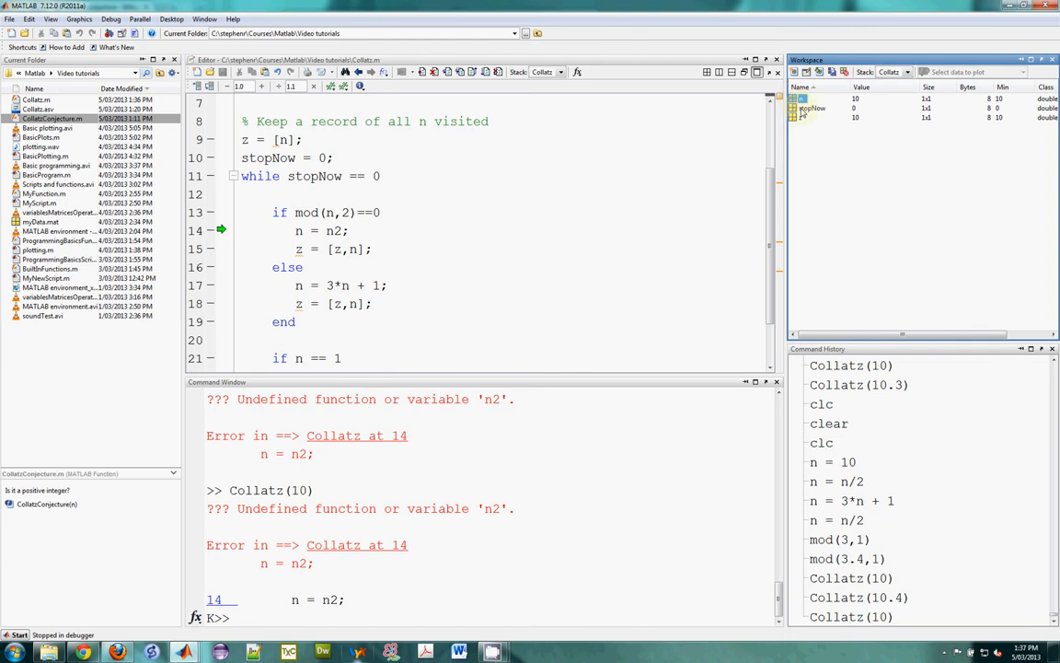
pyautogui.click(805, 117)
pyautogui.write('/')
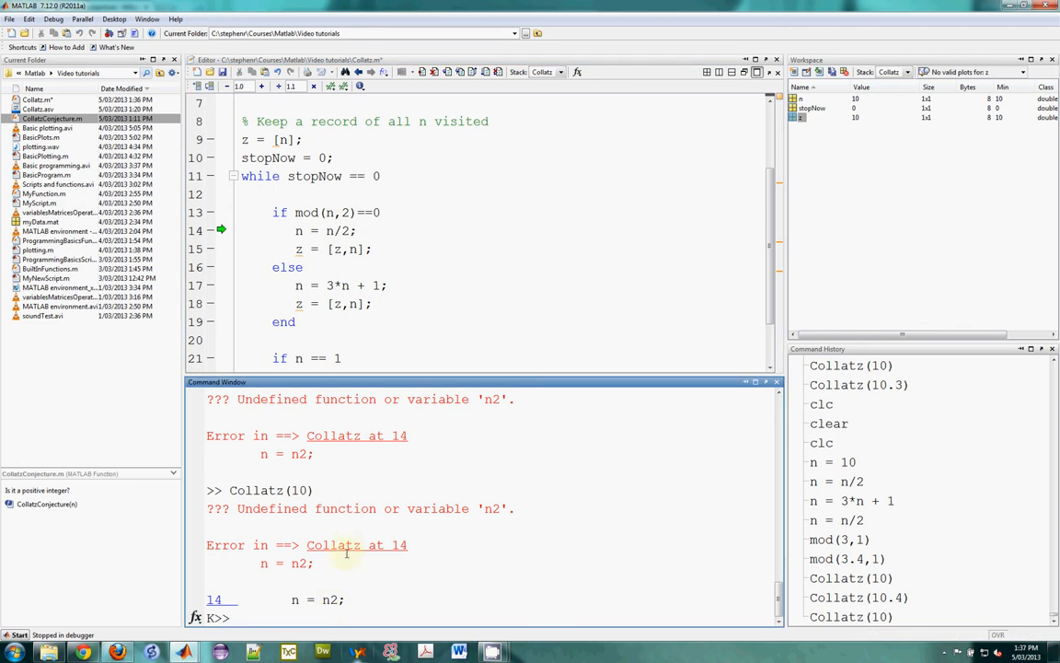
pyautogui.write('retur')
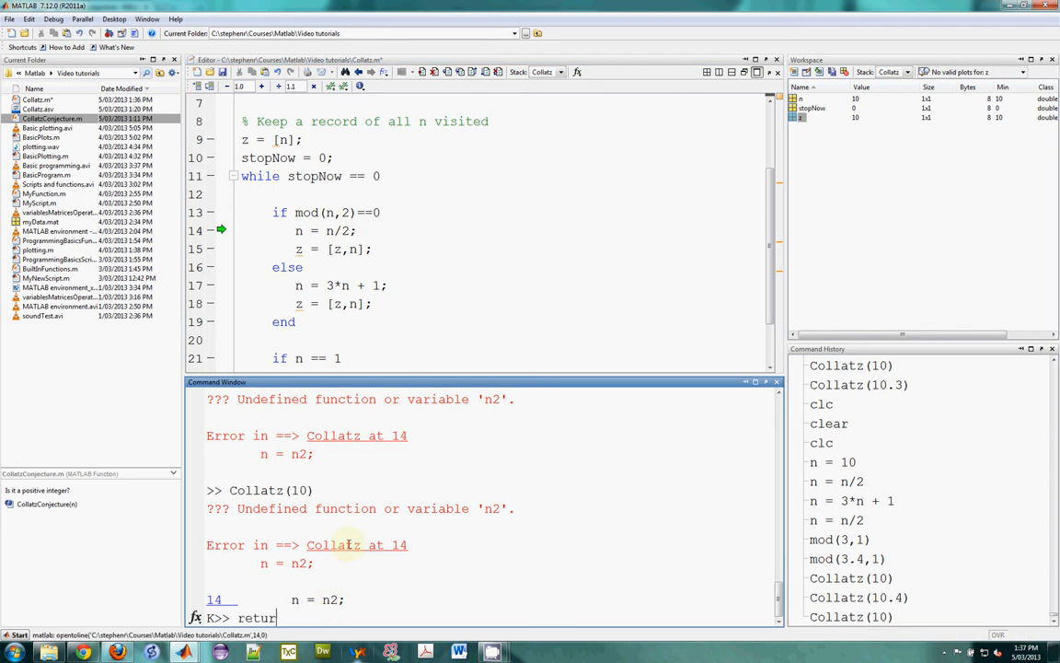
pyautogui.press('Return')
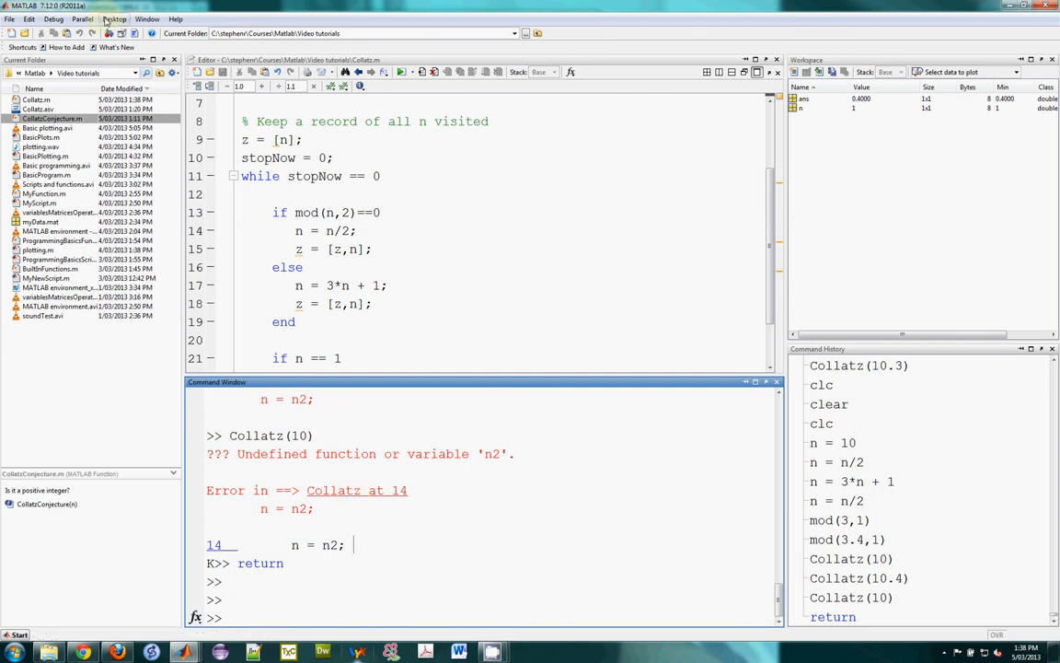
pyautogui.click(53, 18)
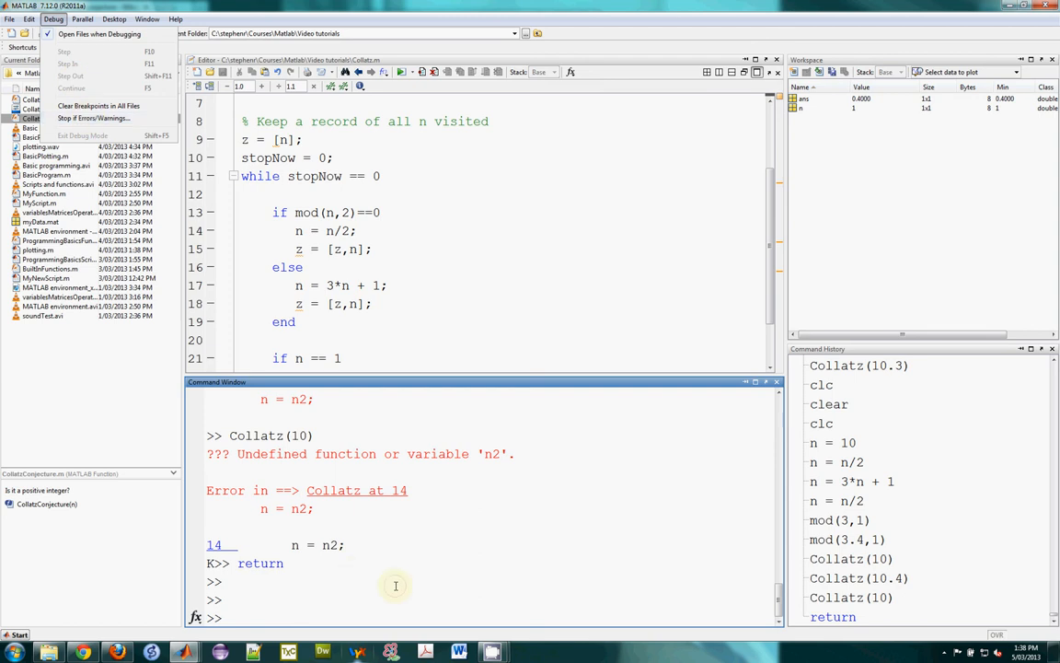
pyautogui.click(380, 580)
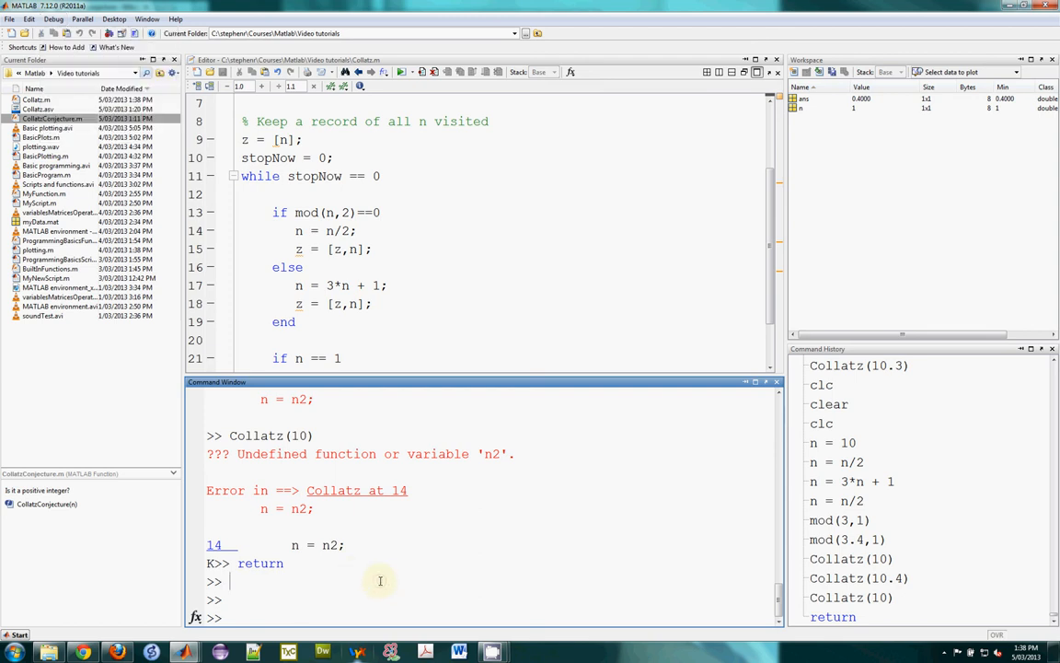
pyautogui.click(365, 230)
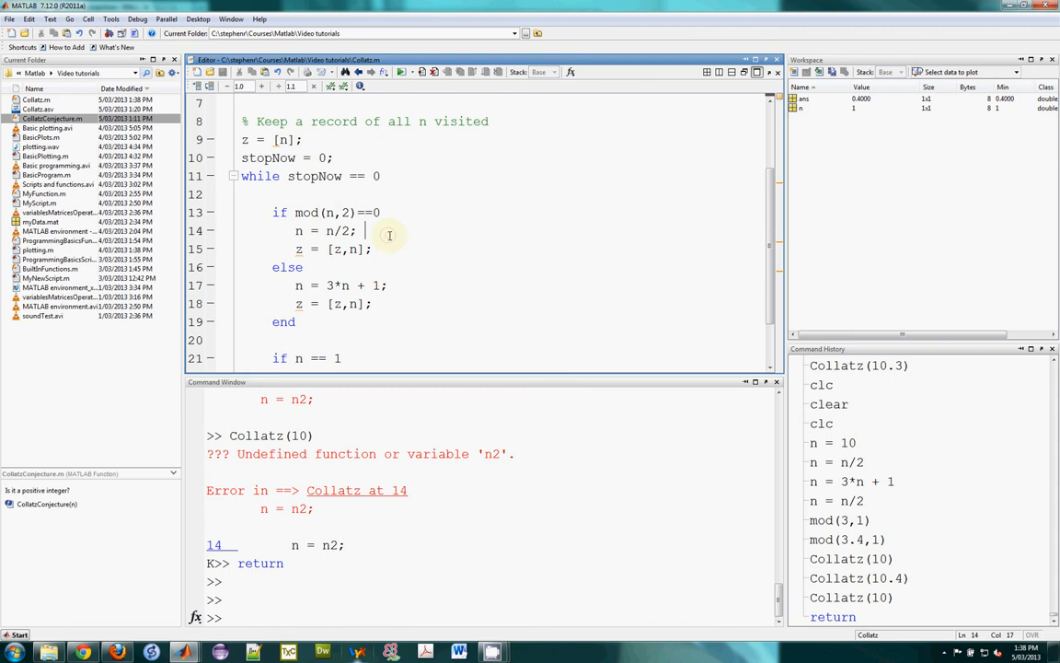
pyautogui.moveTo(213, 180)
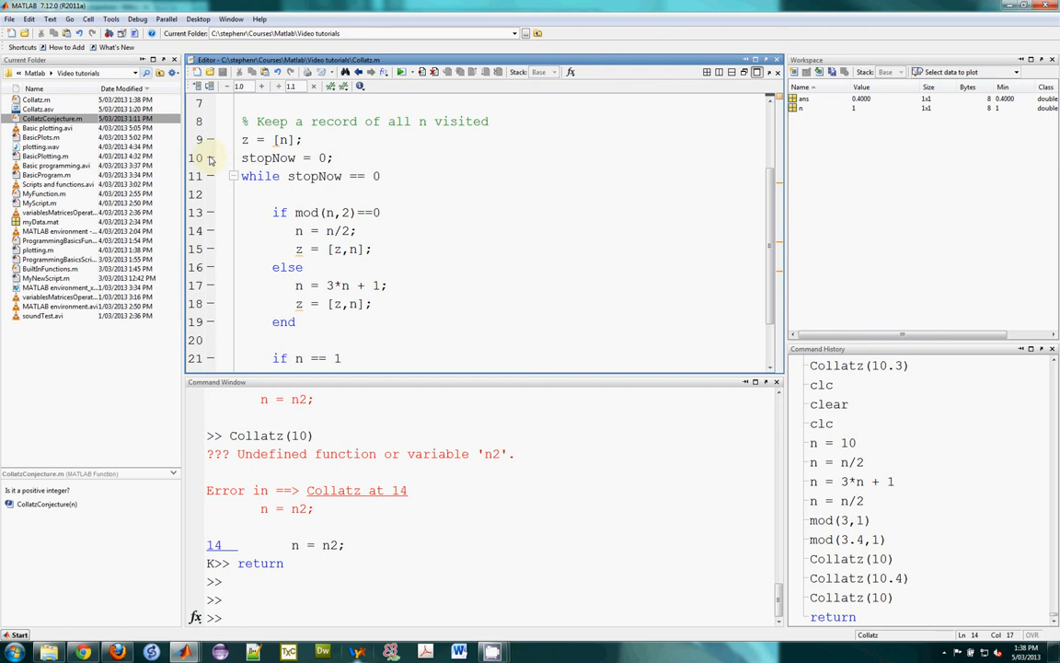
pyautogui.scroll(3)
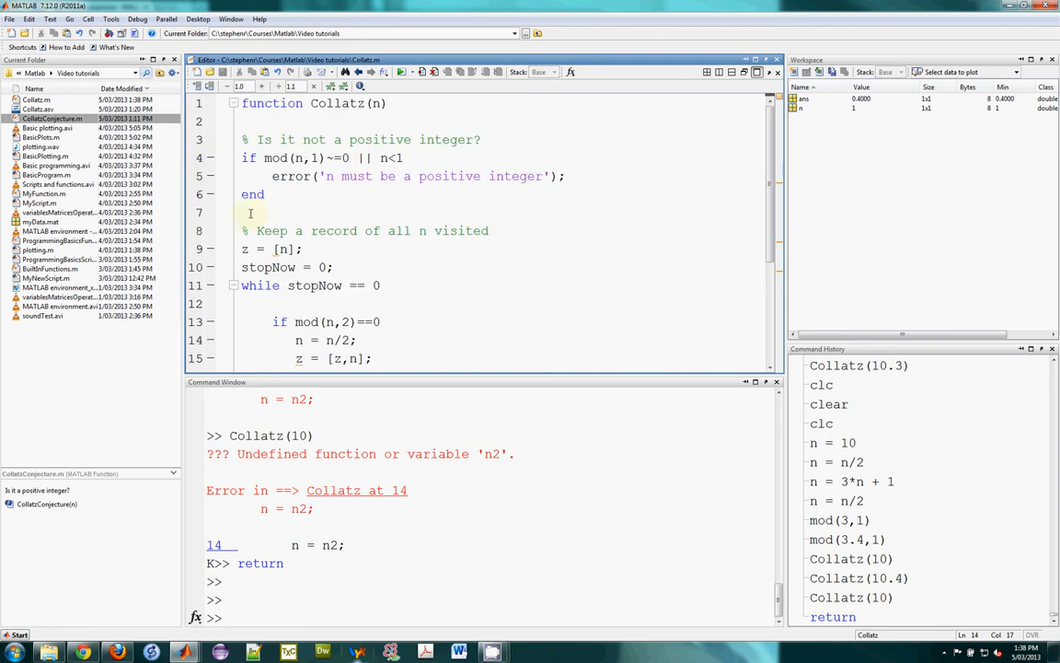
pyautogui.click(271, 267)
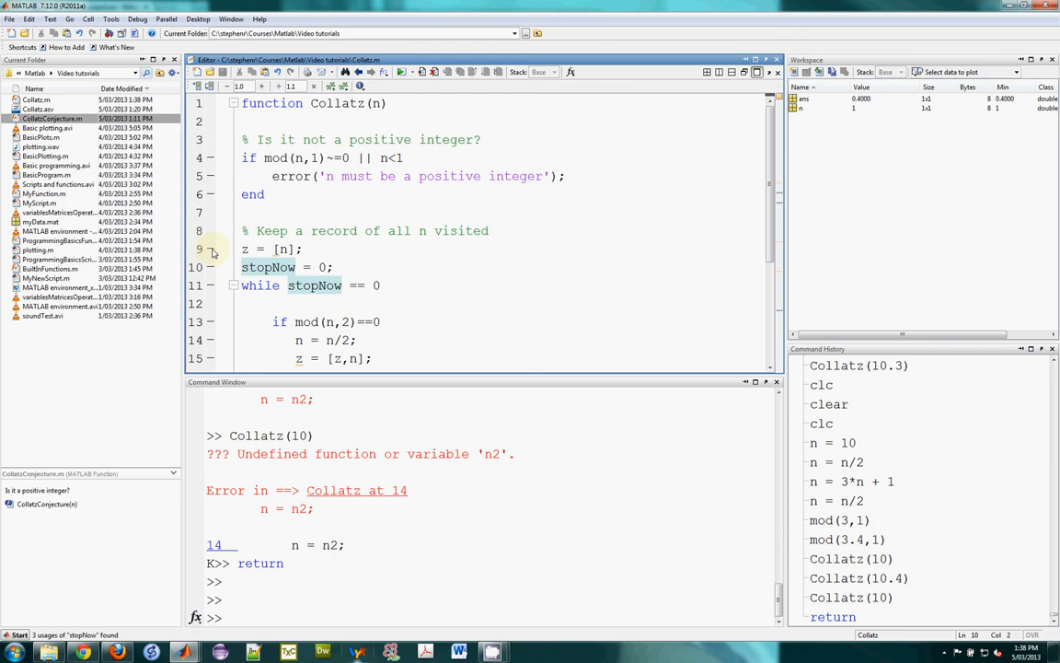
# Set a breakpoint on line 9 and run Collatz(10) so it pauses there
pyautogui.click(244, 249)
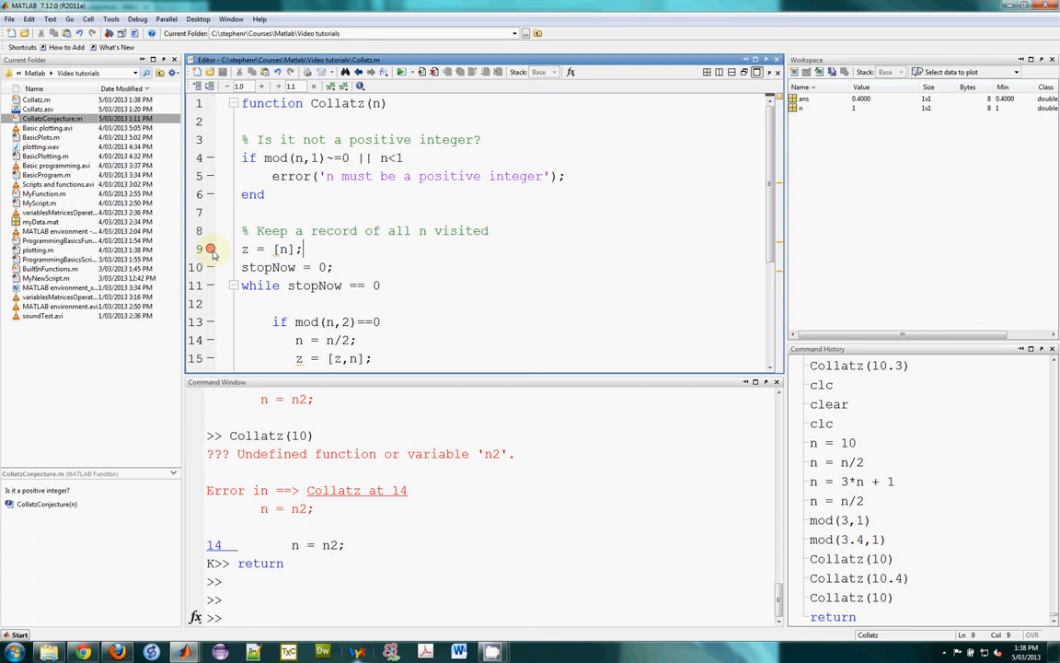
pyautogui.moveTo(212, 250)
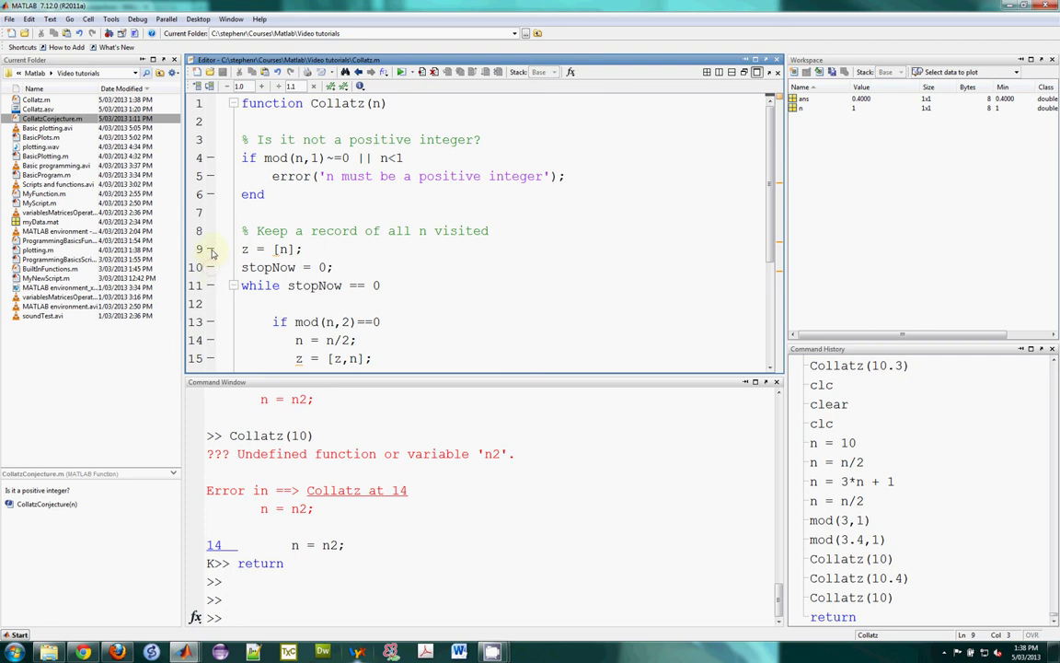
pyautogui.click(210, 249)
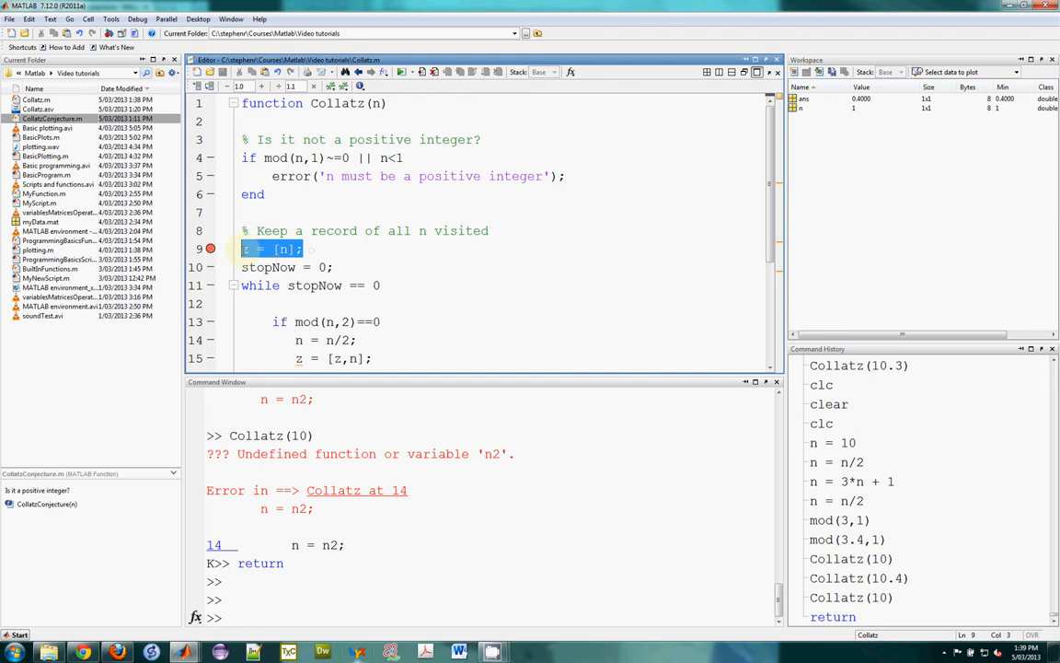
pyautogui.click(325, 249)
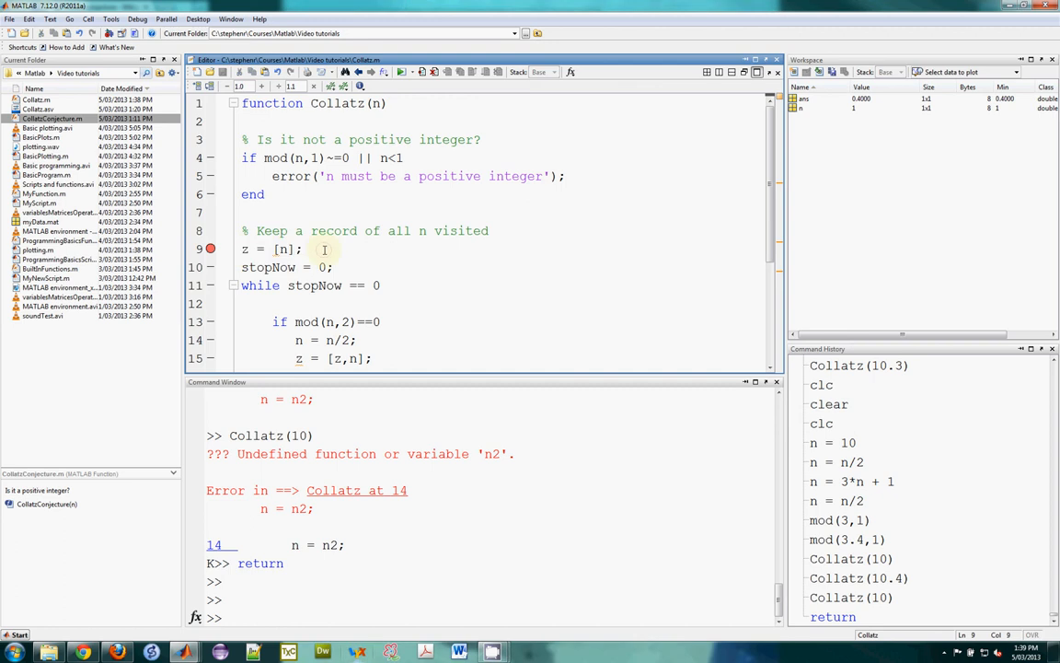
pyautogui.moveTo(878, 61)
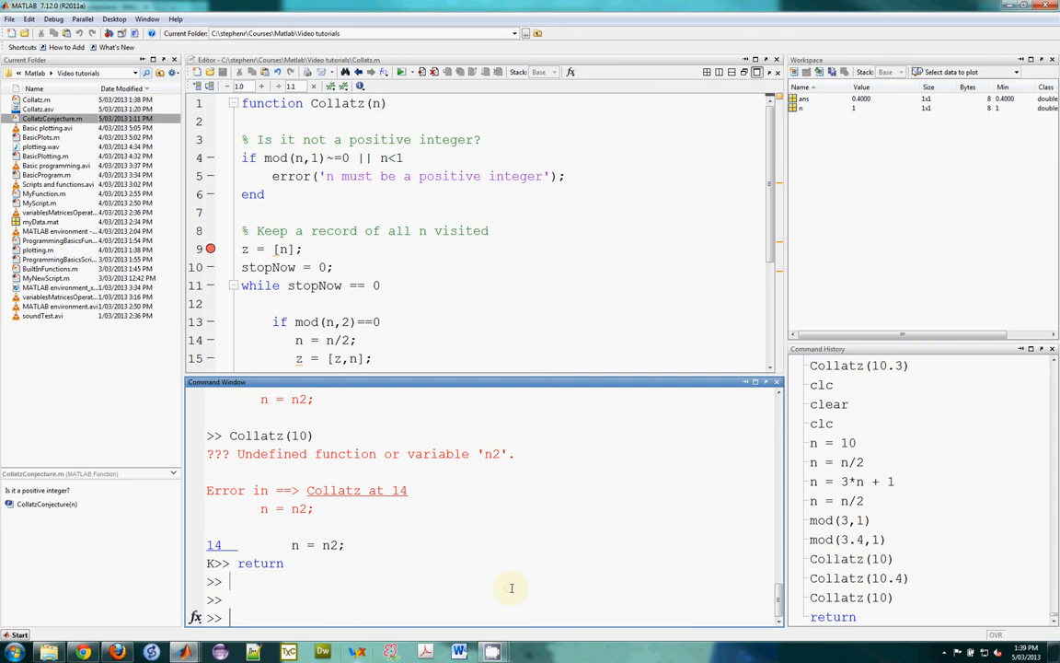
pyautogui.write('Collatz(10)')
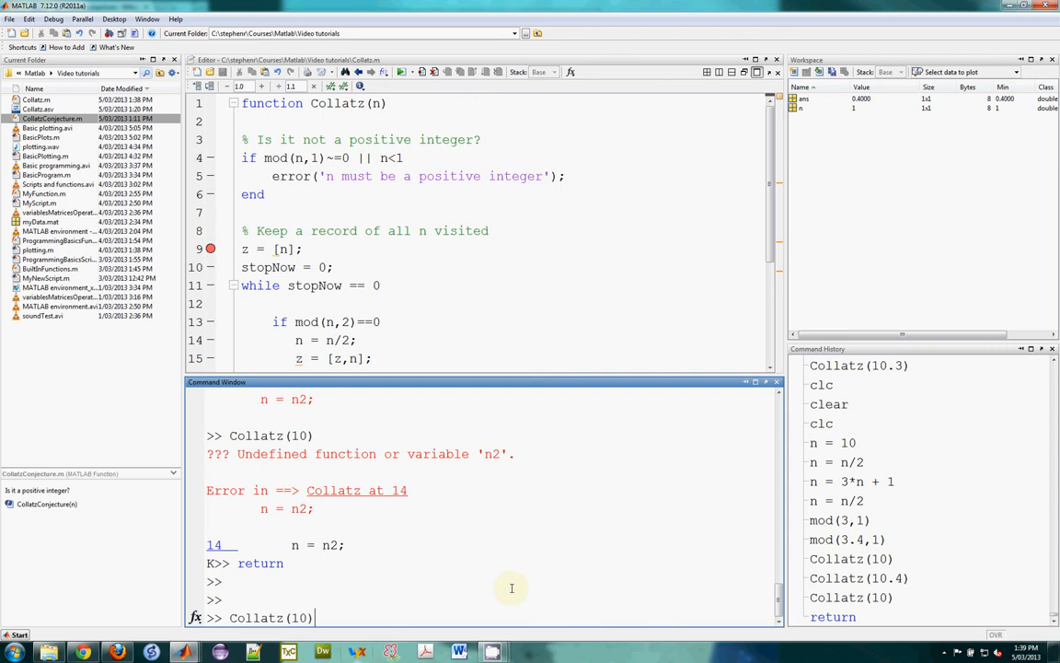
pyautogui.press('Return')
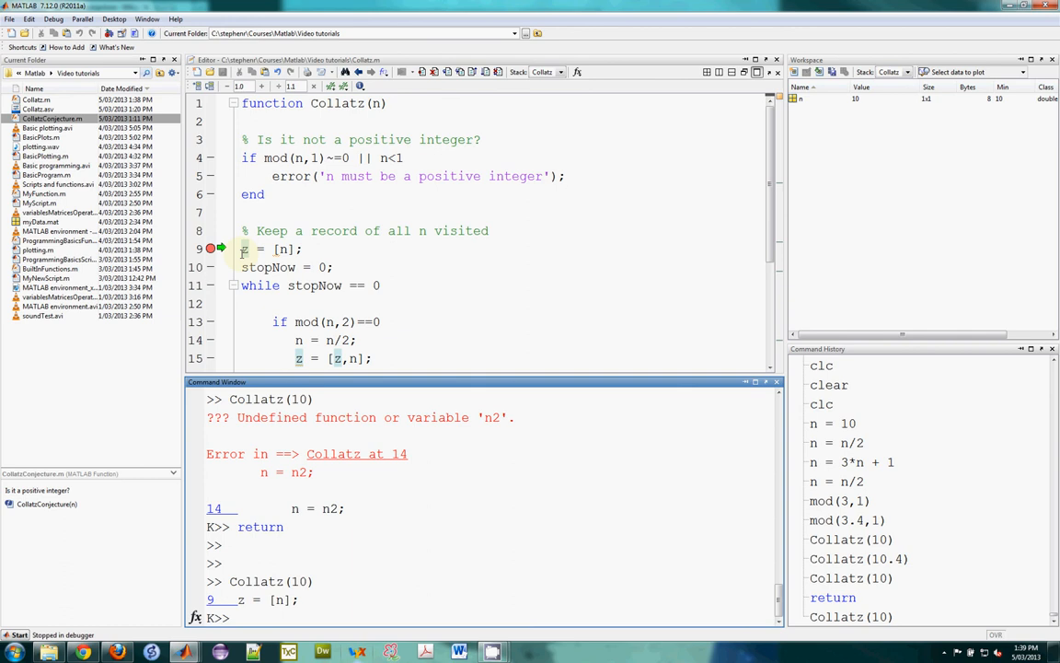
pyautogui.click(801, 99)
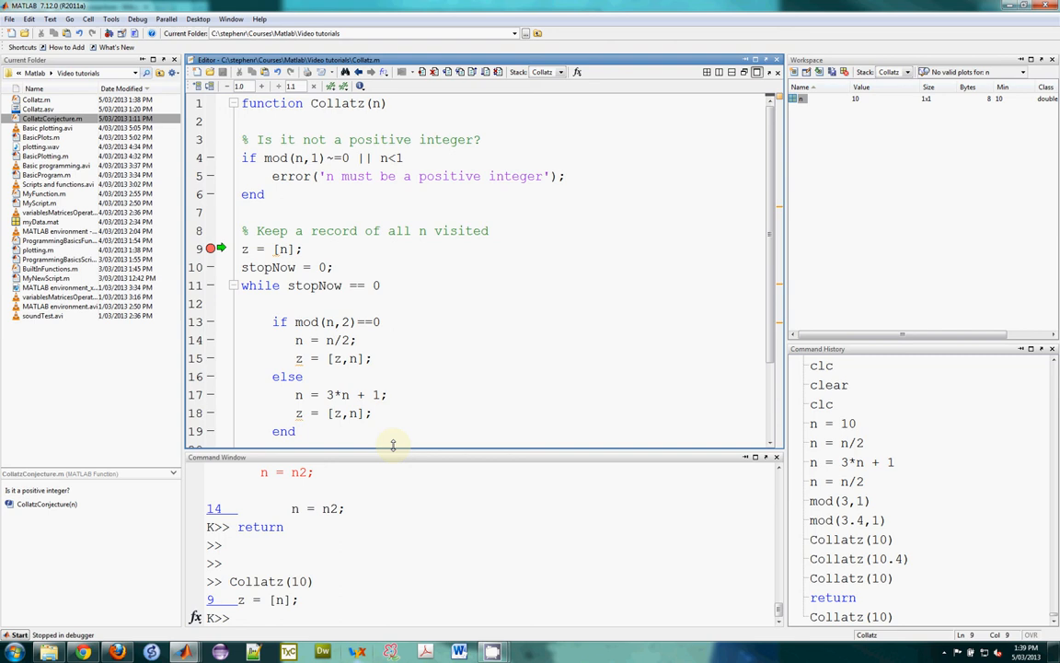
pyautogui.moveTo(314, 250)
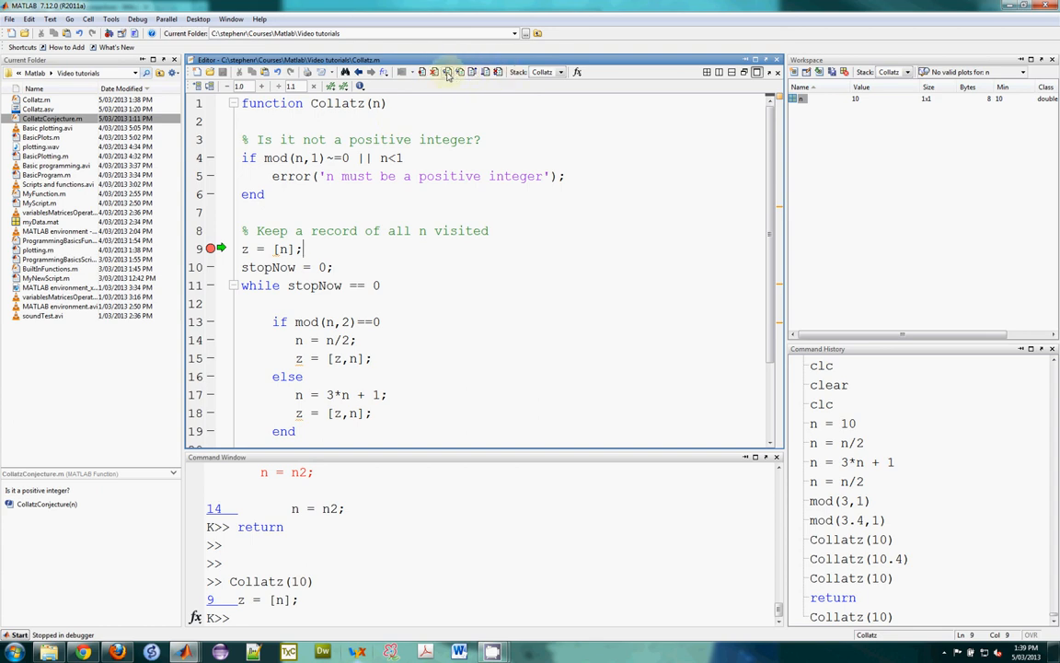
pyautogui.moveTo(448, 72)
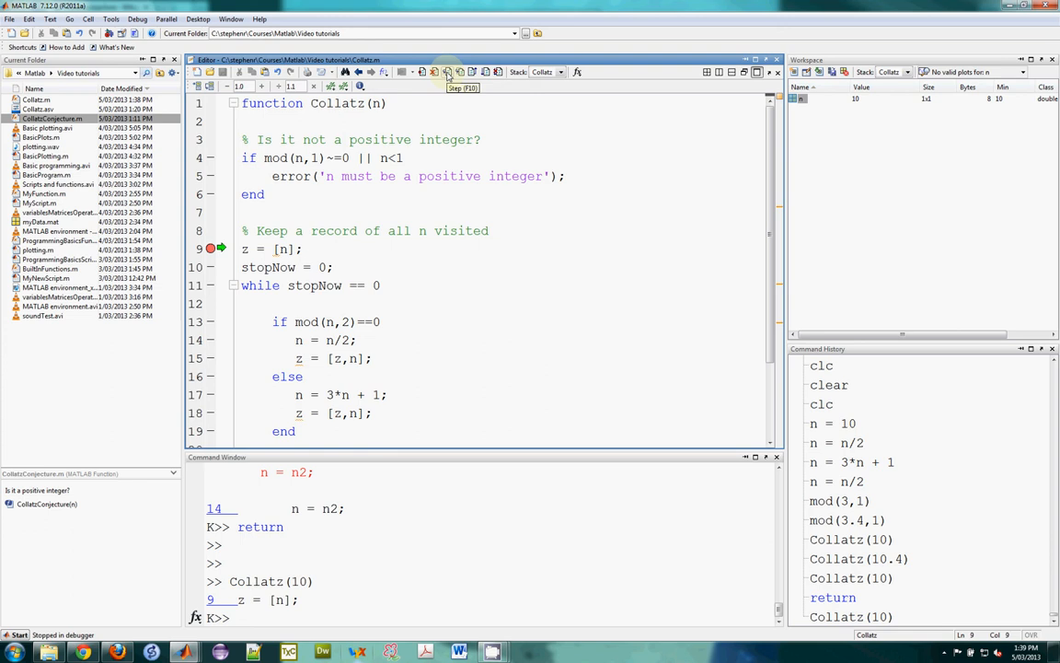
pyautogui.moveTo(459, 72)
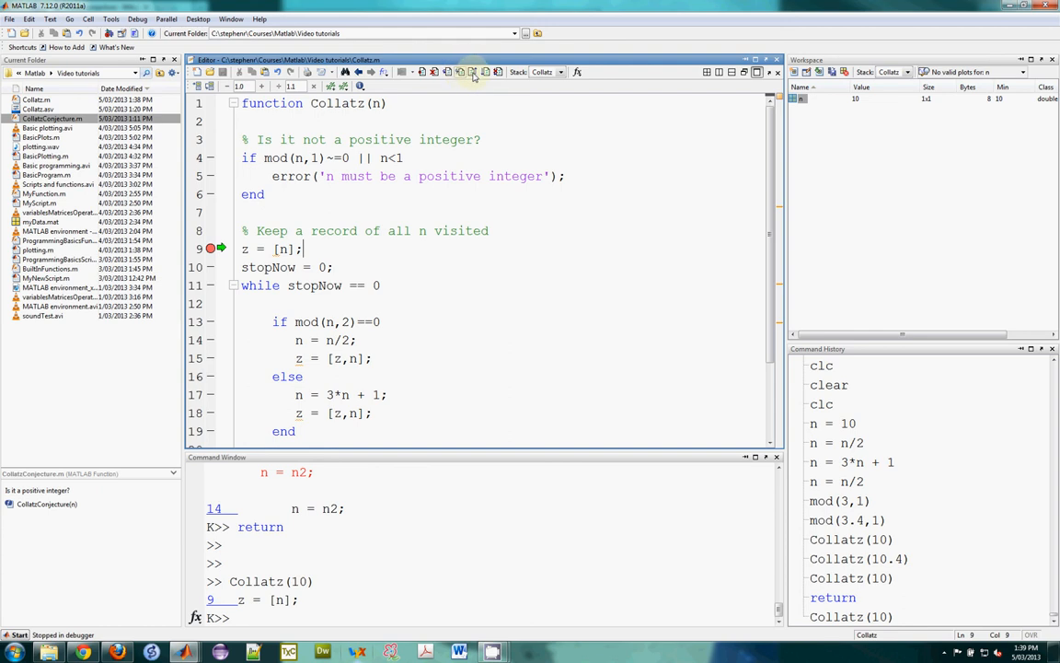
pyautogui.moveTo(474, 73)
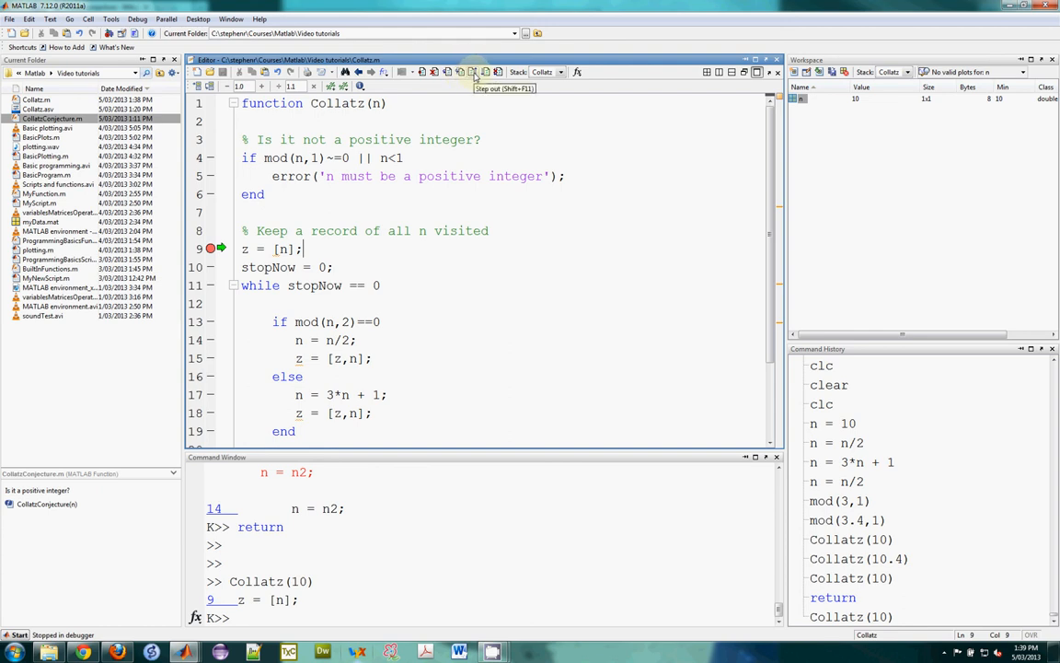
pyautogui.moveTo(485, 72)
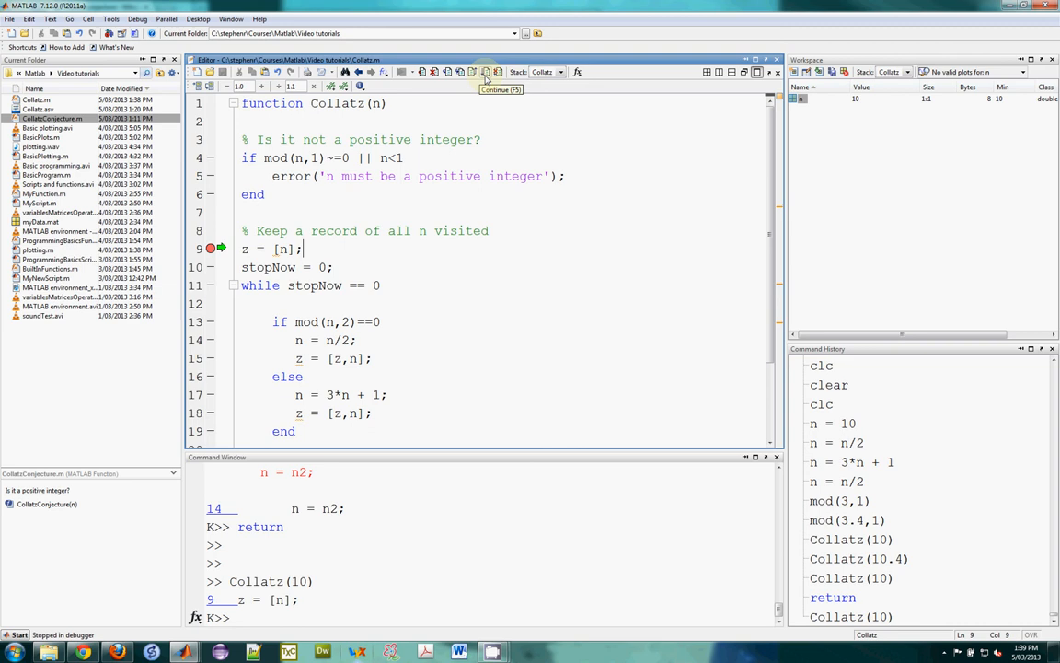
pyautogui.moveTo(432, 236)
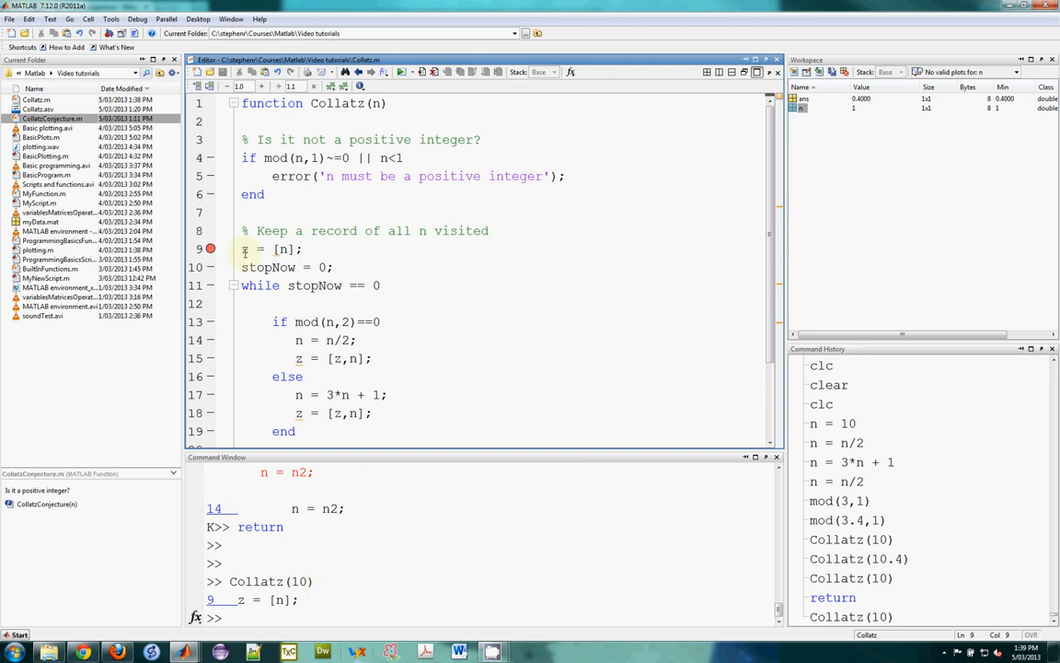
pyautogui.moveTo(211, 249)
pyautogui.write('Collatz(10)')
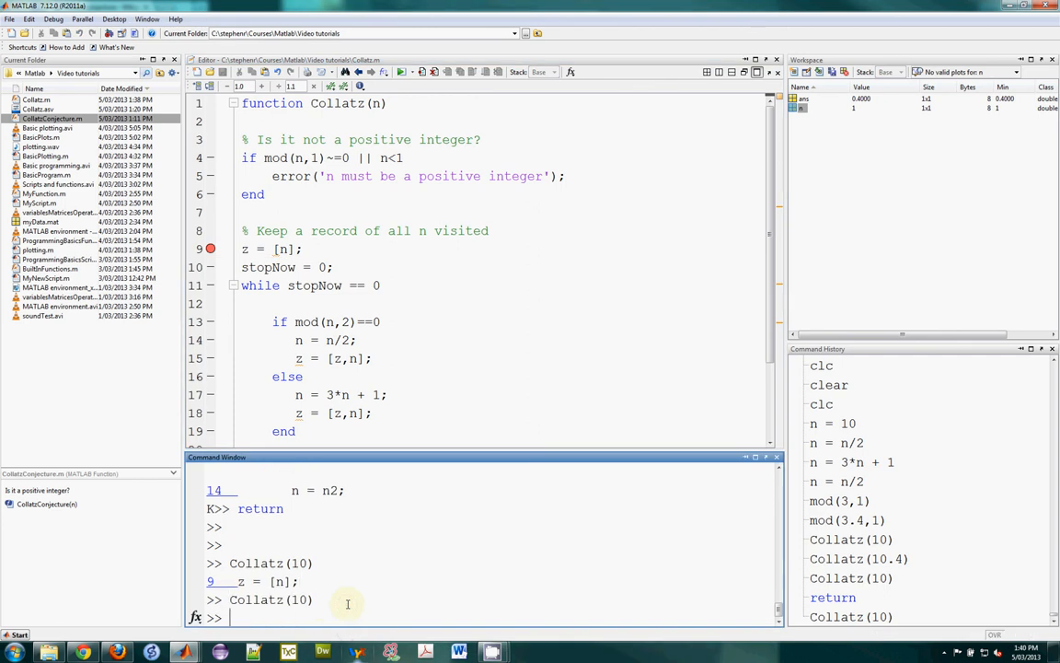
pyautogui.moveTo(360, 251)
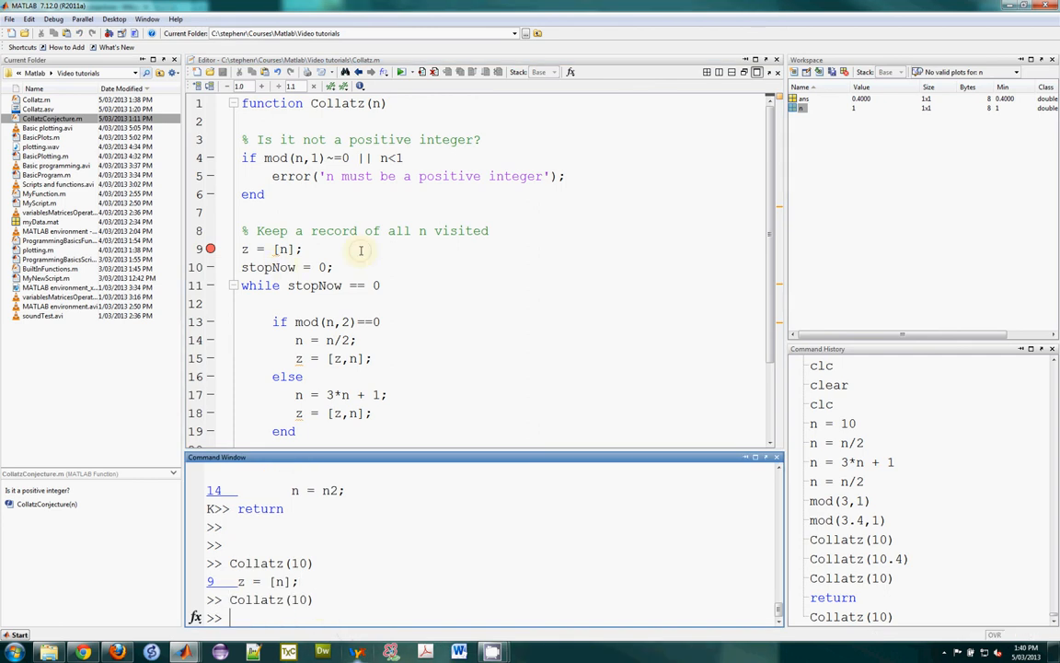
# Step through Collatz(10) until n is 16 and z holds 10, 5, 16
pyautogui.click(304, 249)
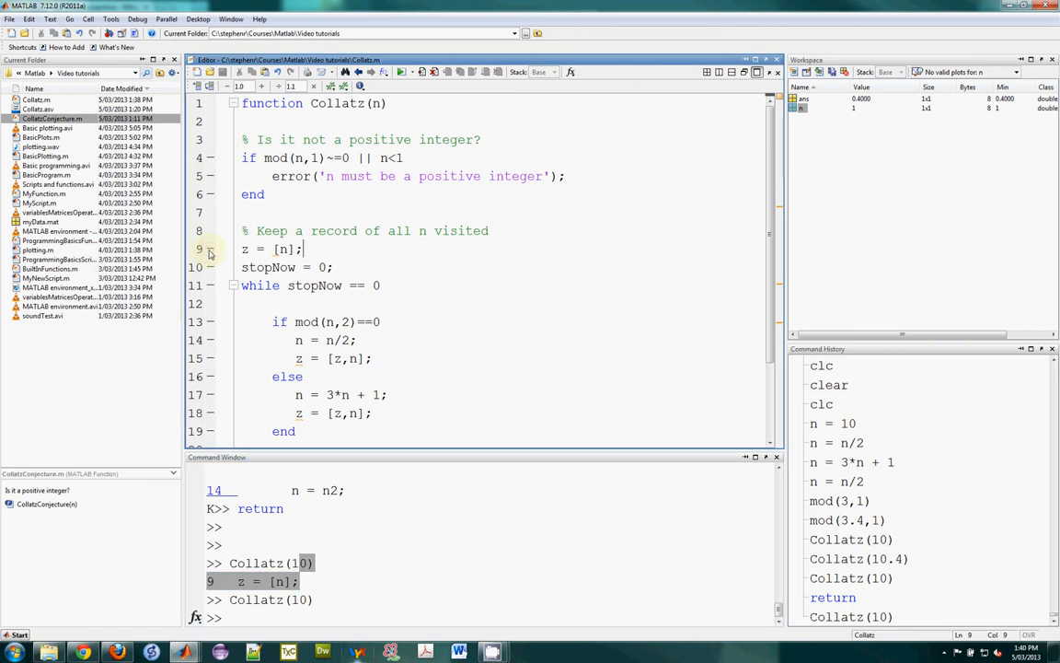
pyautogui.click(210, 249)
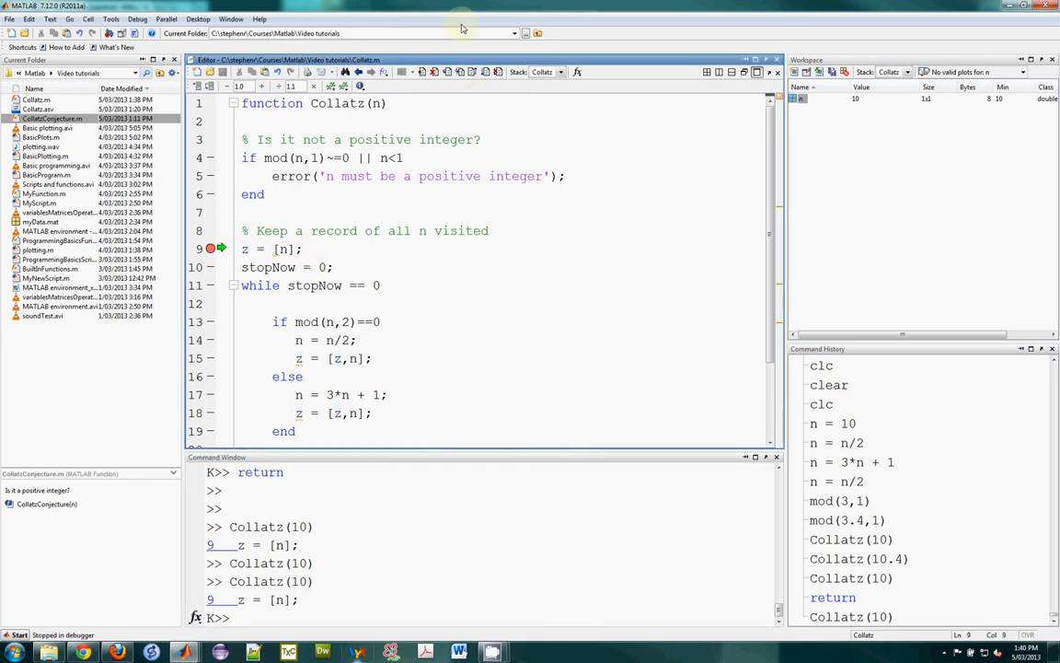
pyautogui.moveTo(448, 72)
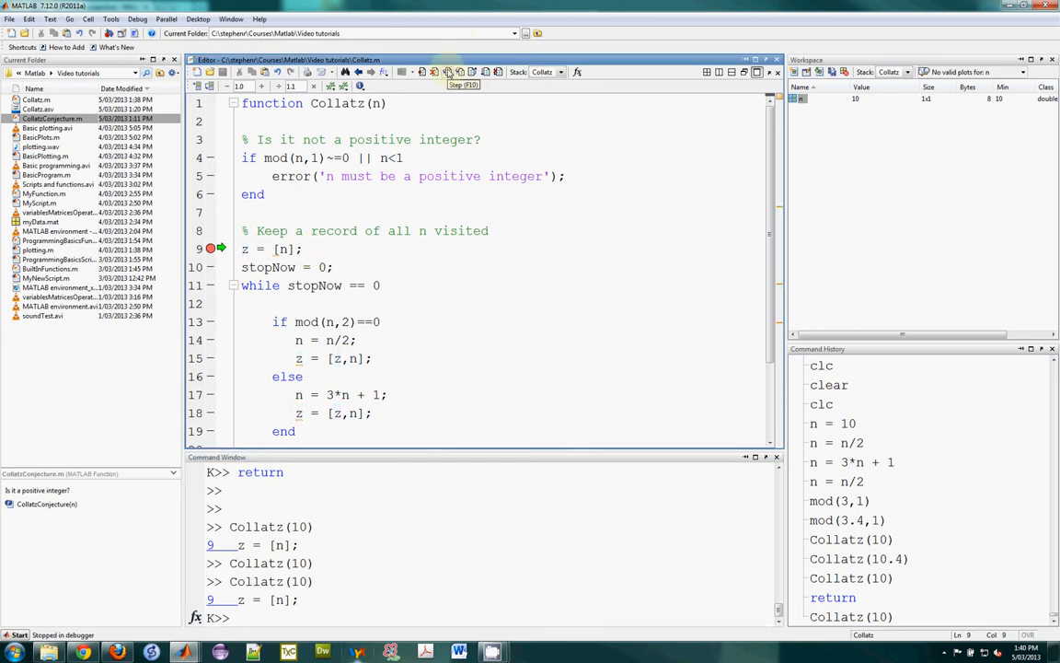
pyautogui.click(446, 72)
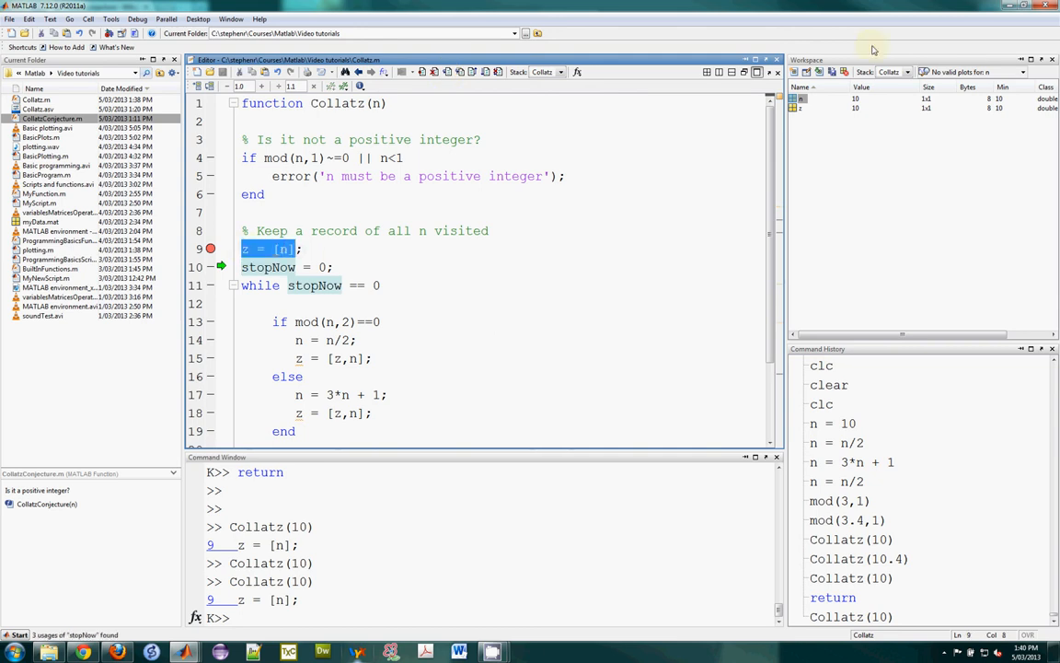
pyautogui.click(446, 72)
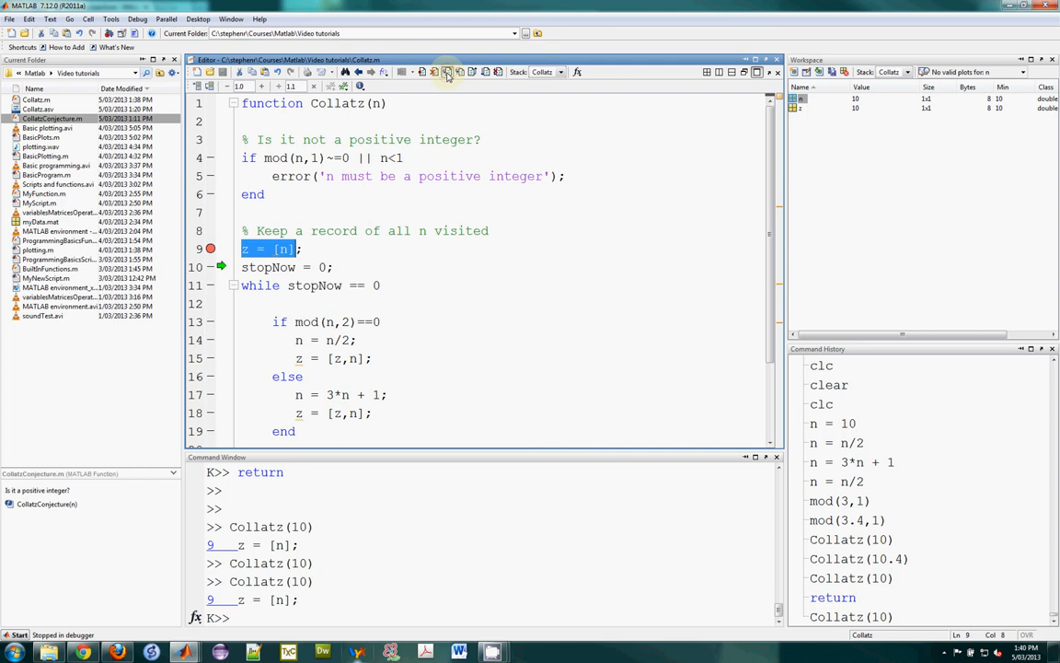
pyautogui.click(446, 72)
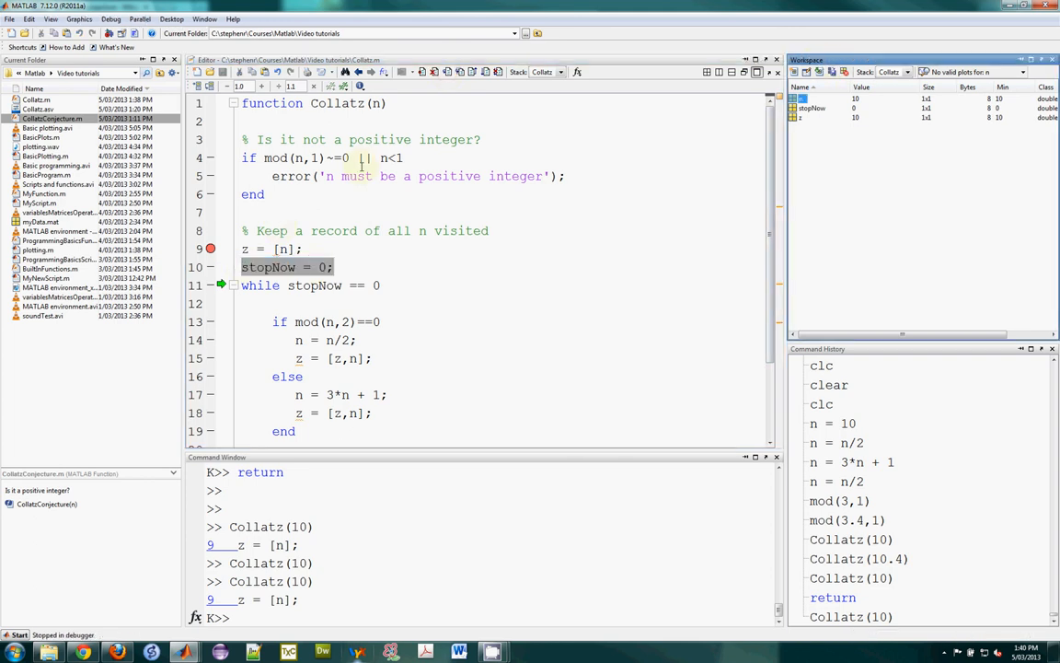
pyautogui.click(451, 72)
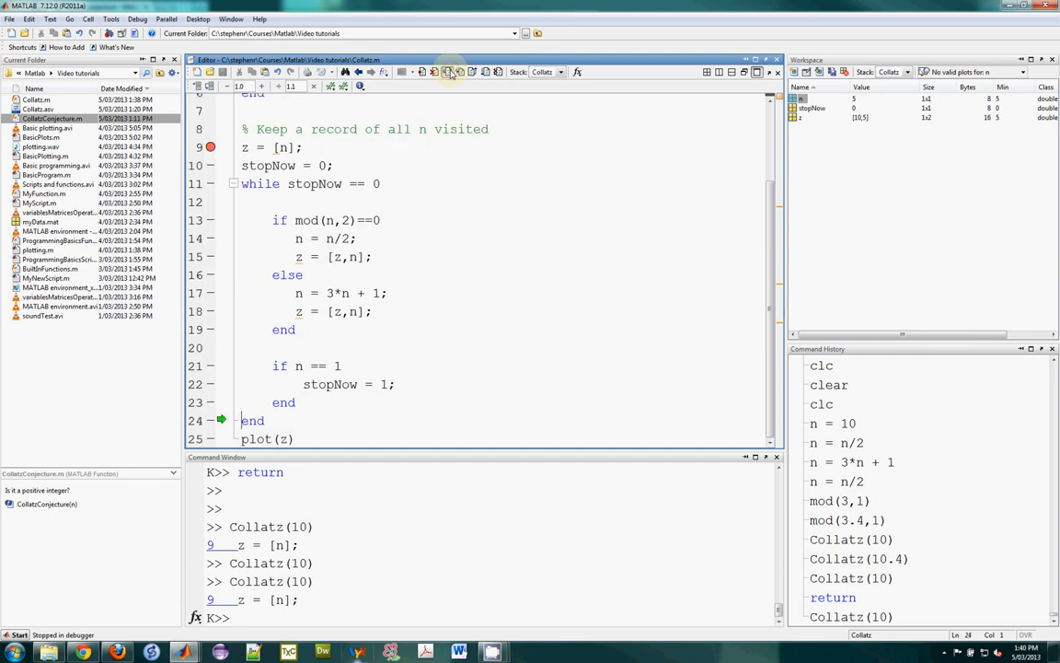
pyautogui.click(451, 72)
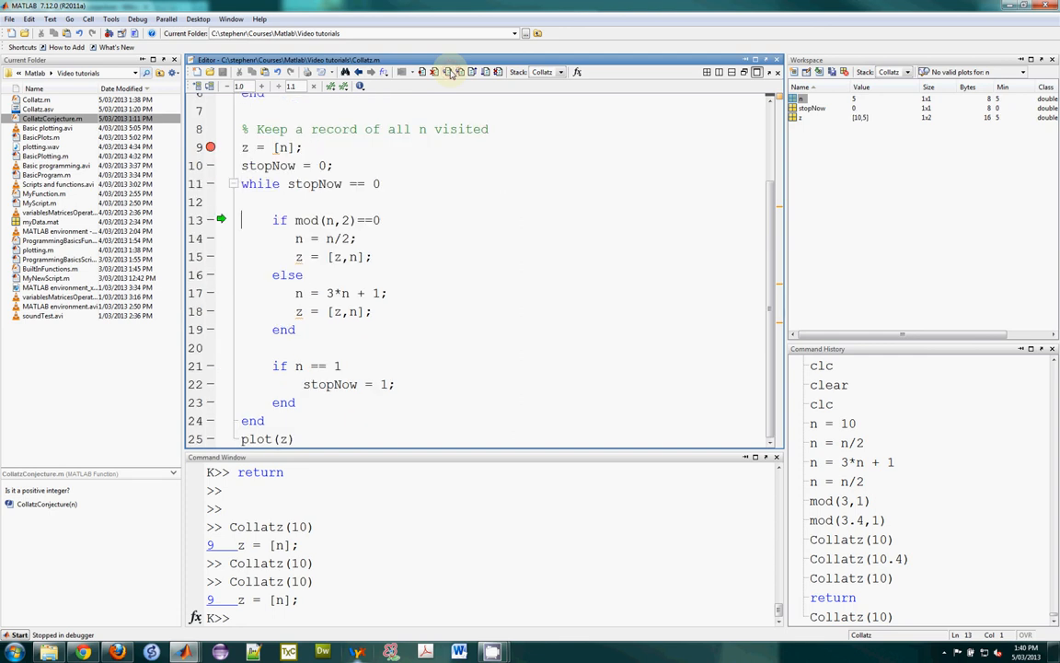
pyautogui.click(451, 72)
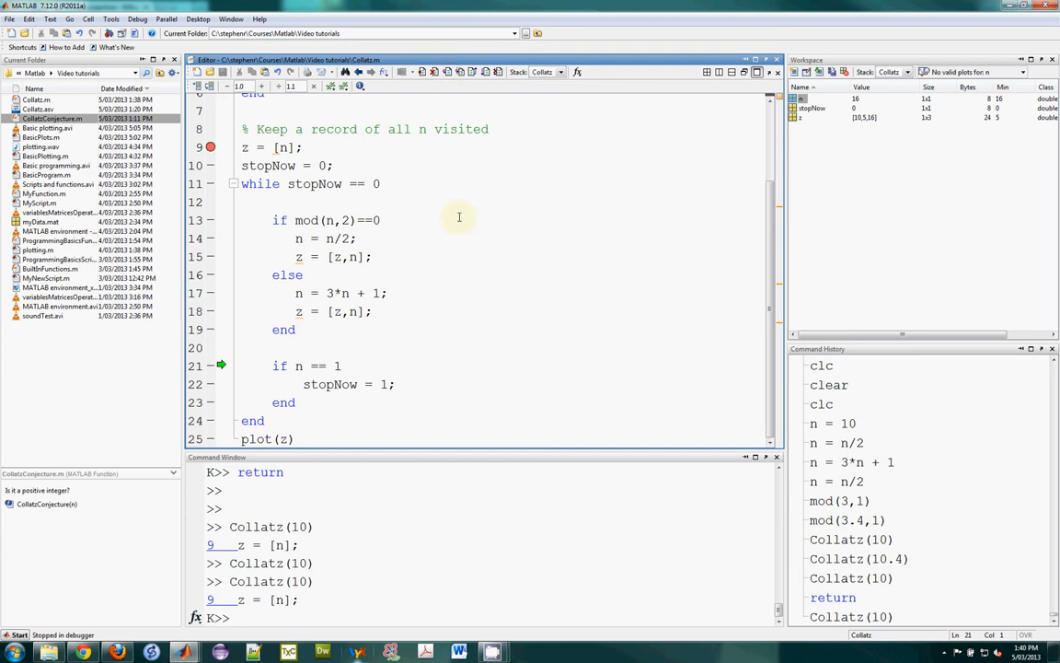
pyautogui.moveTo(212, 148)
pyautogui.write('return')
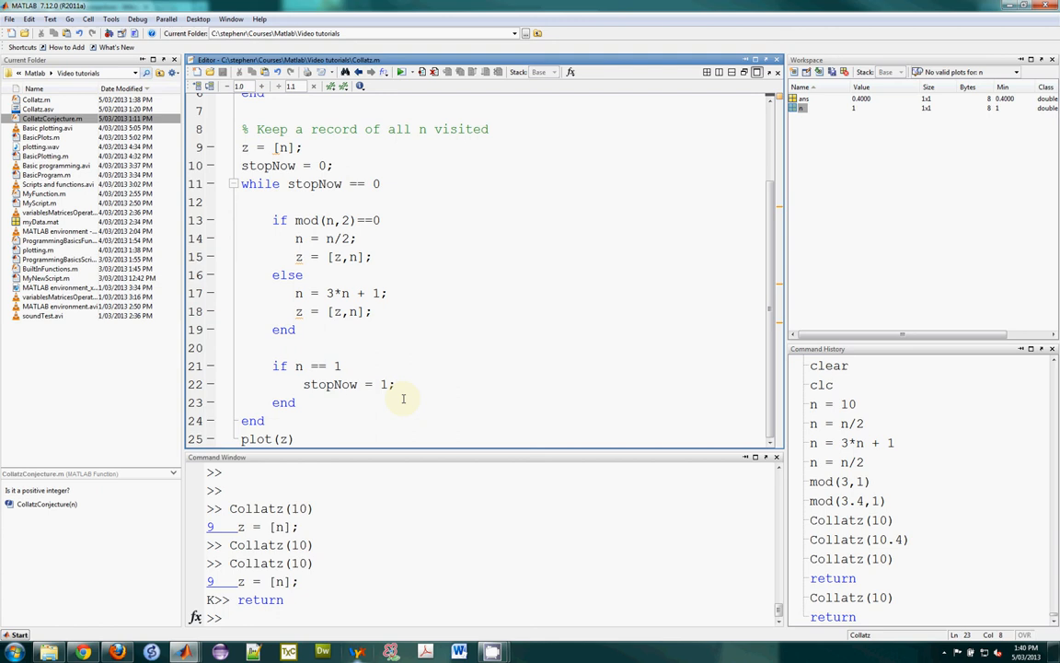
pyautogui.moveTo(421, 398)
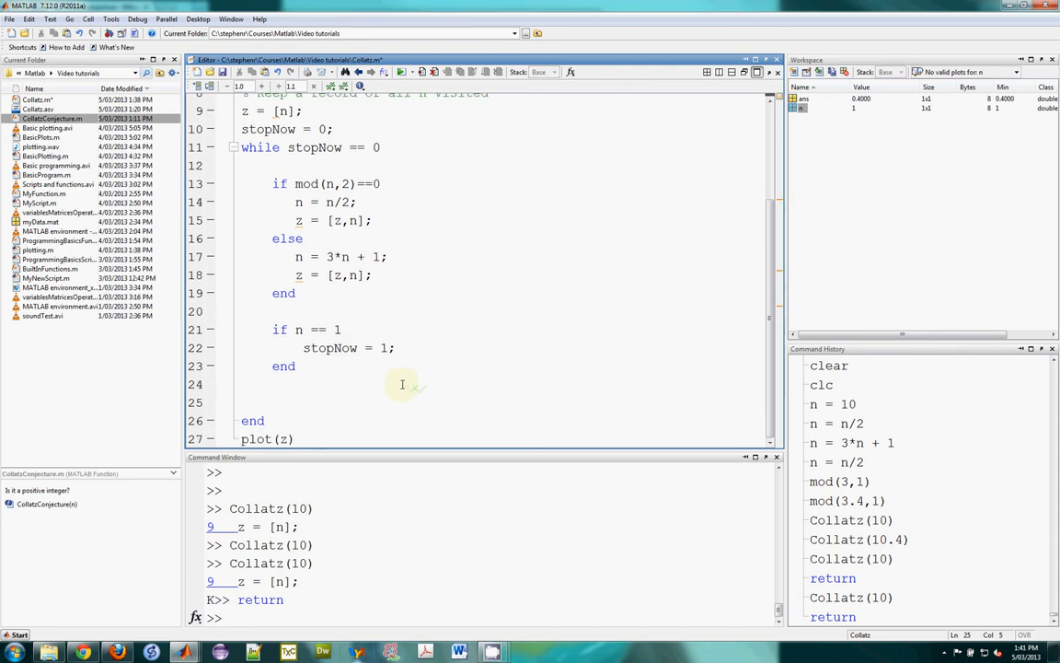
# Add display lines for n, z and stopNow plus a 'pause;' statement inside the loop
pyautogui.write('pause;')
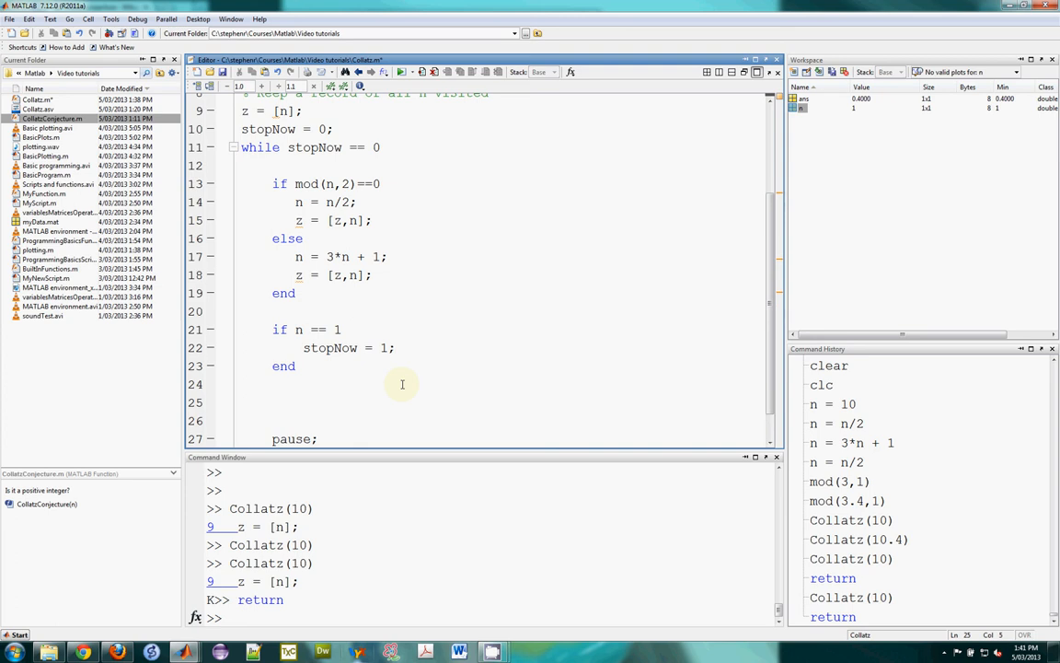
pyautogui.write('n')
pyautogui.click(501, 421)
pyautogui.write('z')
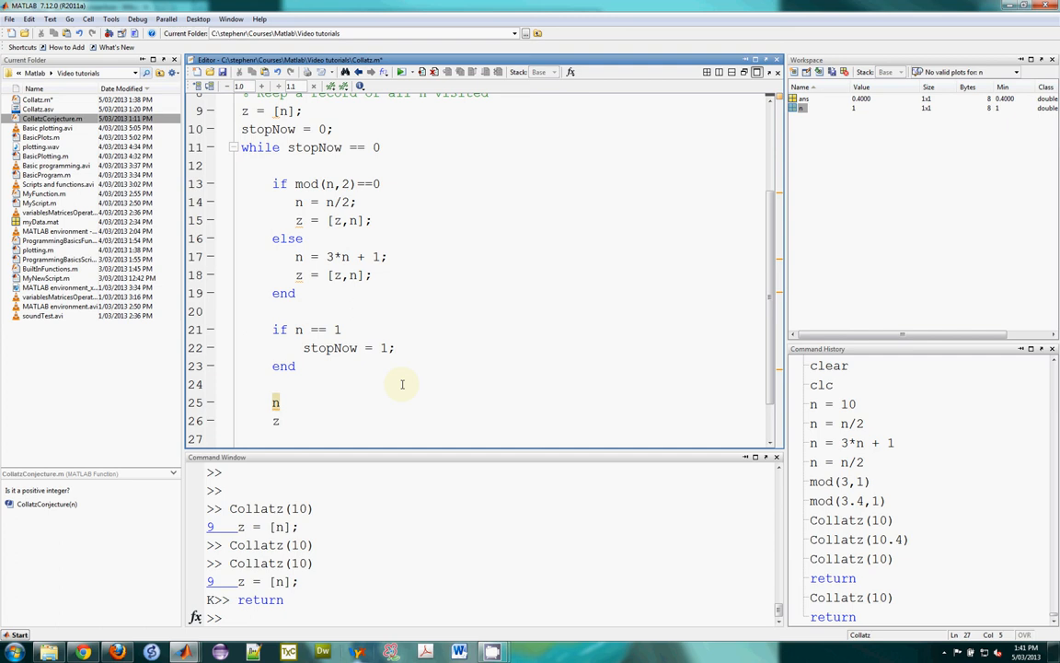
pyautogui.write('stopNow')
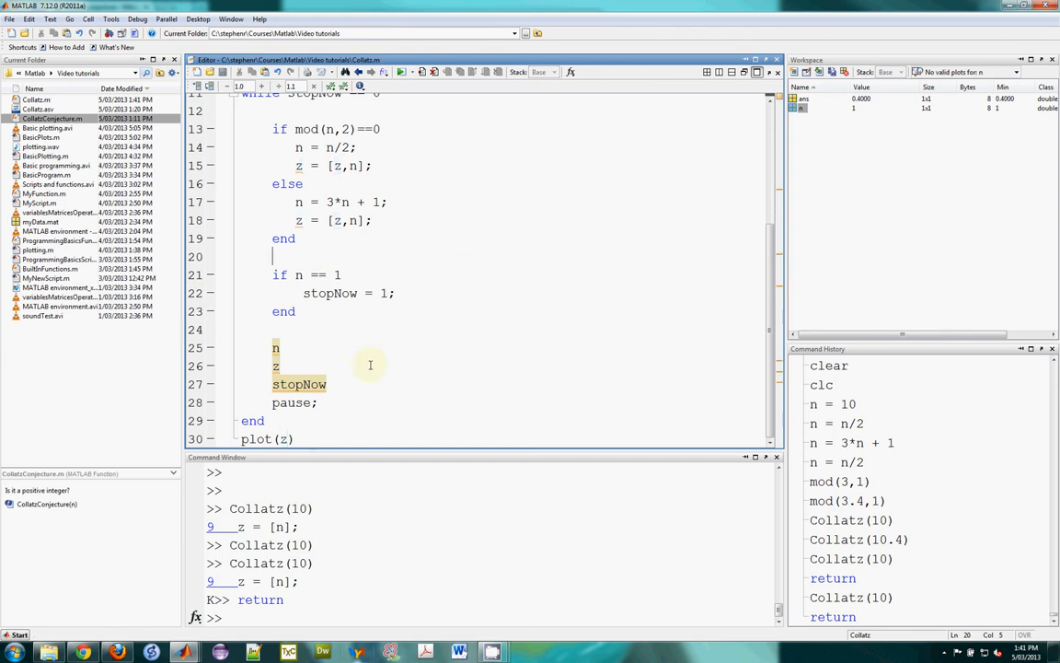
pyautogui.moveTo(272, 347); pyautogui.dragTo(327, 383)
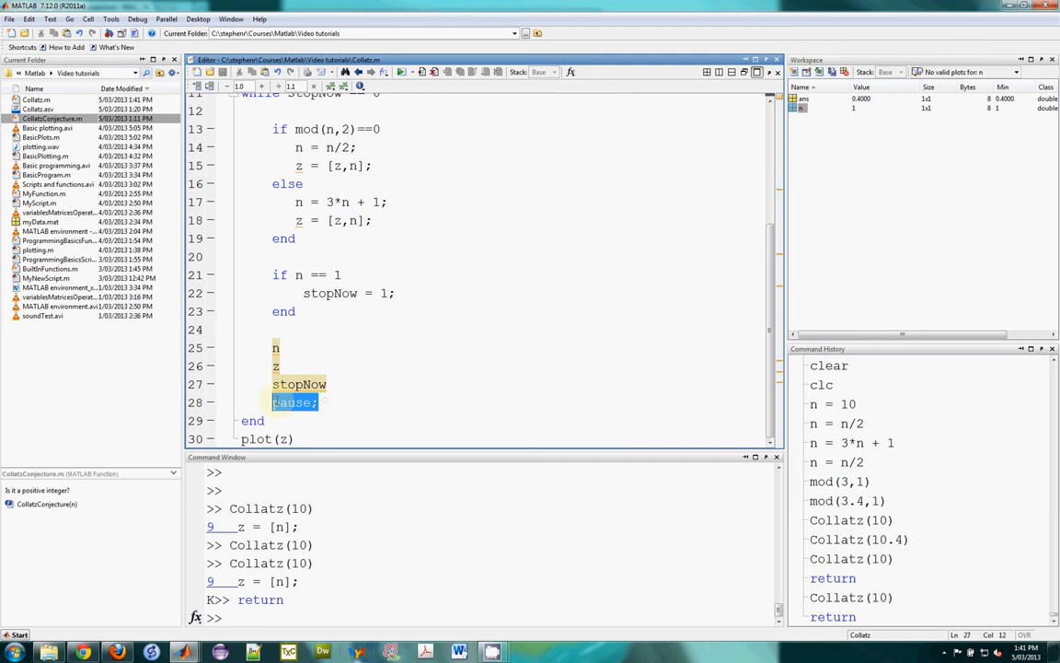
pyautogui.click(359, 607)
pyautogui.write('Collatz(10)')
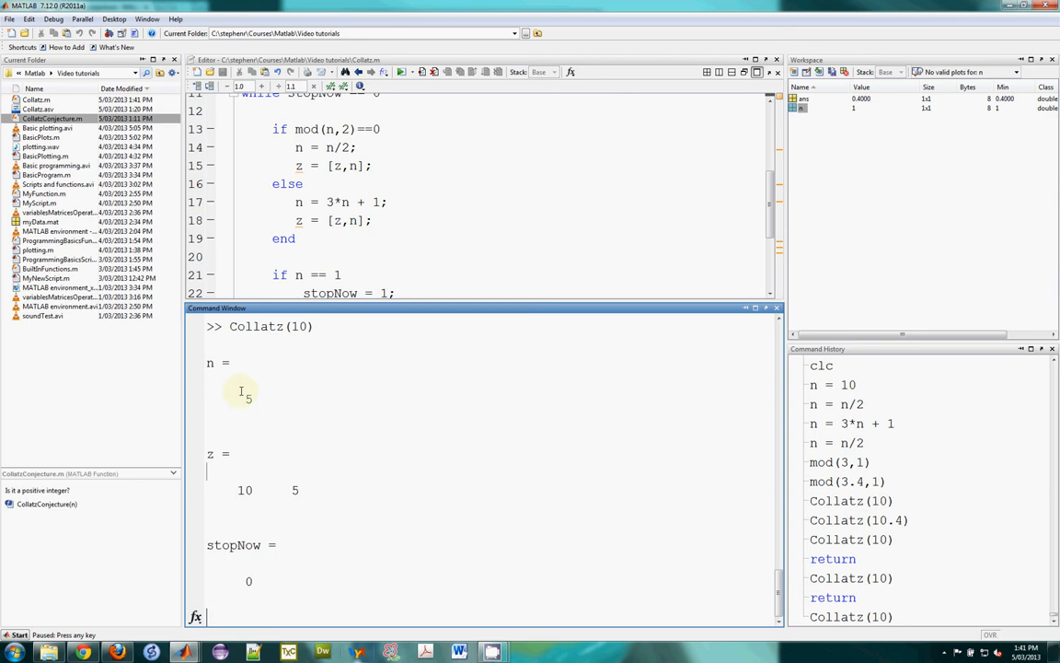
pyautogui.moveTo(335, 575)
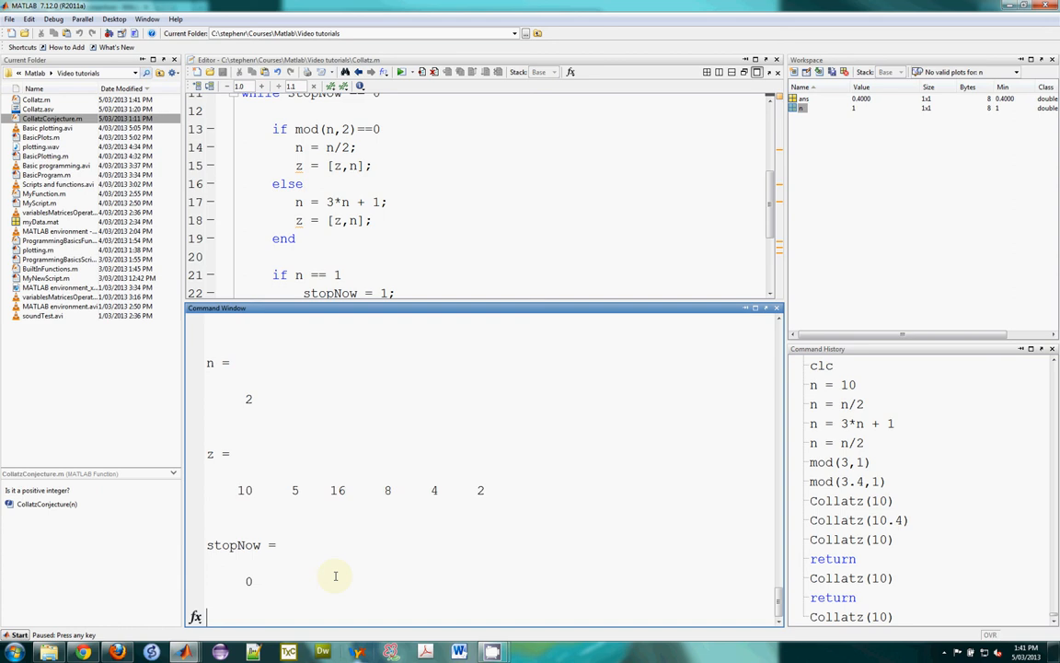
pyautogui.moveTo(393, 526)
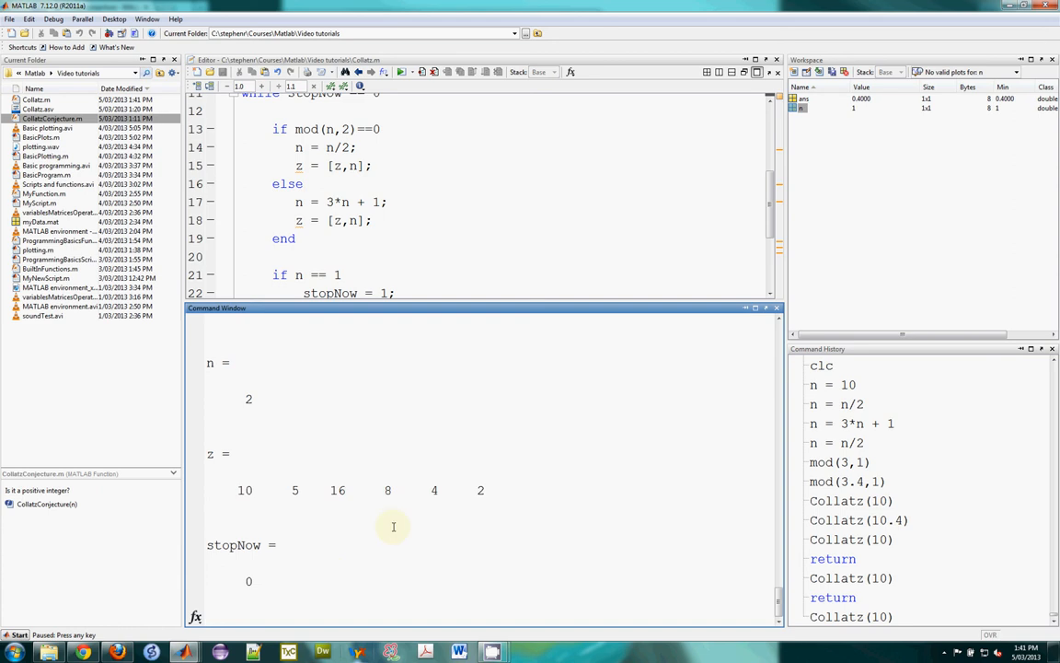
# Enlarge the code area above the Command Window and go to the added display lines
pyautogui.moveTo(453, 308); pyautogui.dragTo(453, 416)
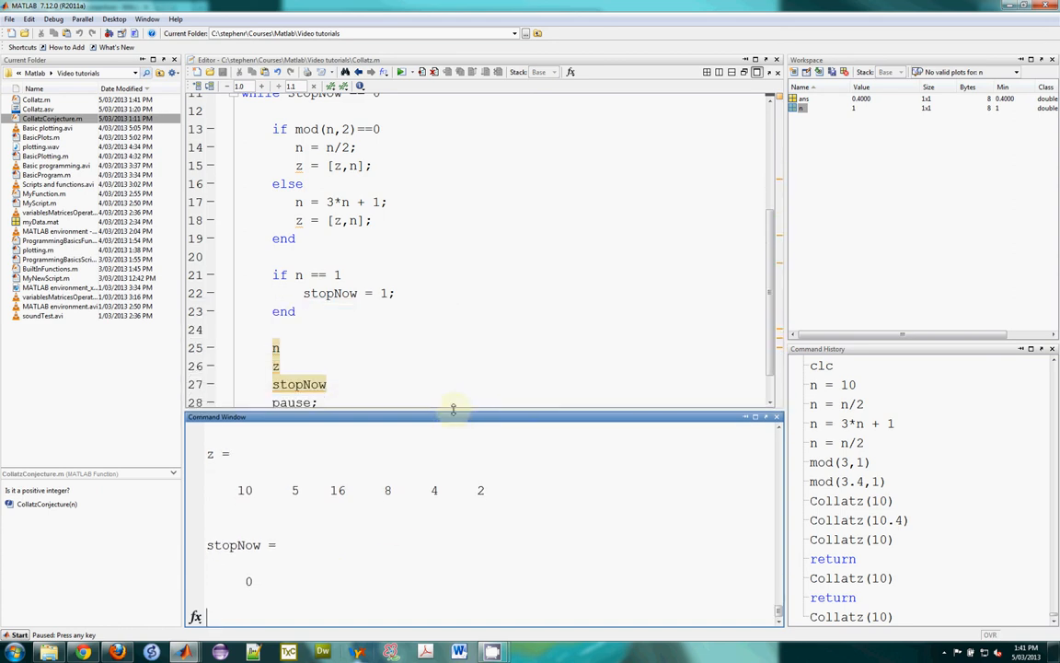
pyautogui.click(347, 393)
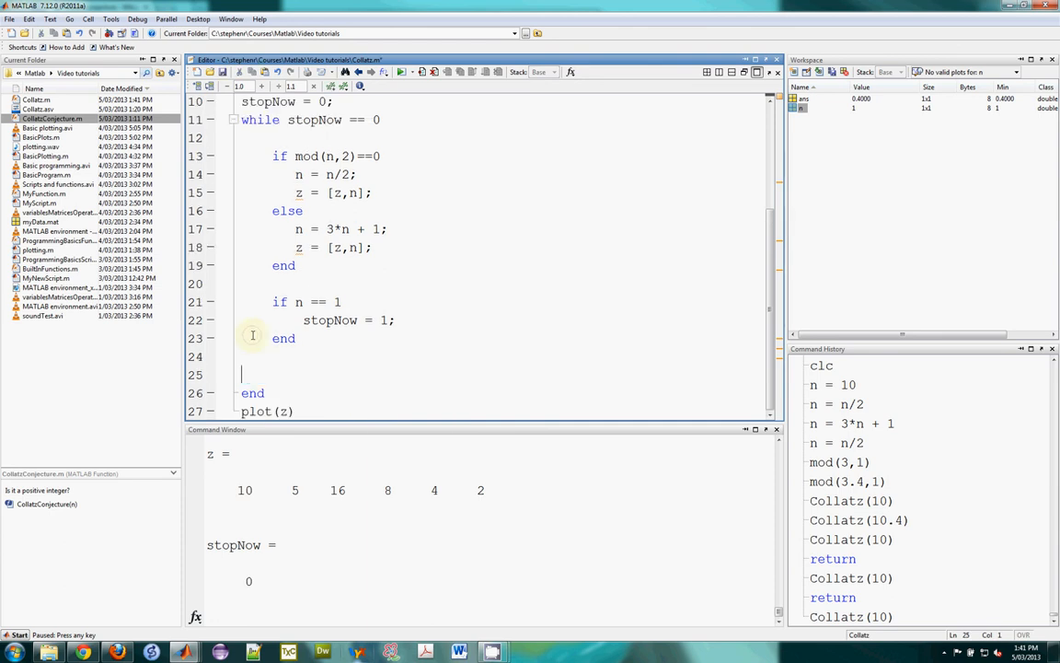
# Remove the n, z, stopNow and pause lines from the end of the Collatz loop
pyautogui.scroll(3)
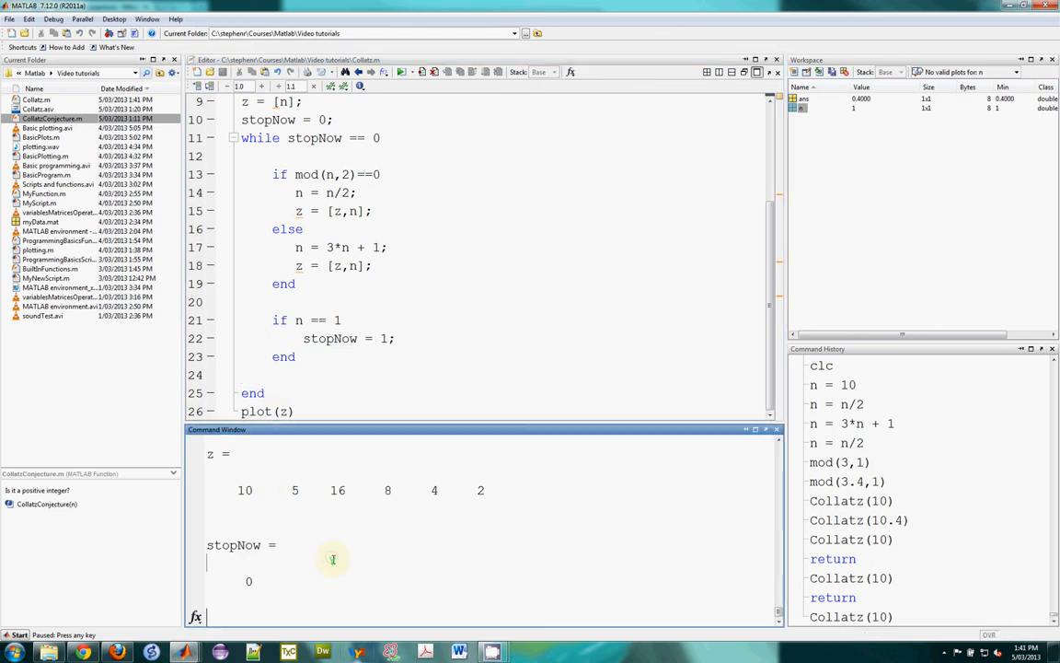
pyautogui.moveTo(420, 577)
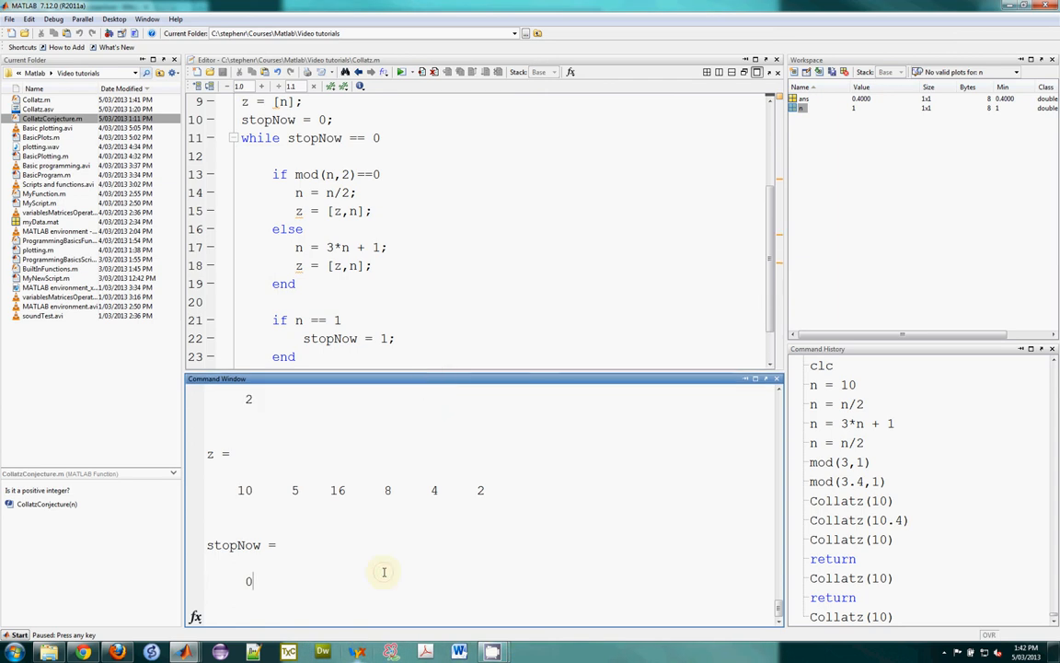
pyautogui.moveTo(357, 568)
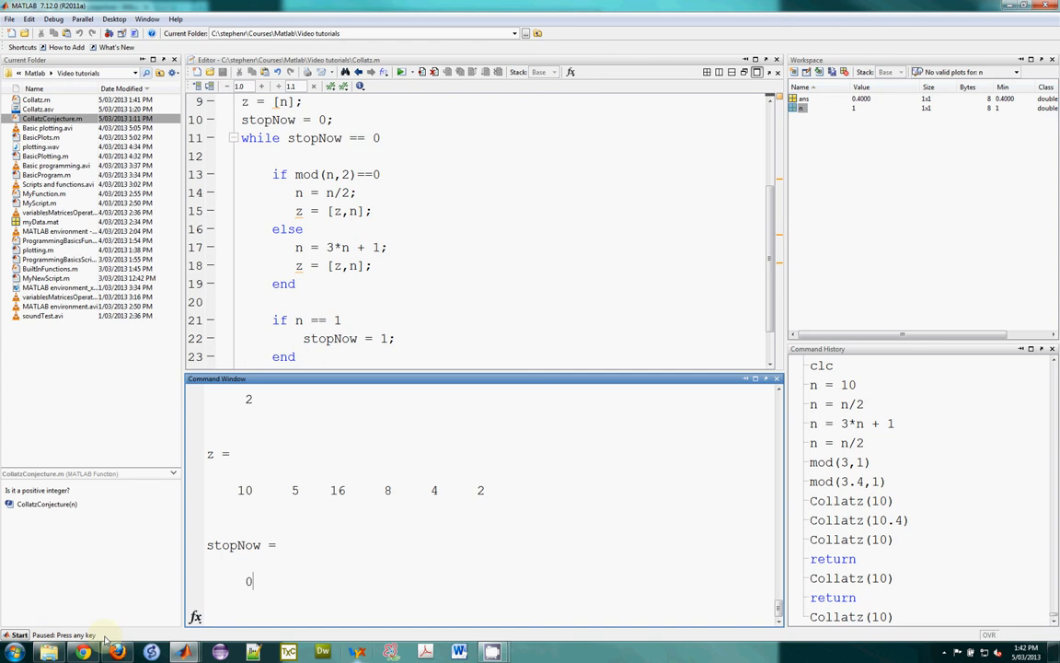
pyautogui.moveTo(315, 564)
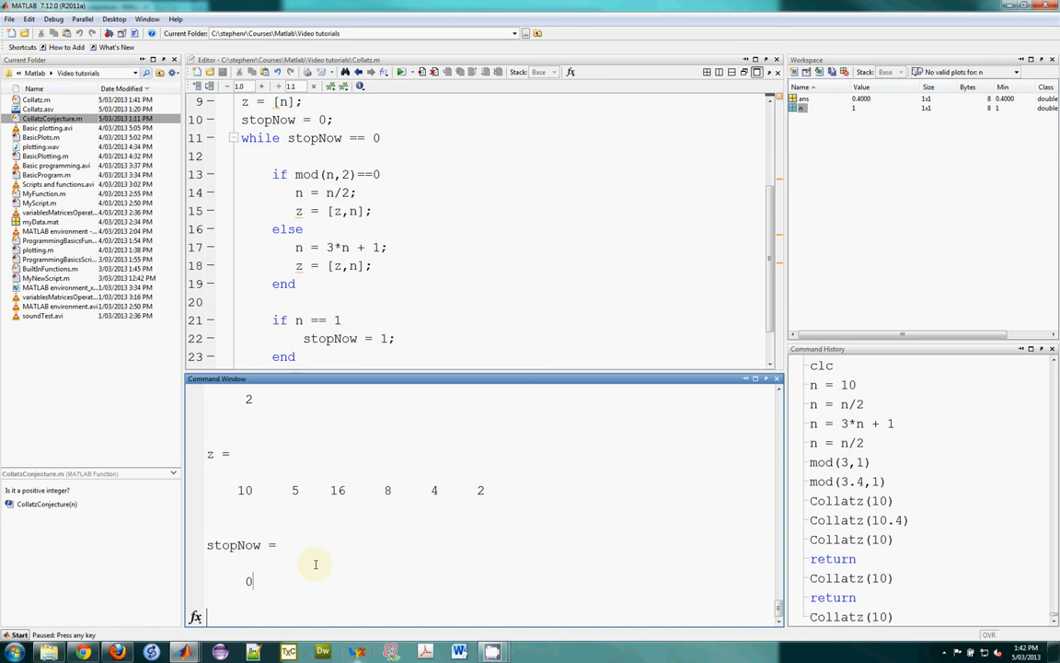
pyautogui.moveTo(333, 537)
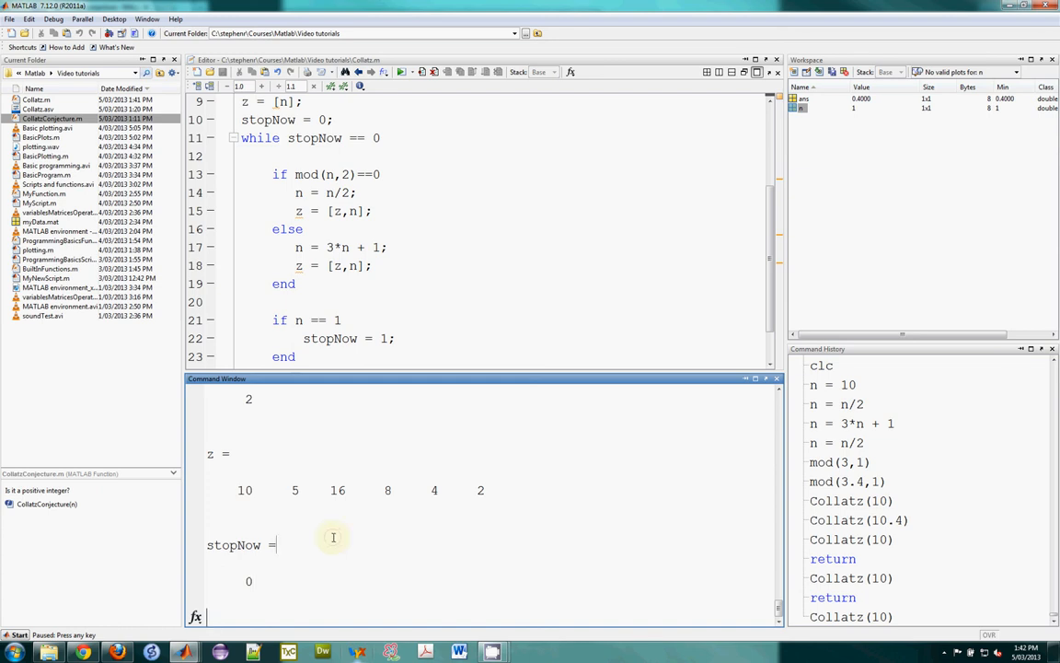
pyautogui.moveTo(270, 378)
pyautogui.write('return')
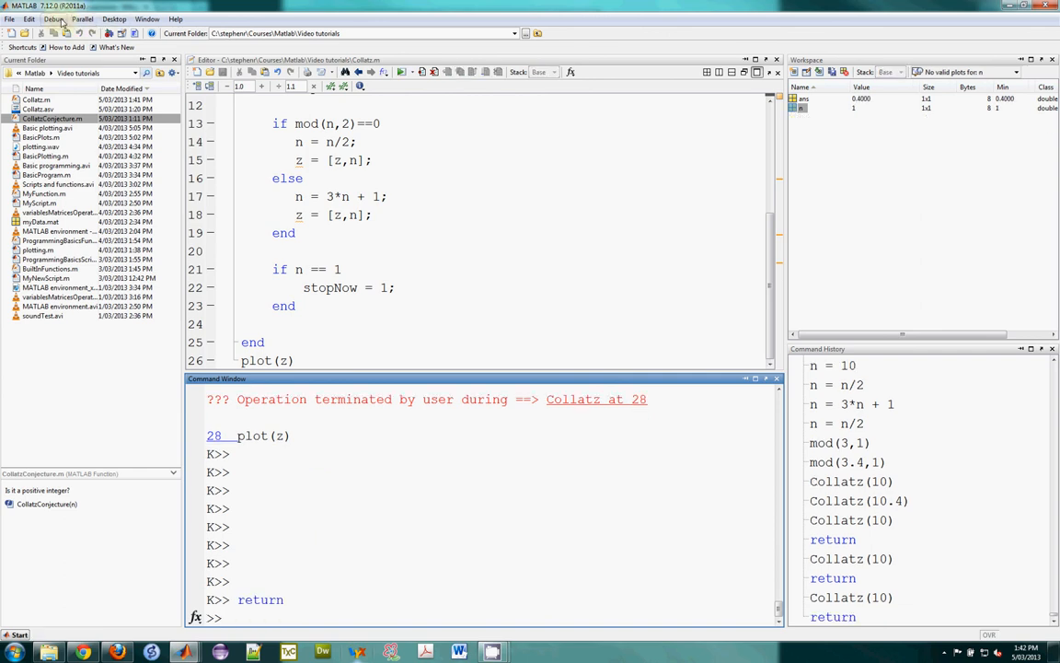
# Set Debug > Stop if Errors/Warnings to 'Never stop if error' for all files
pyautogui.click(53, 19)
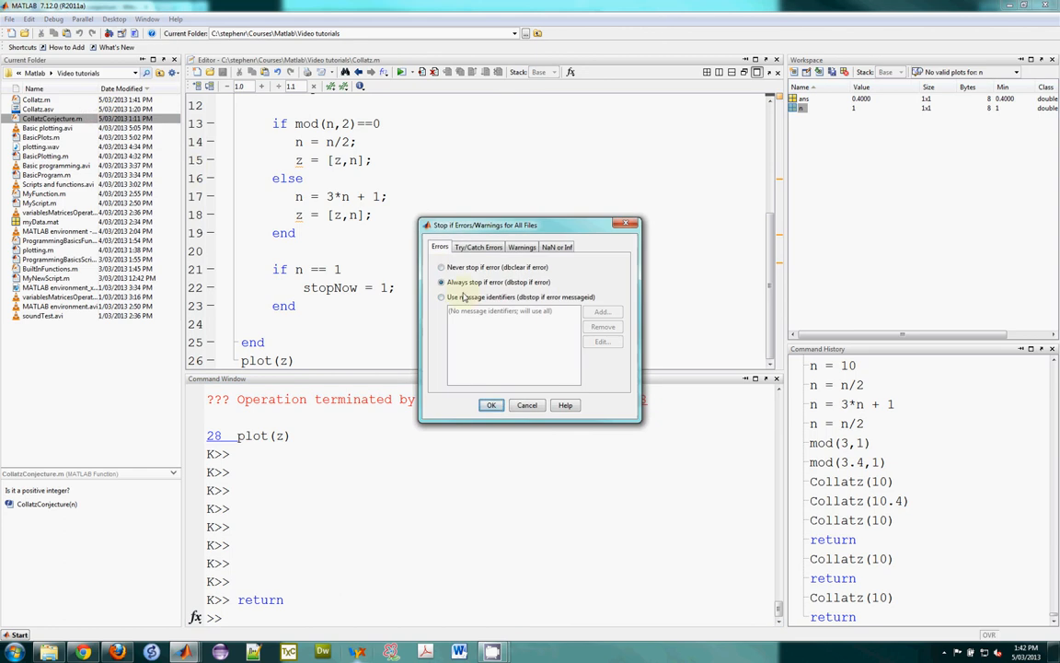
pyautogui.click(441, 267)
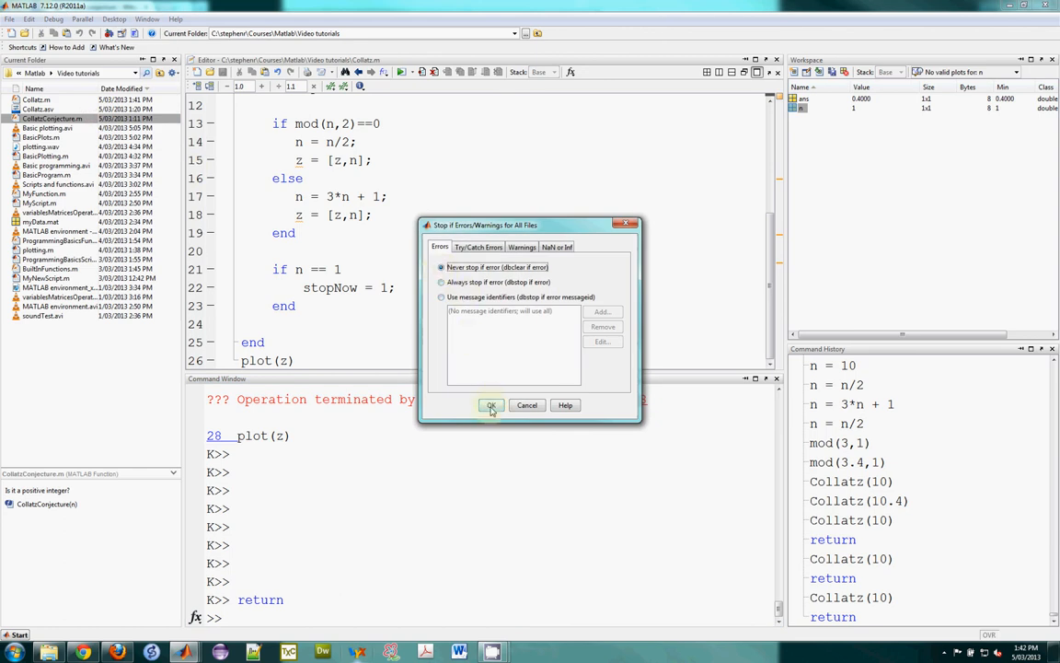
pyautogui.click(491, 405)
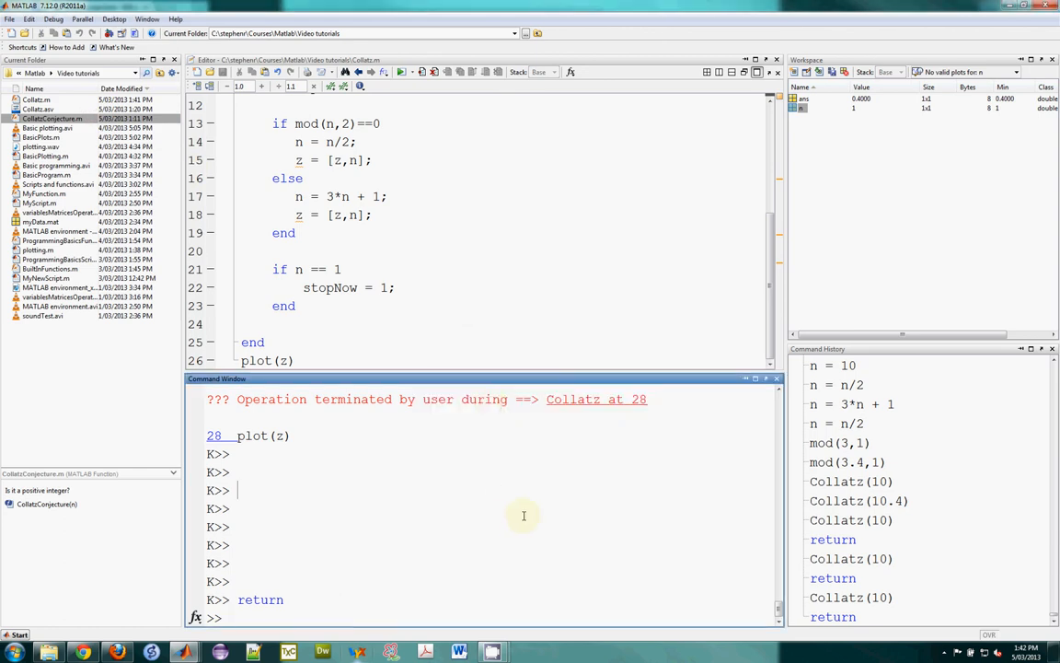